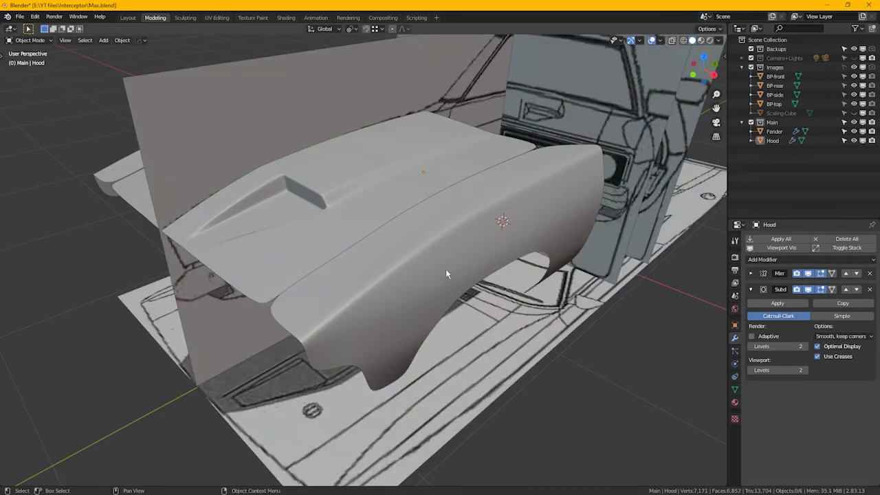
Box-select the fender's front-edge vertices in Edit Mode and grab-move them onto the blueprint
{"action": "key", "text": "N"}
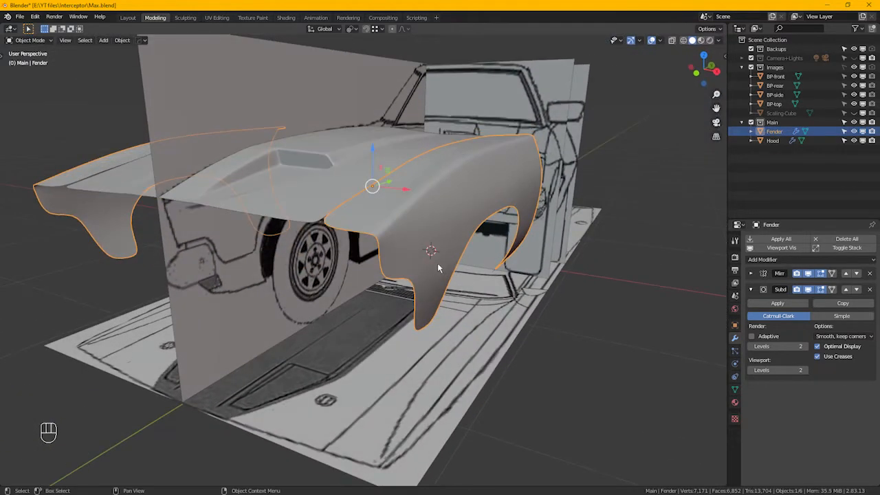
{"action": "key", "text": "Tab"}
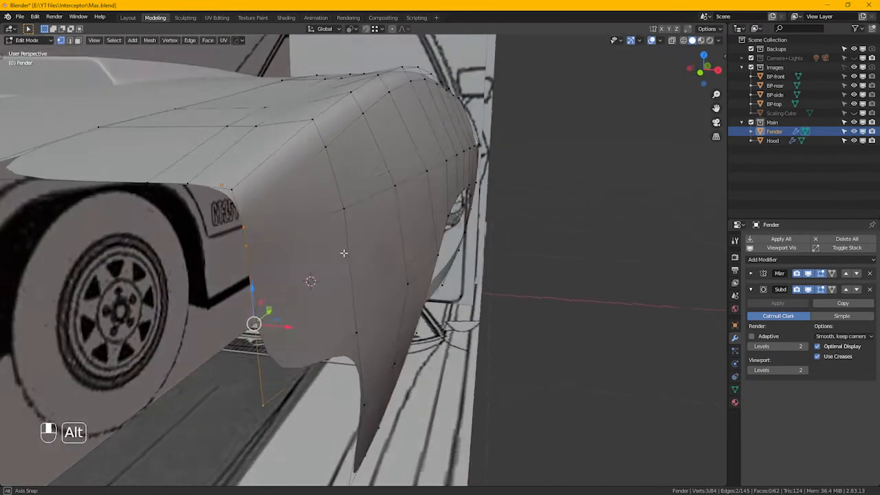
{"action": "left_click_drag", "start_coordinate": [344, 253], "coordinate": [292, 308]}
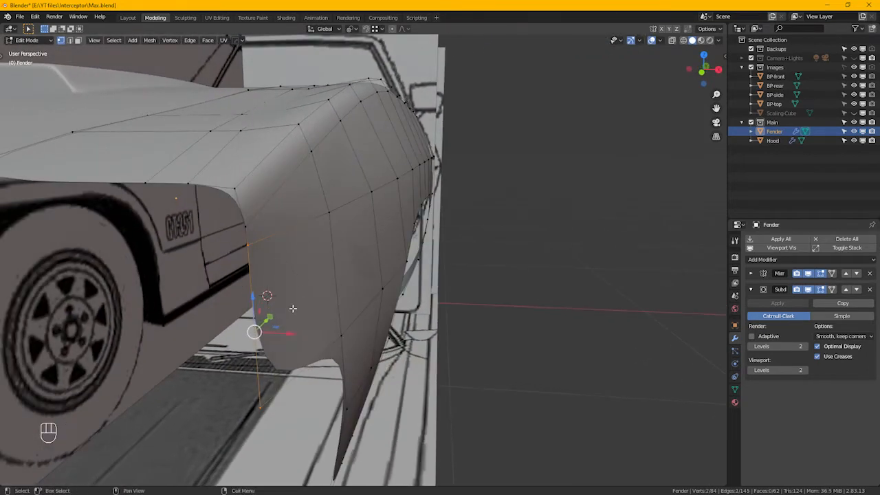
{"action": "key", "text": "g"}
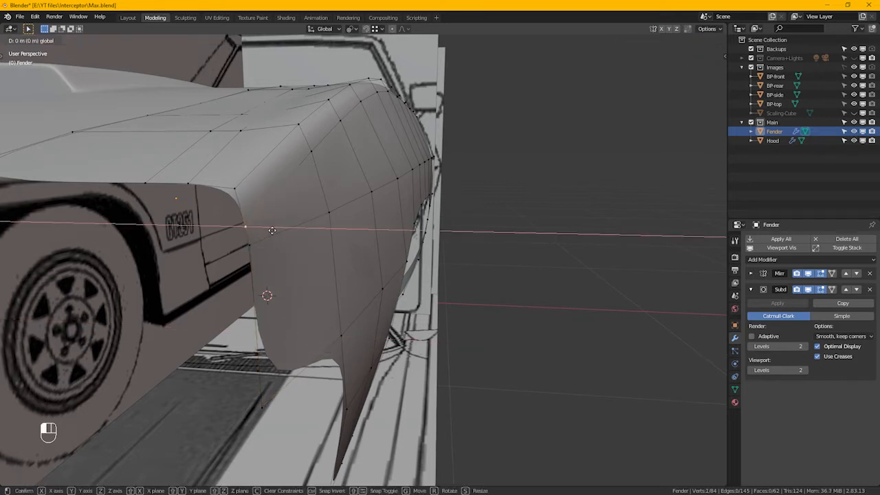
{"action": "key", "text": "Tab"}
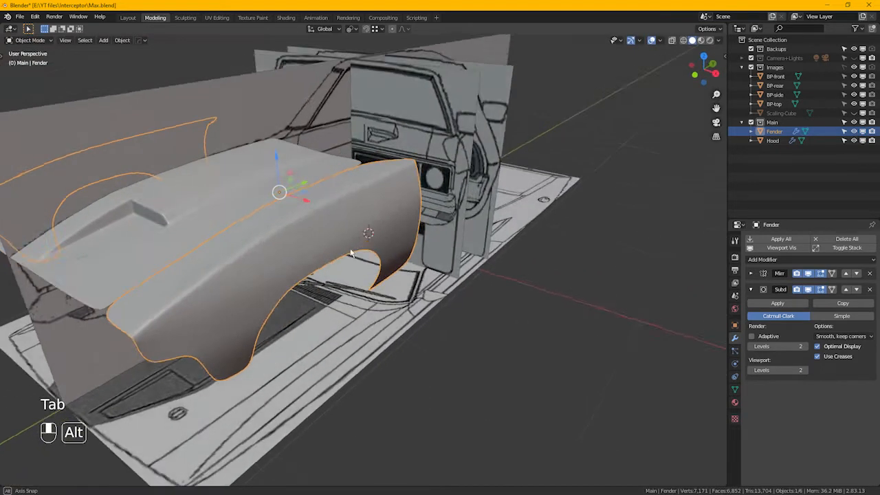
With the N sidebar shown, select the fender's upper edge loop and inspect it from the side
{"action": "key", "text": "Tab"}
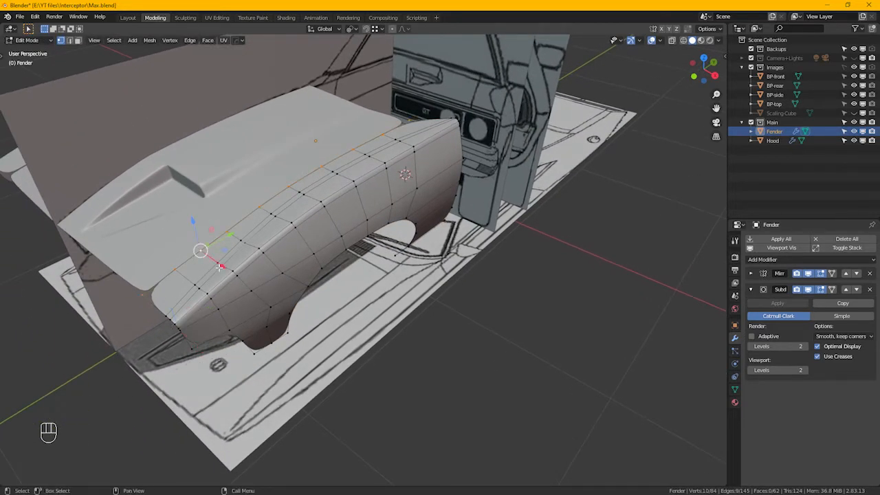
{"action": "key", "text": "n"}
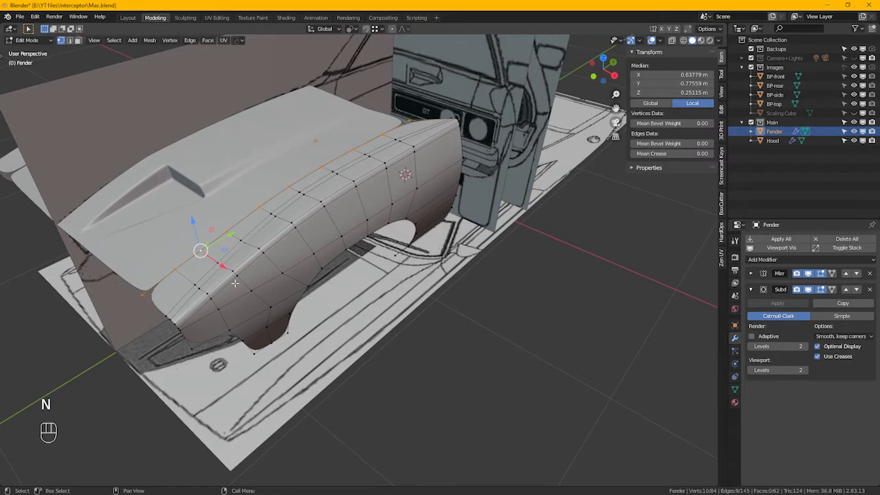
{"action": "left_click", "coordinate": [671, 154]}
{"action": "type", "text": "1"}
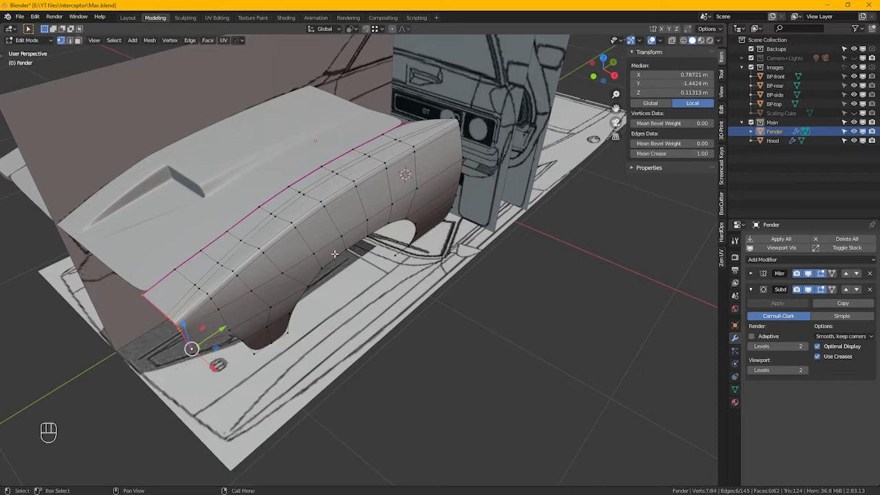
{"action": "left_click_drag", "start_coordinate": [335, 254], "coordinate": [248, 355]}
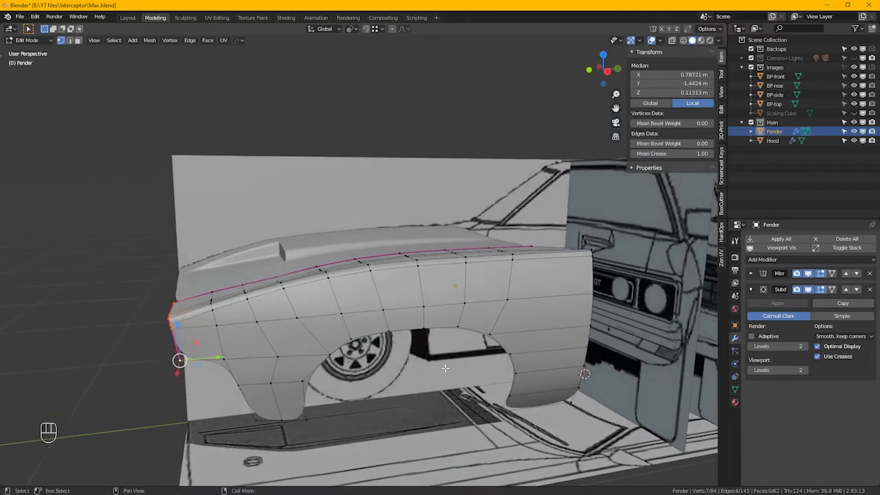
{"action": "left_click_drag", "start_coordinate": [446, 368], "coordinate": [338, 337]}
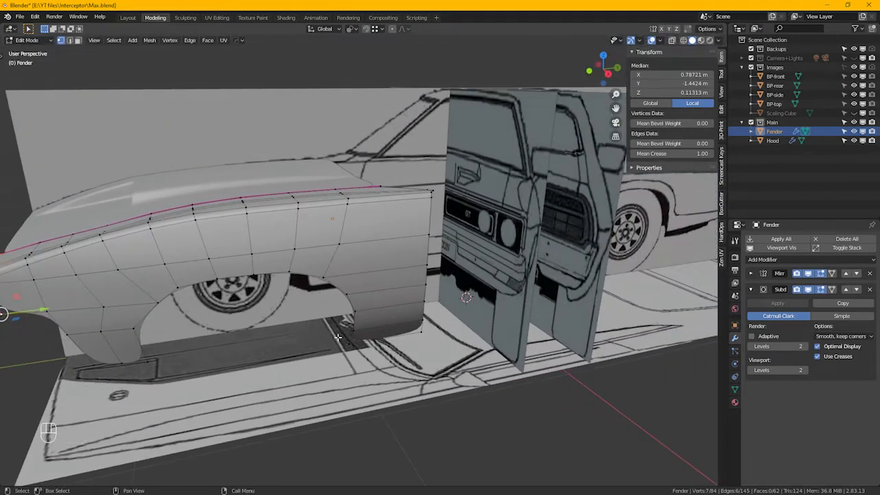
{"action": "key", "text": "Tab"}
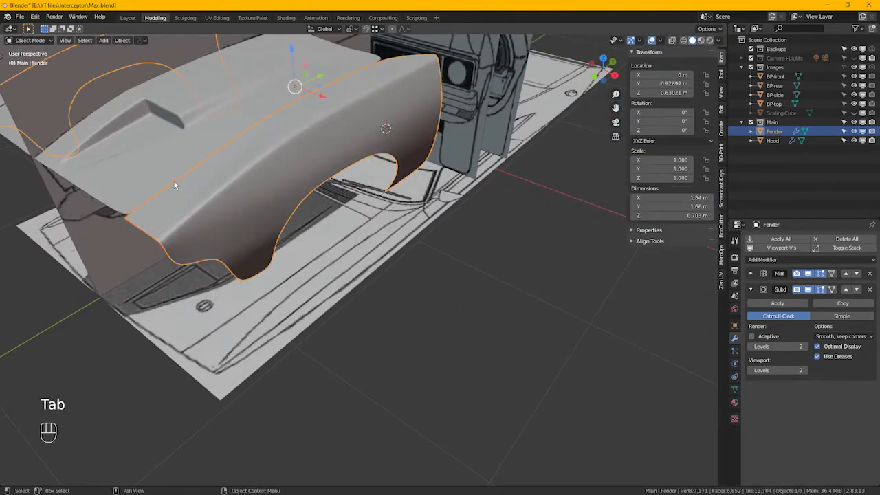
{"action": "left_click", "coordinate": [770, 140]}
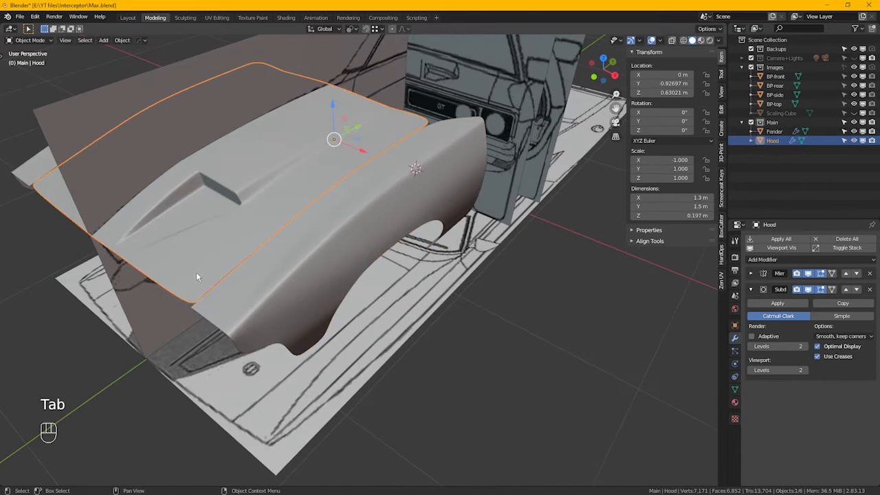
{"action": "key", "text": "Tab"}
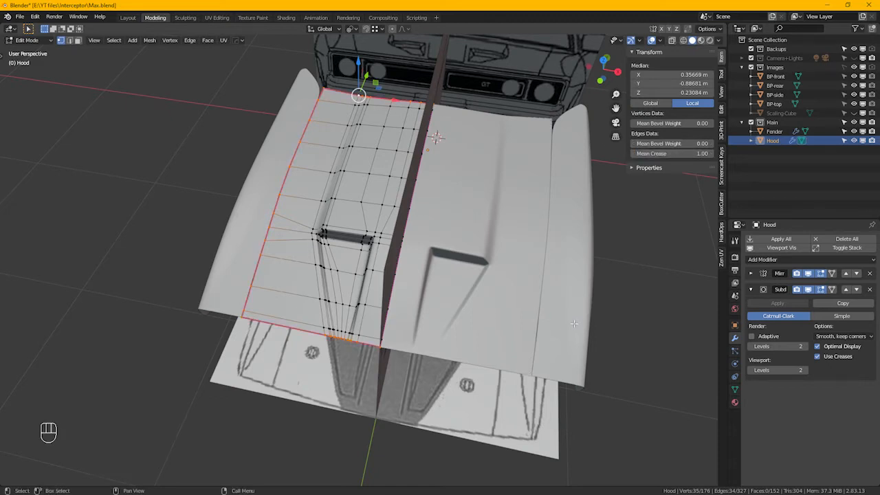
{"action": "key", "text": "Tab"}
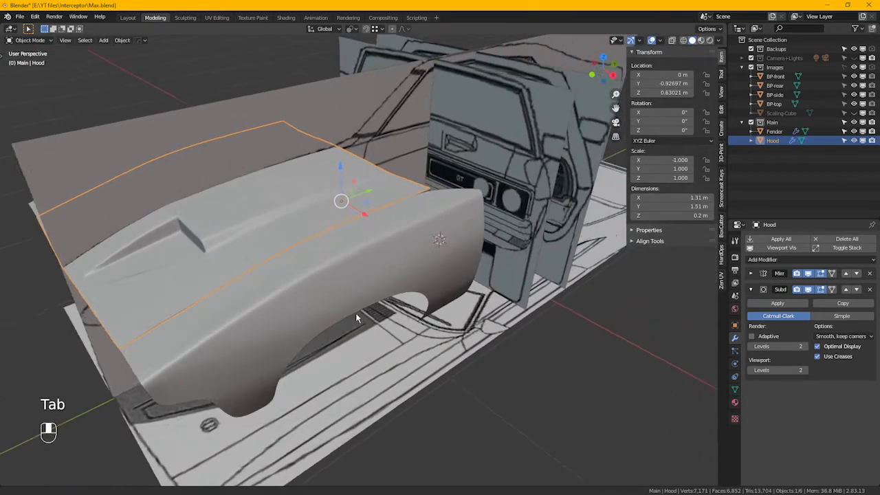
From top view, extrude the hood's rear edge along Y toward the windscreen line and toggle X-ray
{"action": "key", "text": "KP_7"}
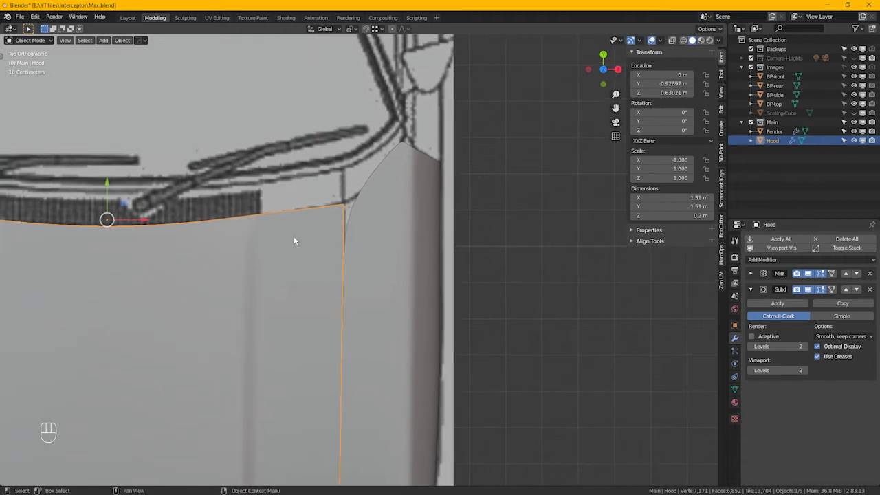
{"action": "key", "text": "Tab"}
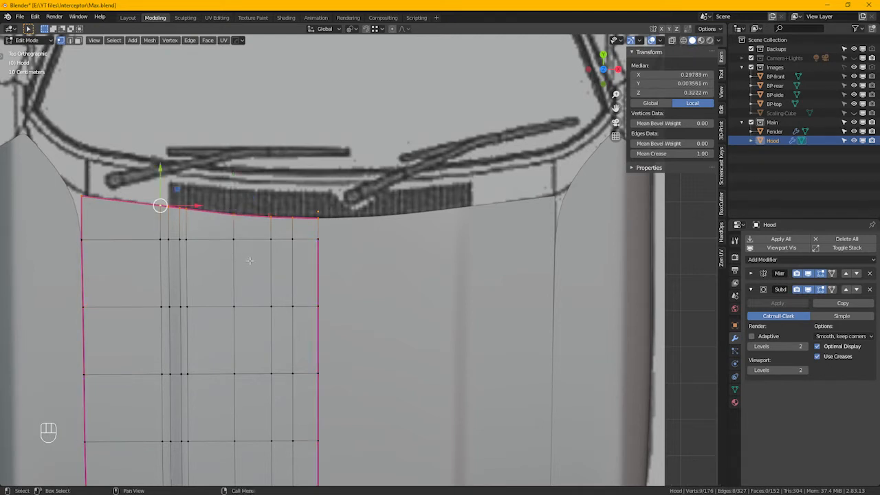
{"action": "key", "text": "E"}
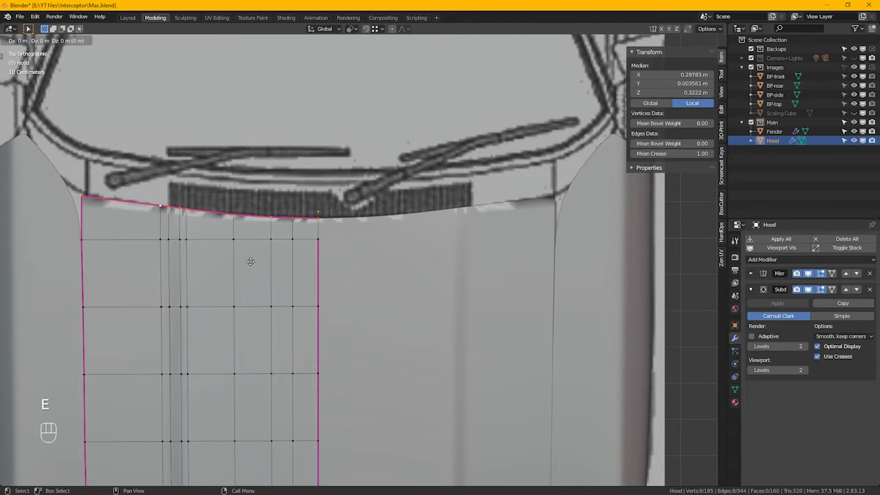
{"action": "key", "text": "y"}
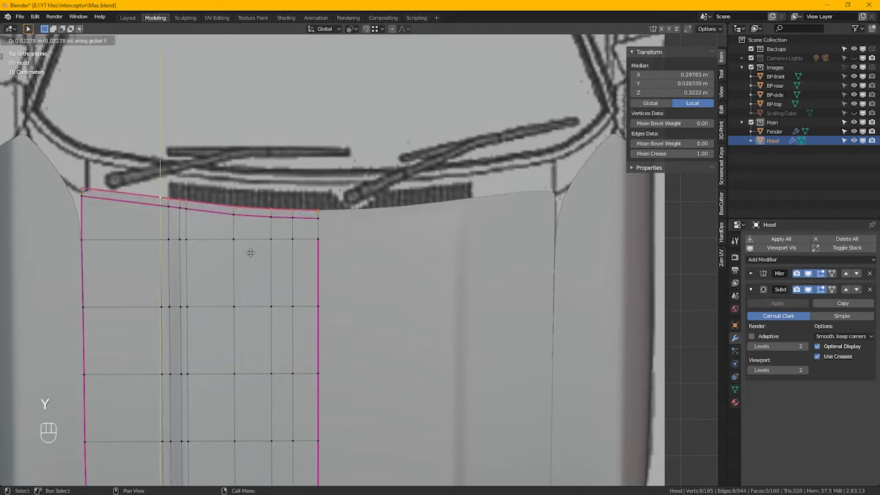
{"action": "left_click_drag", "start_coordinate": [250, 253], "coordinate": [250, 225]}
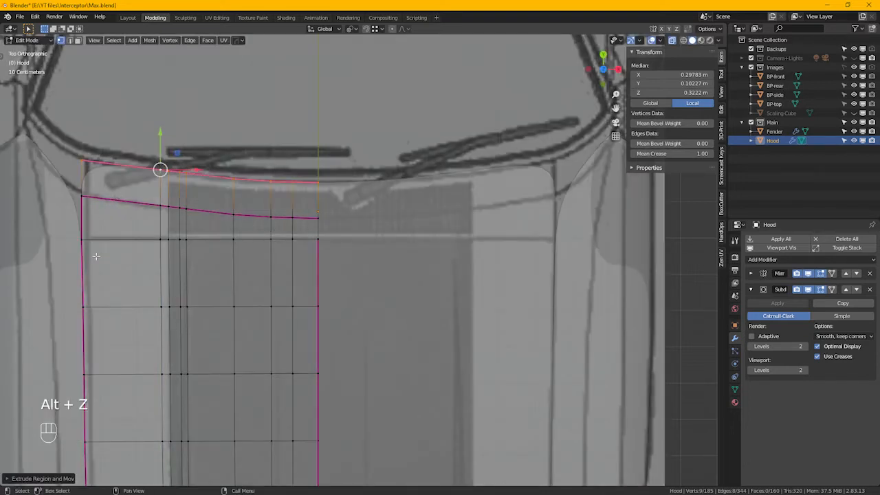
{"action": "key", "text": "Tab"}
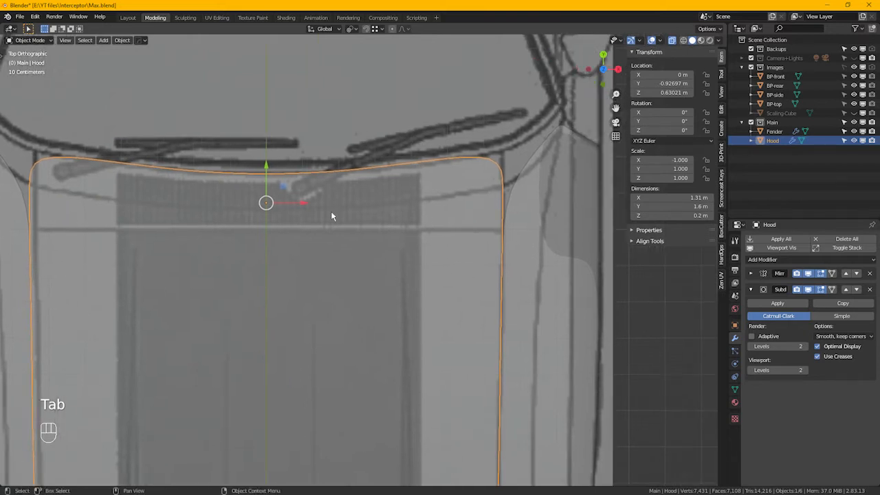
Mirror the hood across global X, then edge-slide its rear loop to match the blueprint
{"action": "right_click", "coordinate": [333, 217]}
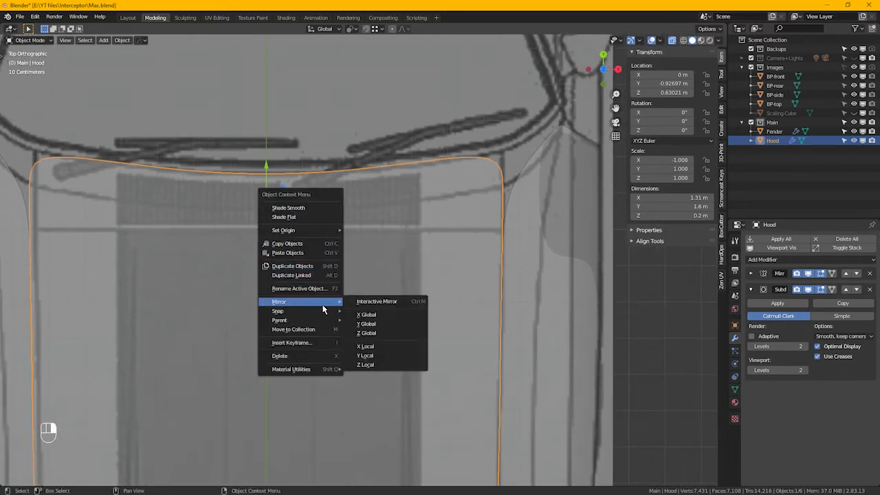
{"action": "left_click", "coordinate": [376, 301]}
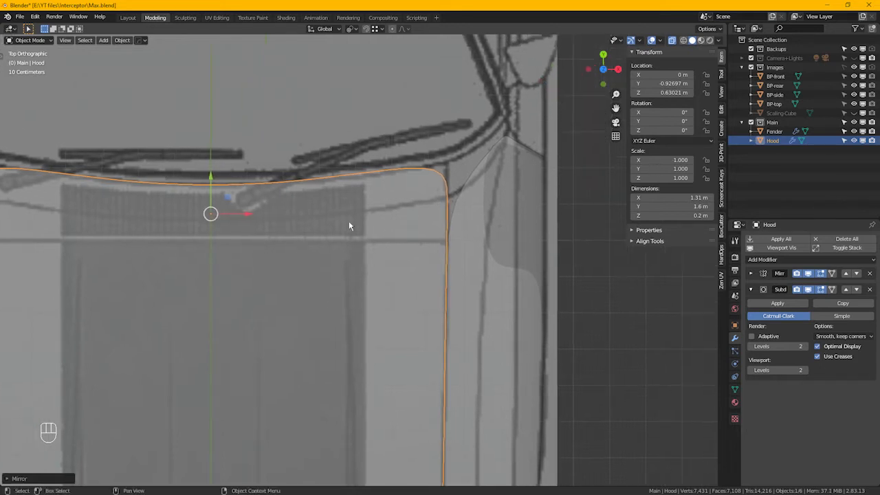
{"action": "key", "text": "Tab"}
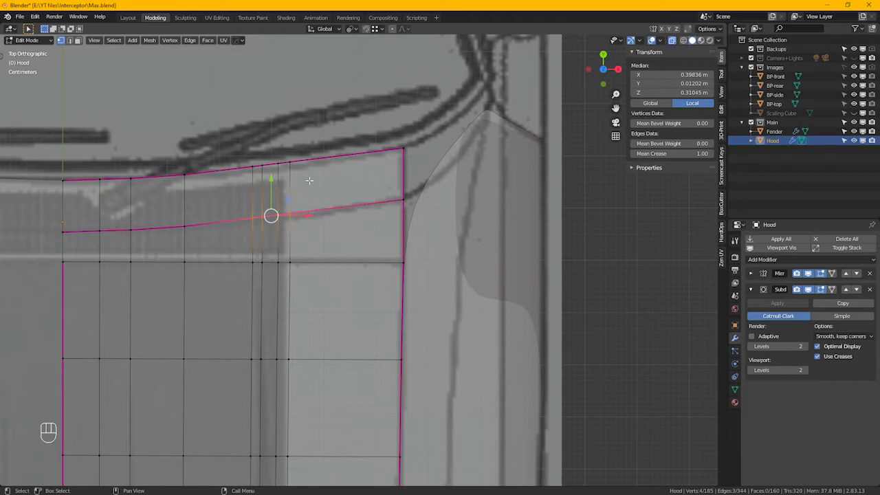
{"action": "mouse_move", "coordinate": [308, 182]}
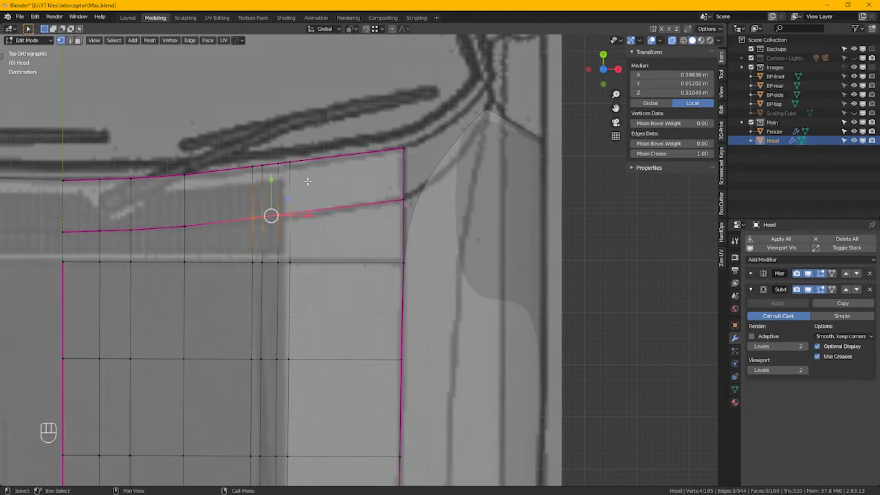
{"action": "key", "text": "g"}
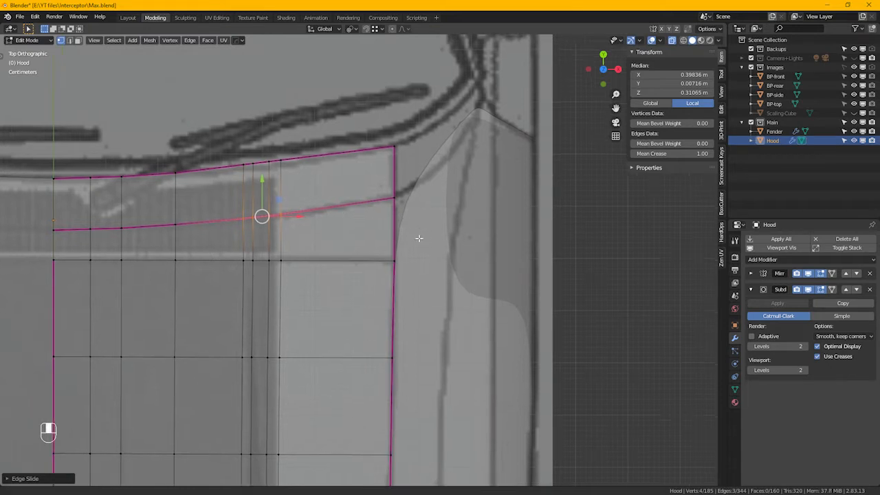
{"action": "key", "text": "Tab"}
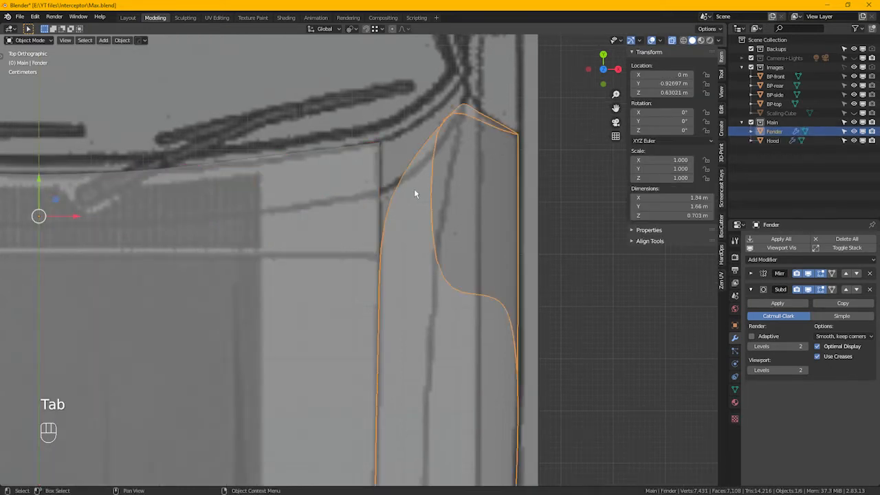
{"action": "key", "text": "Tab"}
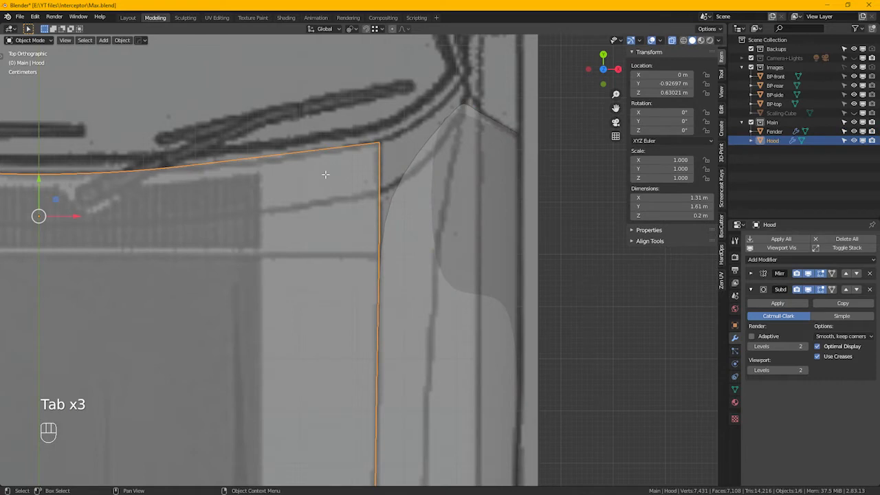
Shape the hood's rear edge and corner vertex onto the side-view blueprint outline
{"action": "key", "text": "Tab"}
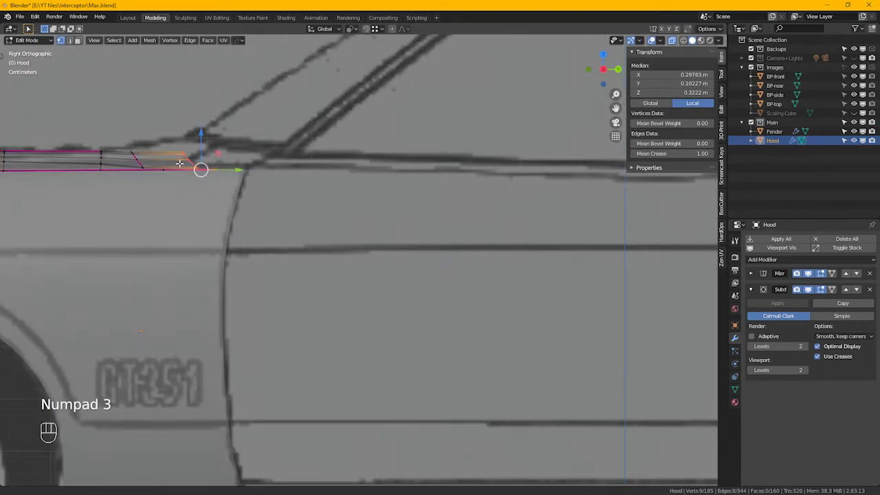
{"action": "left_click_drag", "start_coordinate": [201, 171], "coordinate": [239, 175]}
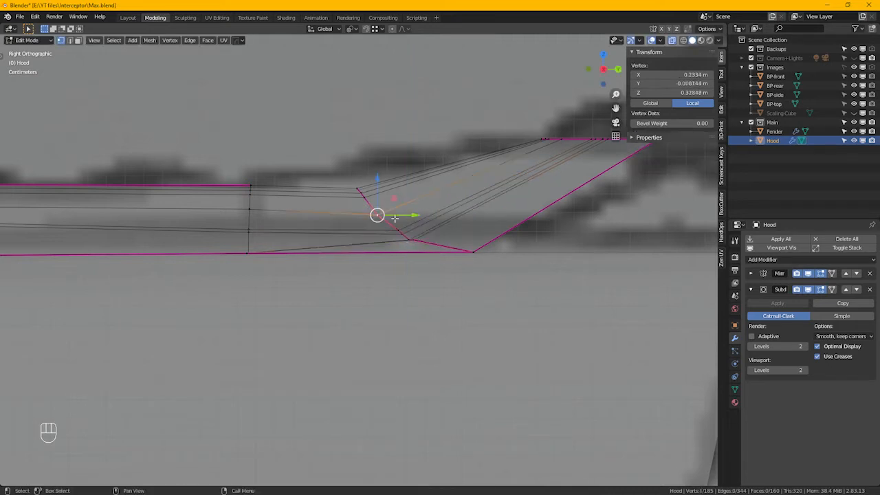
{"action": "left_click_drag", "start_coordinate": [396, 218], "coordinate": [388, 211]}
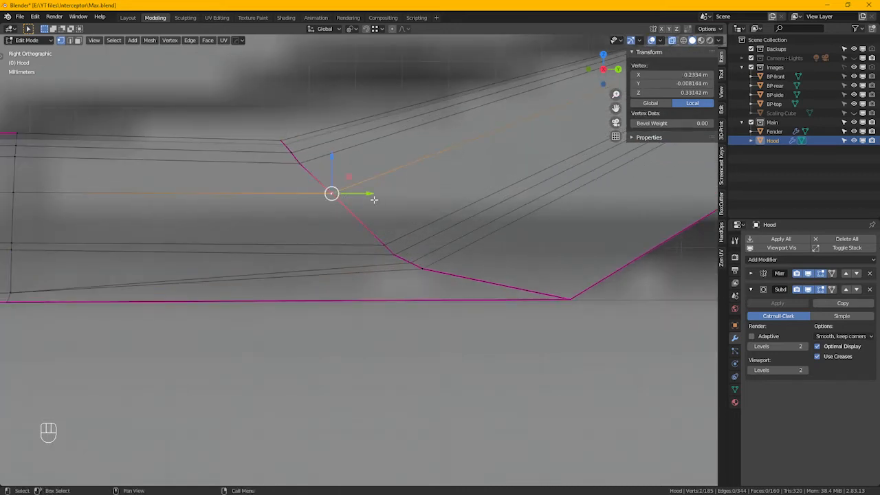
{"action": "left_click_drag", "start_coordinate": [331, 192], "coordinate": [300, 163]}
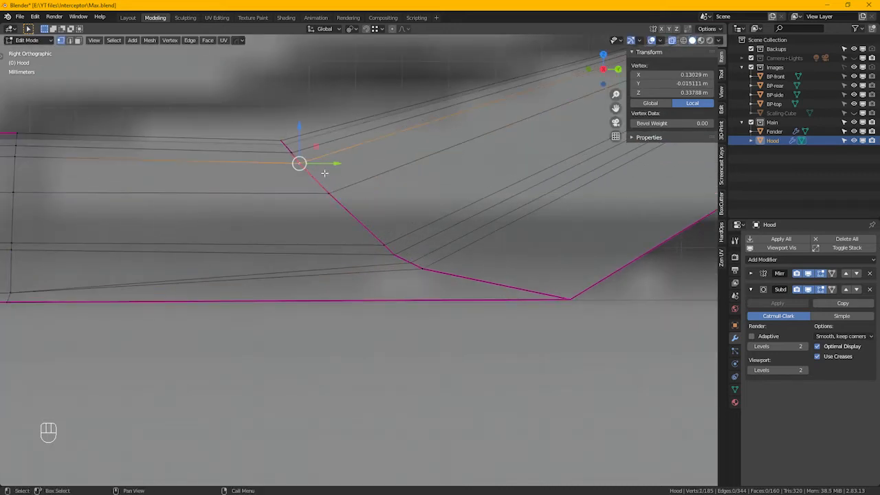
{"action": "left_click_drag", "start_coordinate": [300, 164], "coordinate": [300, 165]}
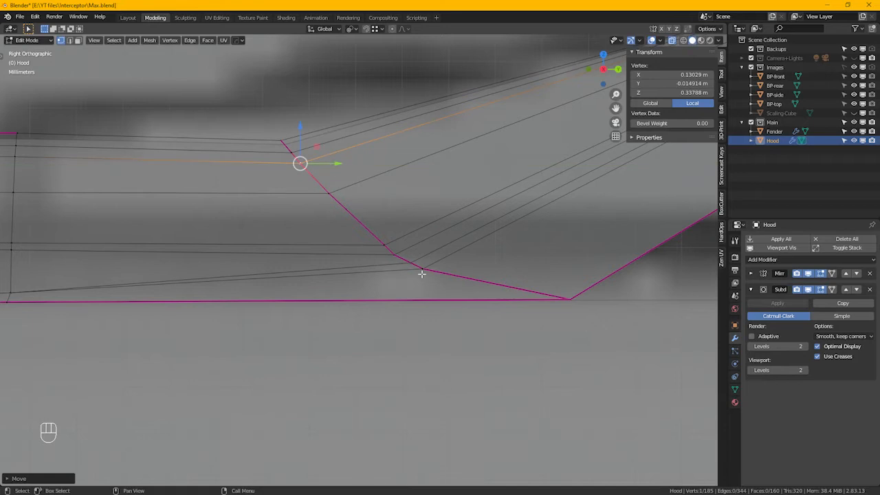
{"action": "mouse_move", "coordinate": [404, 268]}
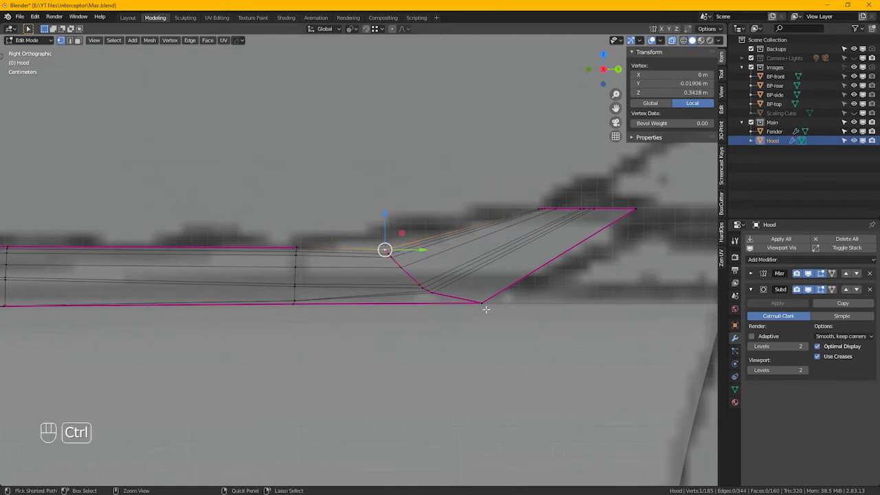
Pick the vertex path along the hood edge and move those vertices into line with the blueprint
{"action": "left_click", "coordinate": [481, 302]}
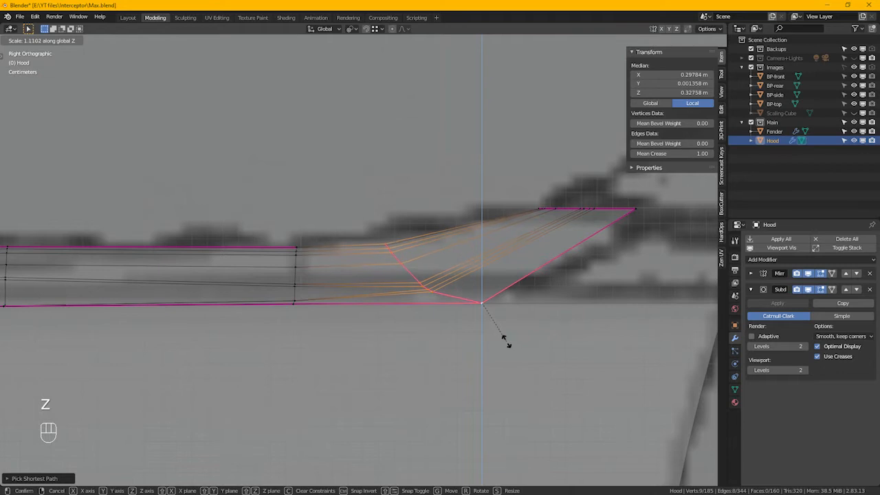
{"action": "mouse_move", "coordinate": [509, 344]}
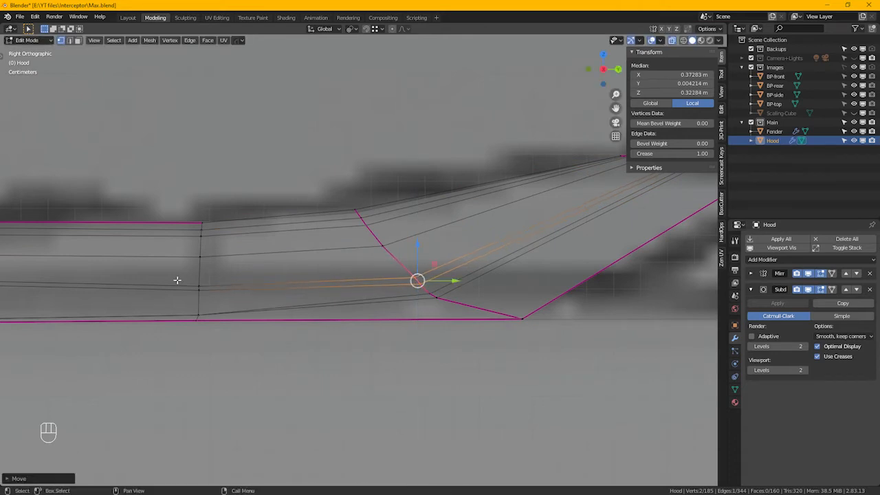
{"action": "left_click_drag", "start_coordinate": [418, 280], "coordinate": [198, 283]}
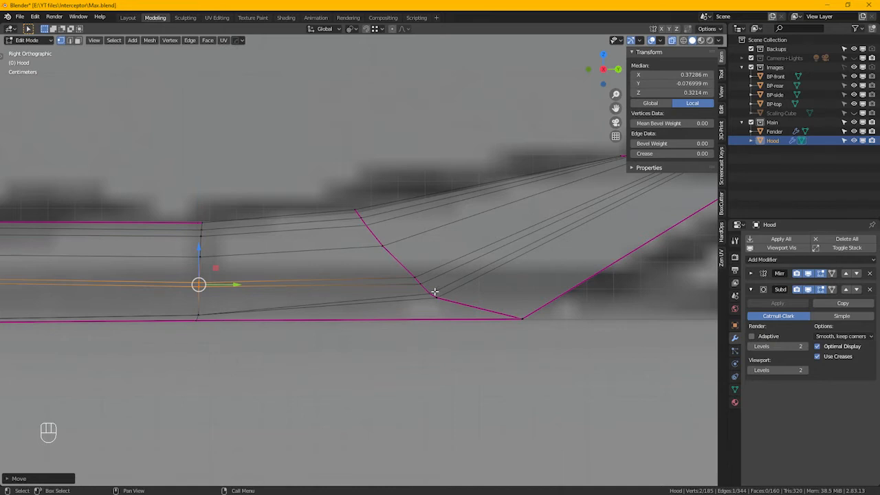
{"action": "left_click", "coordinate": [433, 292]}
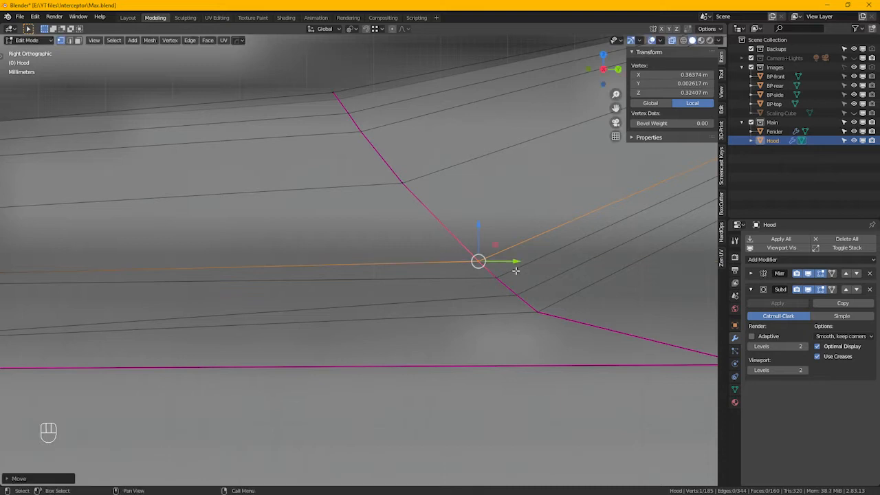
{"action": "key", "text": "Tab"}
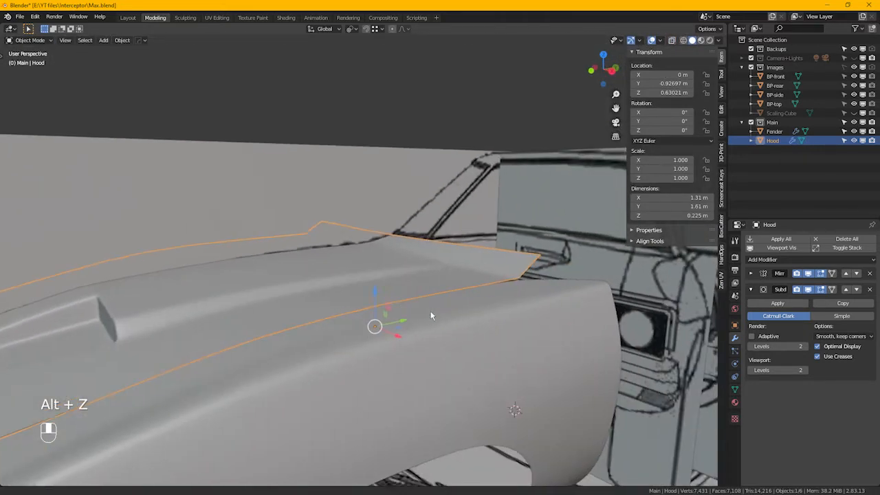
Orbit around the hood, then grab-move a vertex up toward the hood scoop
{"action": "left_click_drag", "start_coordinate": [431, 314], "coordinate": [479, 293]}
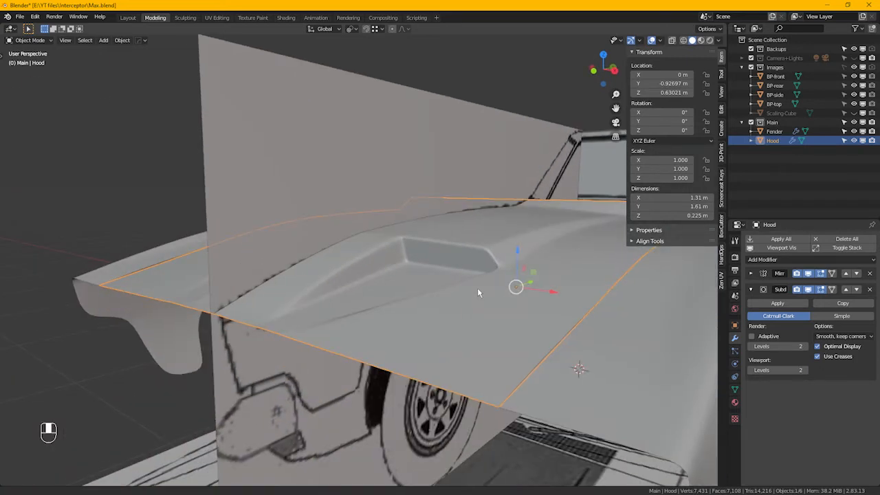
{"action": "left_click_drag", "start_coordinate": [479, 292], "coordinate": [273, 327]}
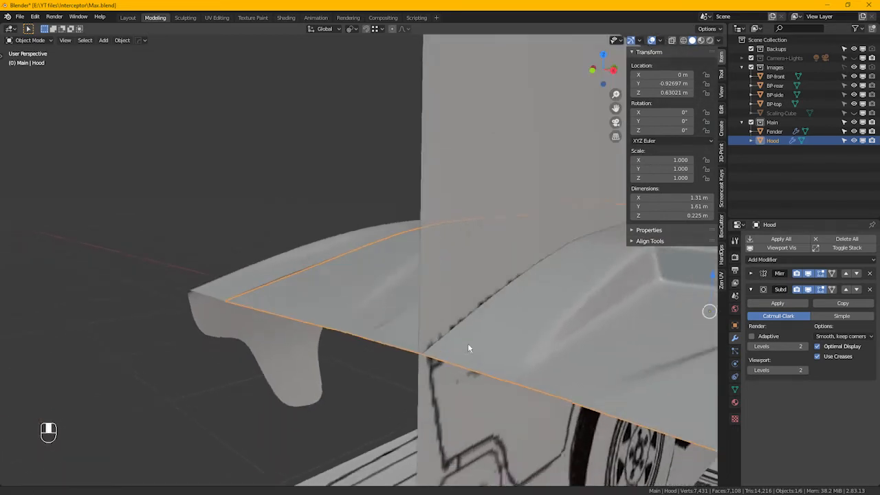
{"action": "key", "text": "Tab"}
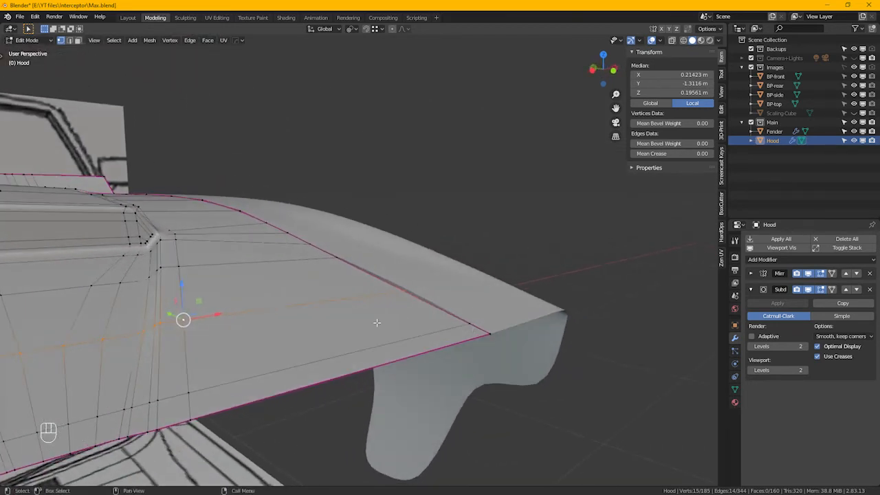
{"action": "key", "text": "g"}
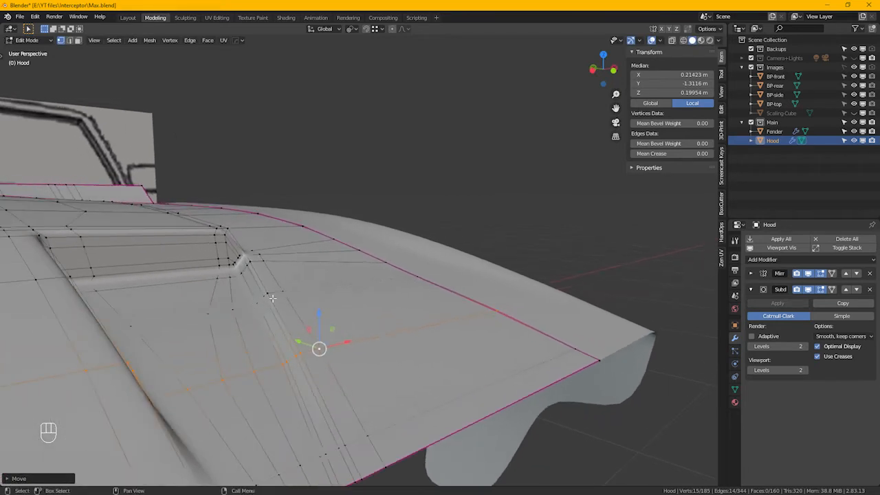
{"action": "left_click_drag", "start_coordinate": [319, 349], "coordinate": [281, 292]}
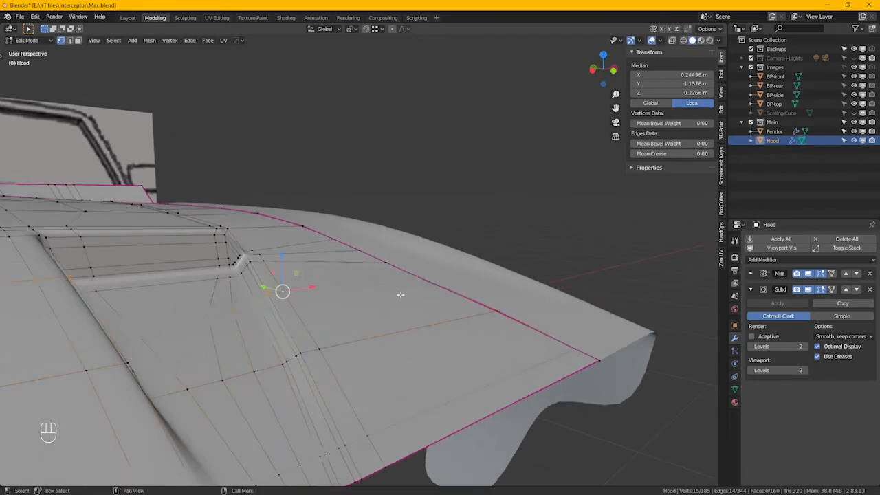
{"action": "mouse_move", "coordinate": [404, 280]}
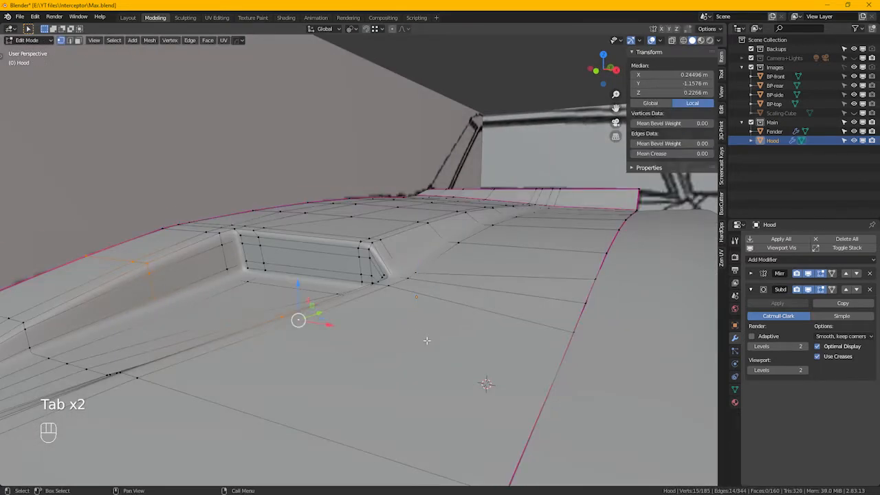
{"action": "key", "text": "Tab"}
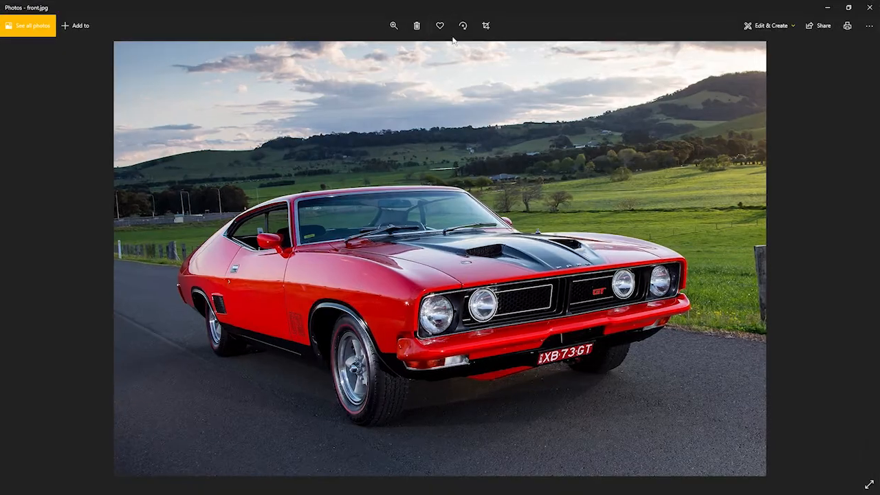
Zoom the front.jpg reference photo in on the car's fender and door
{"action": "left_click", "coordinate": [393, 25]}
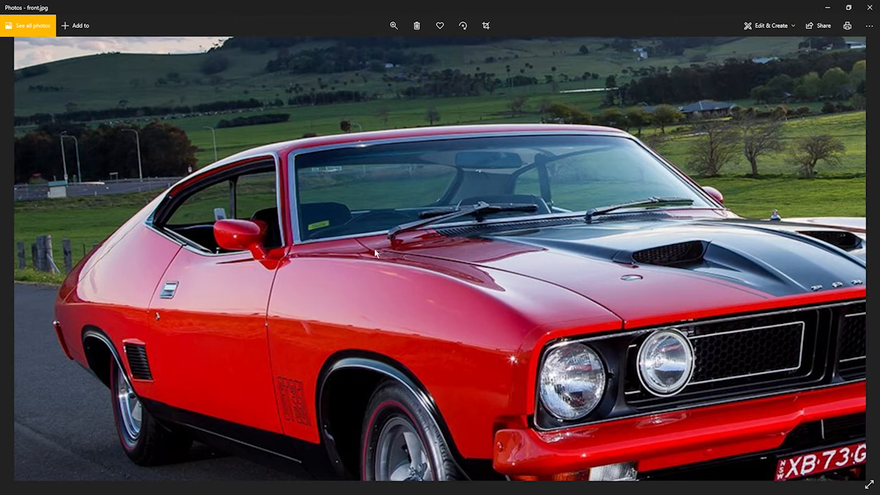
{"action": "mouse_move", "coordinate": [482, 236]}
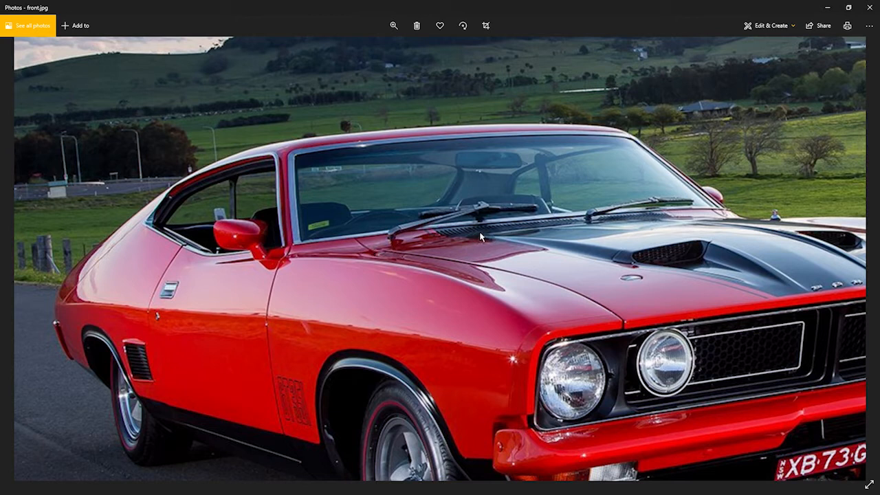
{"action": "mouse_move", "coordinate": [437, 245]}
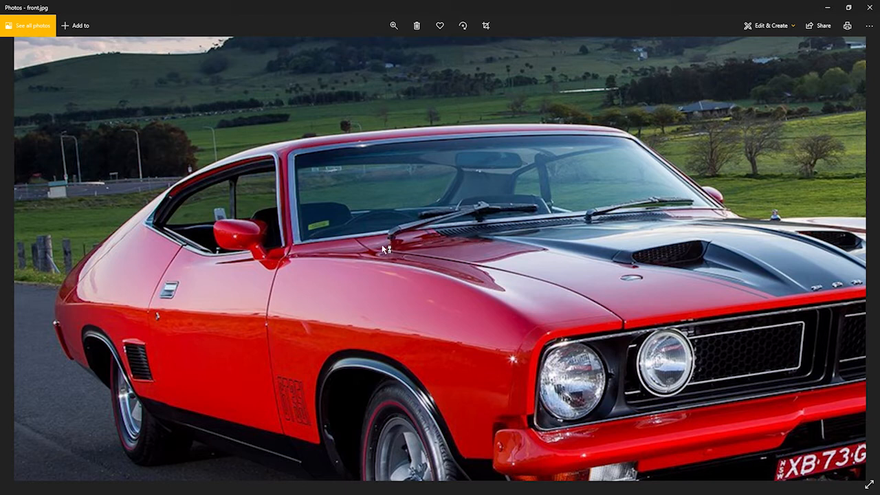
{"action": "mouse_move", "coordinate": [388, 260]}
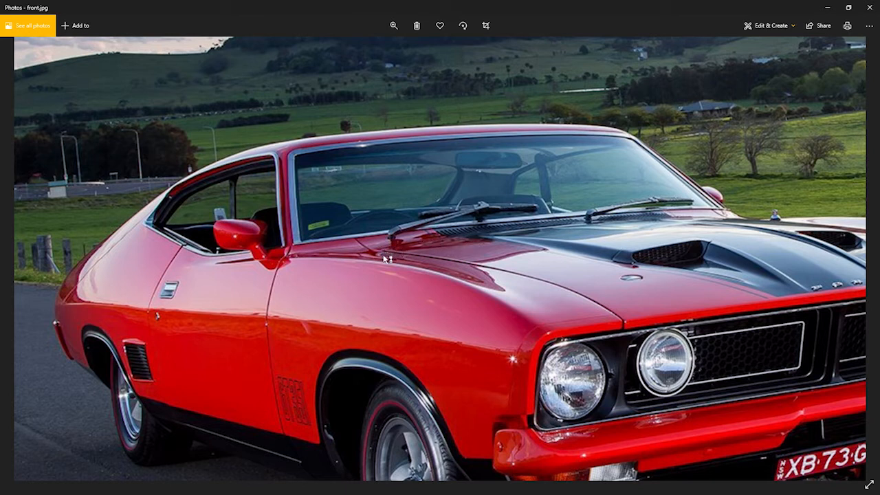
{"action": "mouse_move", "coordinate": [380, 259]}
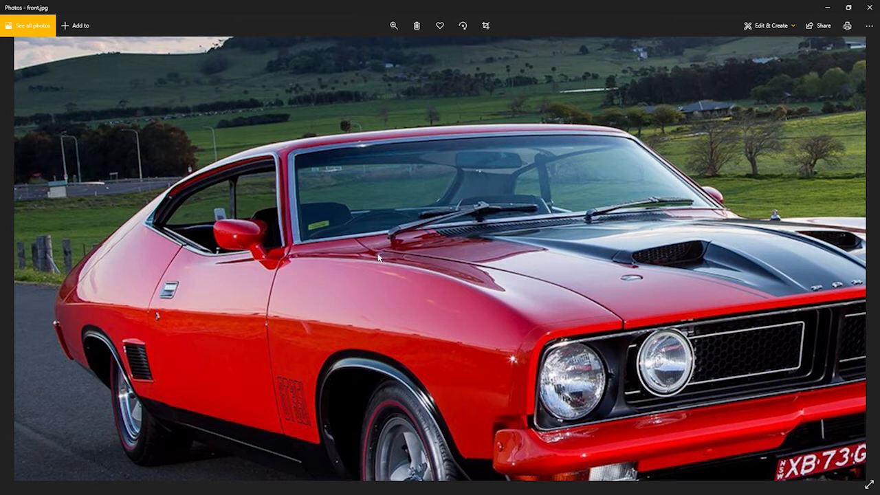
{"action": "mouse_move", "coordinate": [646, 133]}
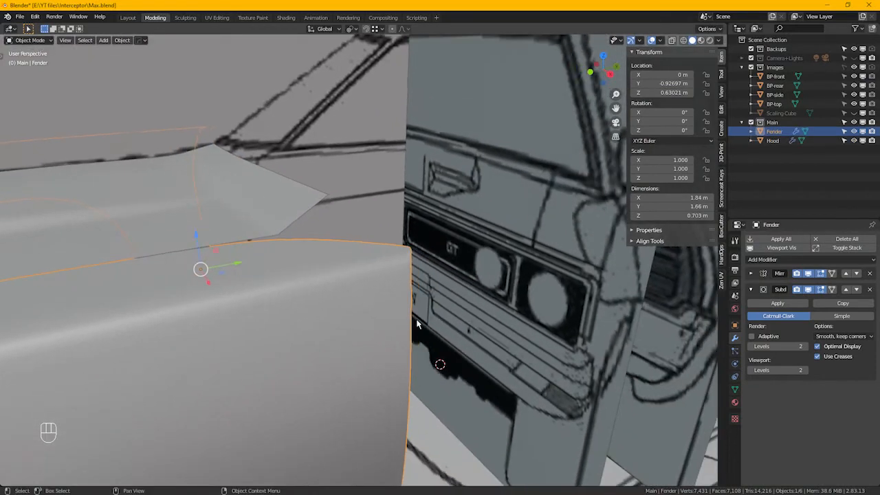
In right ortho view, move a fender top-edge vertex onto the blueprint line and check alignment from above
{"action": "key", "text": "Tab"}
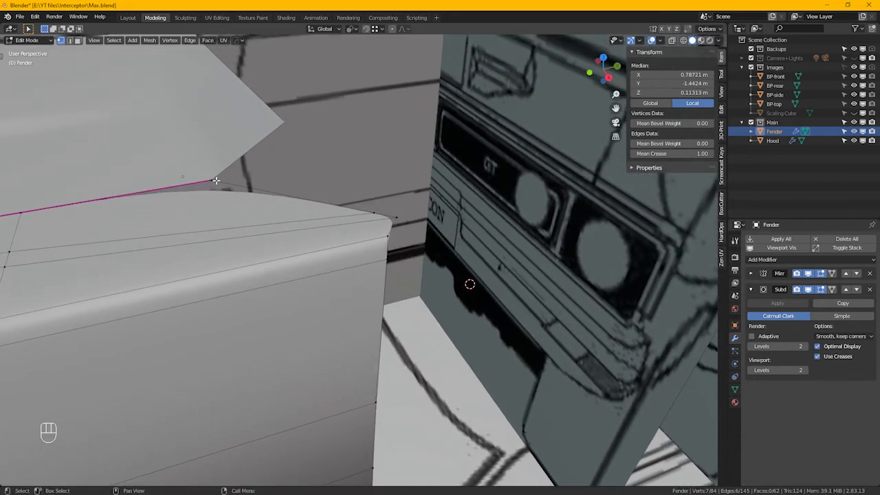
{"action": "left_click", "coordinate": [212, 180]}
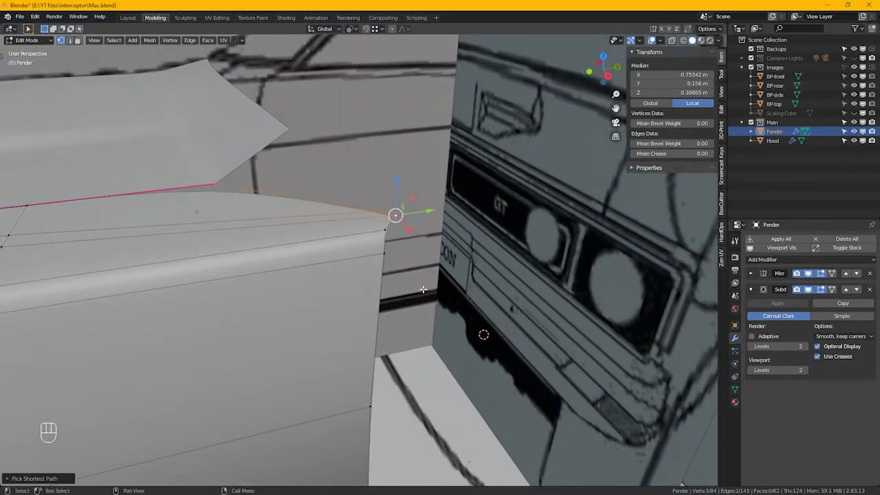
{"action": "key", "text": "KP_3"}
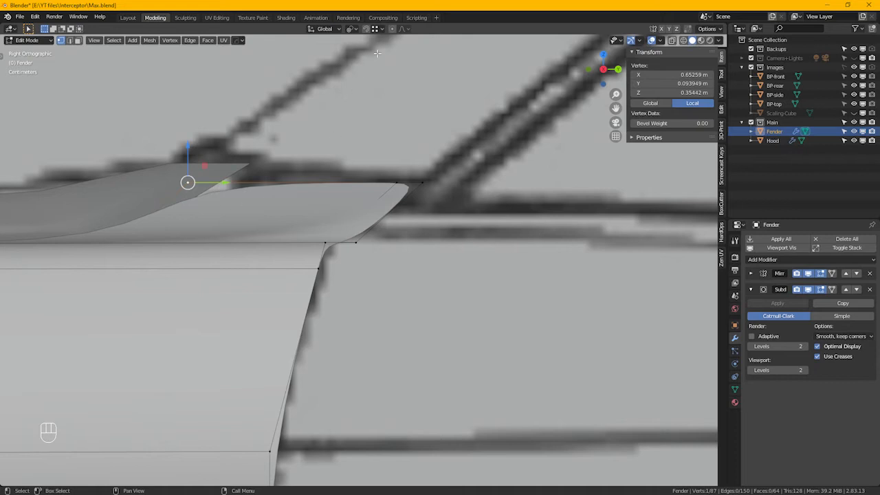
{"action": "mouse_move", "coordinate": [221, 200]}
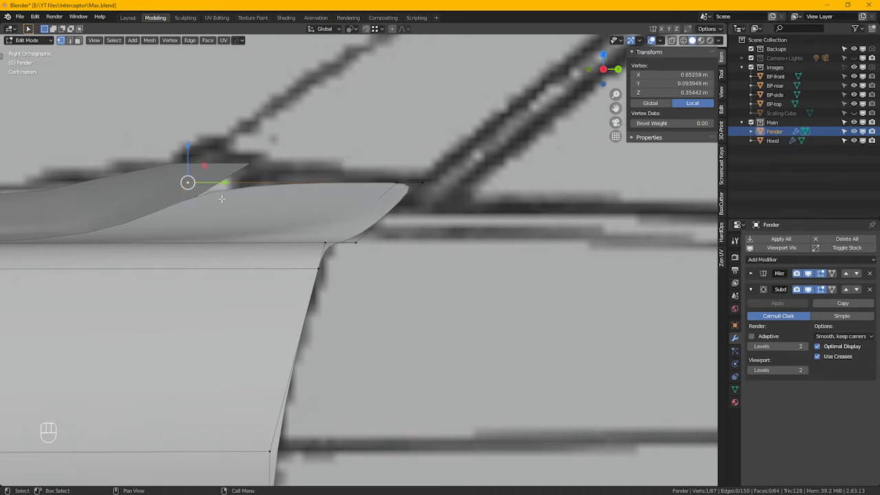
{"action": "left_click_drag", "start_coordinate": [187, 181], "coordinate": [242, 163]}
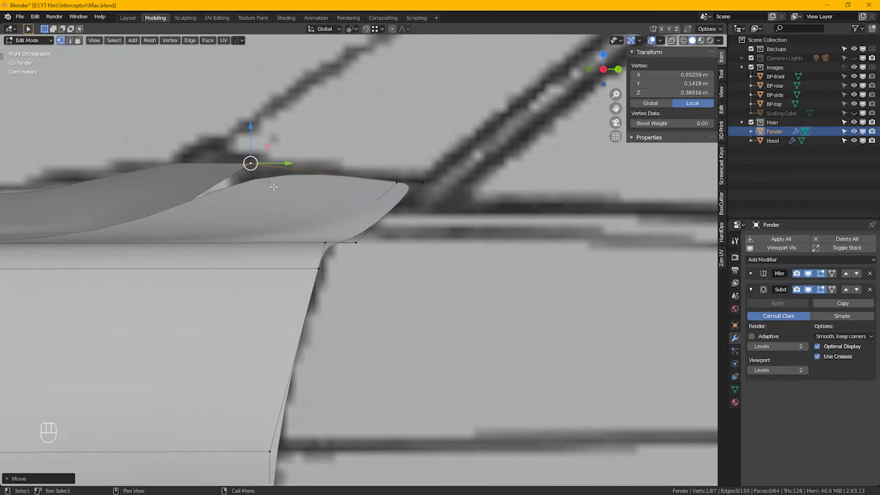
{"action": "mouse_move", "coordinate": [397, 190]}
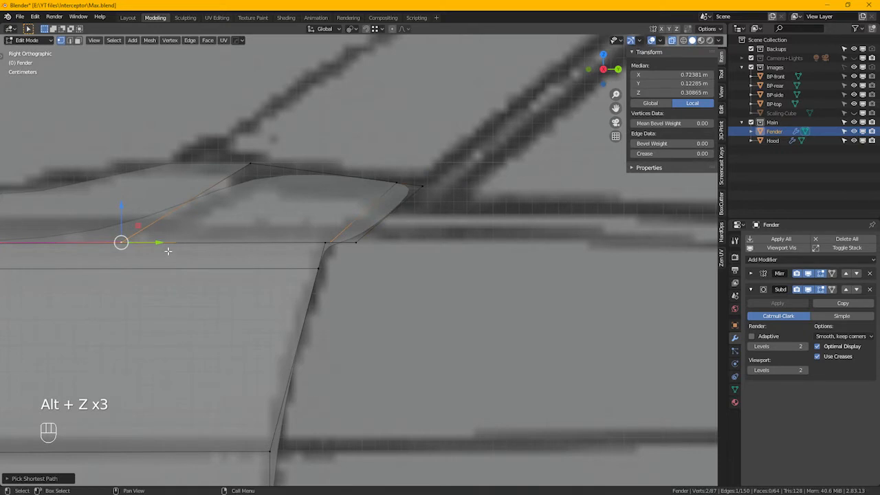
{"action": "key", "text": "KP_7"}
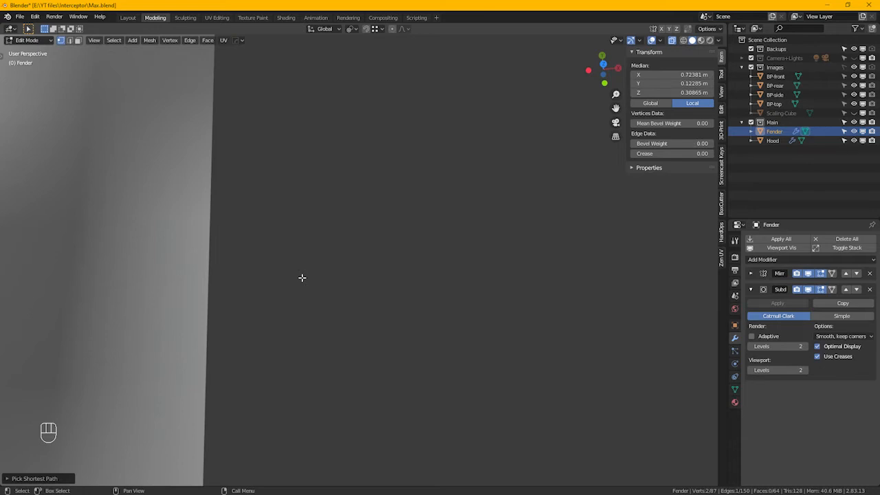
Inspect the fender in perspective, then from top view slide the corner vertex onto the blueprint line
{"action": "key", "text": "KP_Period"}
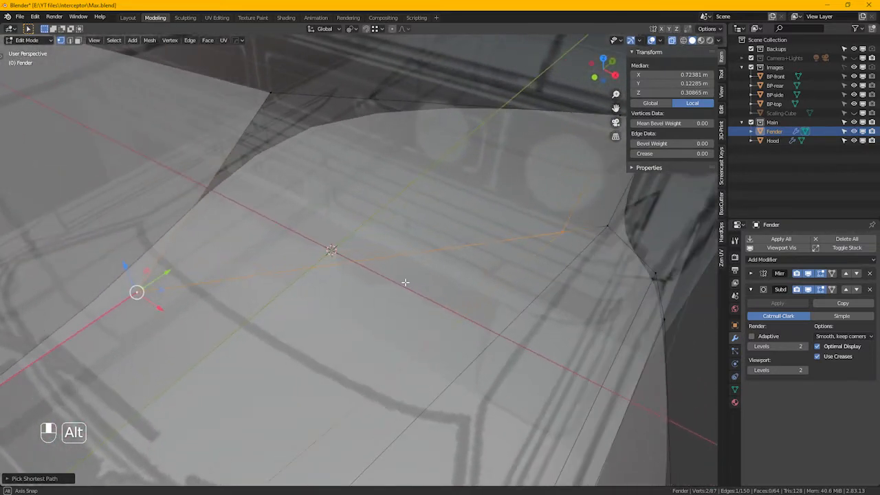
{"action": "left_click_drag", "start_coordinate": [406, 282], "coordinate": [295, 254]}
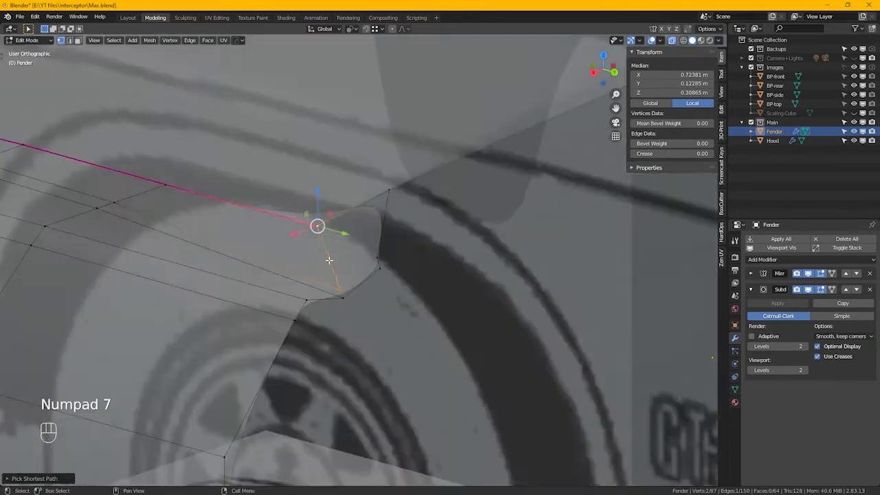
{"action": "key", "text": "KP_7"}
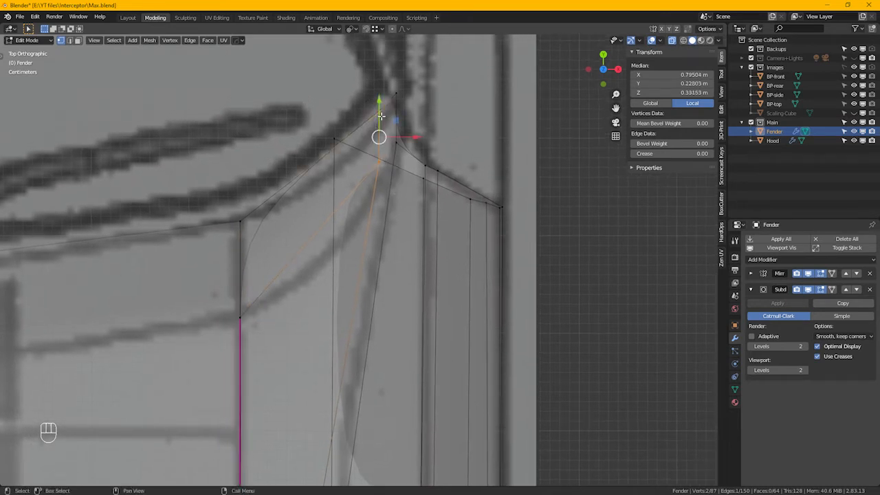
{"action": "left_click_drag", "start_coordinate": [379, 136], "coordinate": [380, 157]}
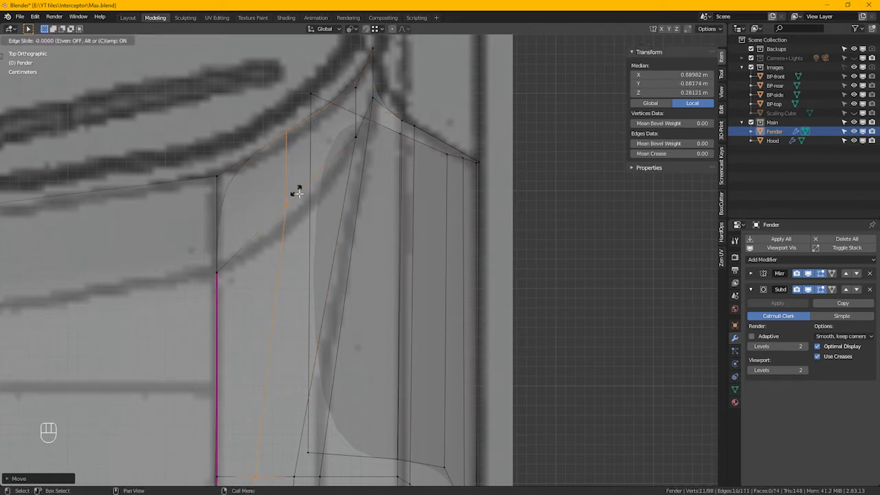
{"action": "left_click", "coordinate": [283, 188]}
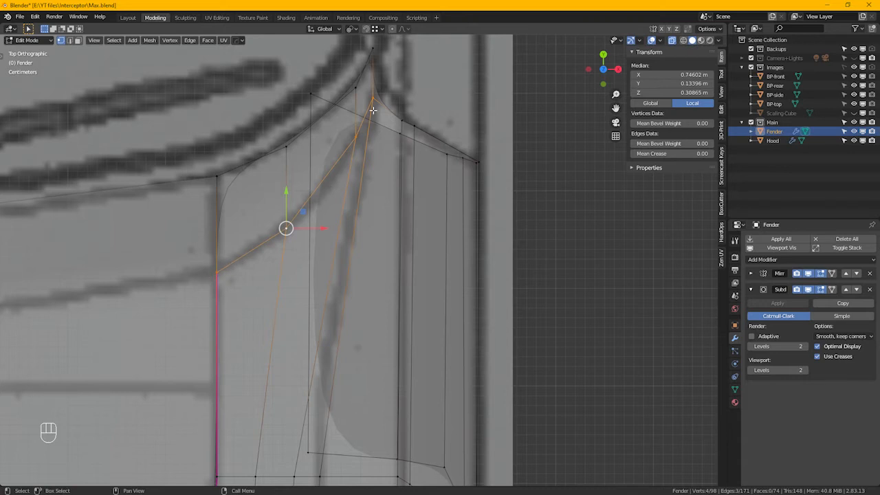
Place the door front-curve and corner vertices on the blueprint door outline and toggle X-ray
{"action": "left_click", "coordinate": [671, 154]}
{"action": "type", "text": "0.9"}
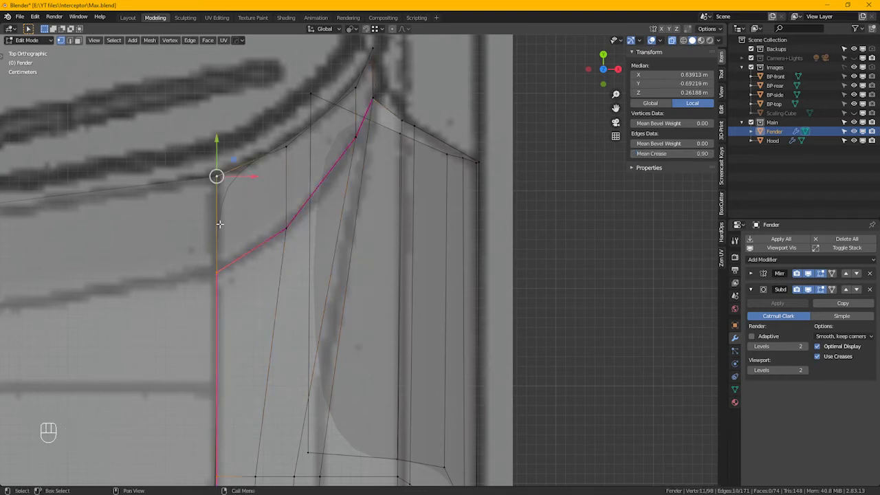
{"action": "left_click", "coordinate": [670, 154]}
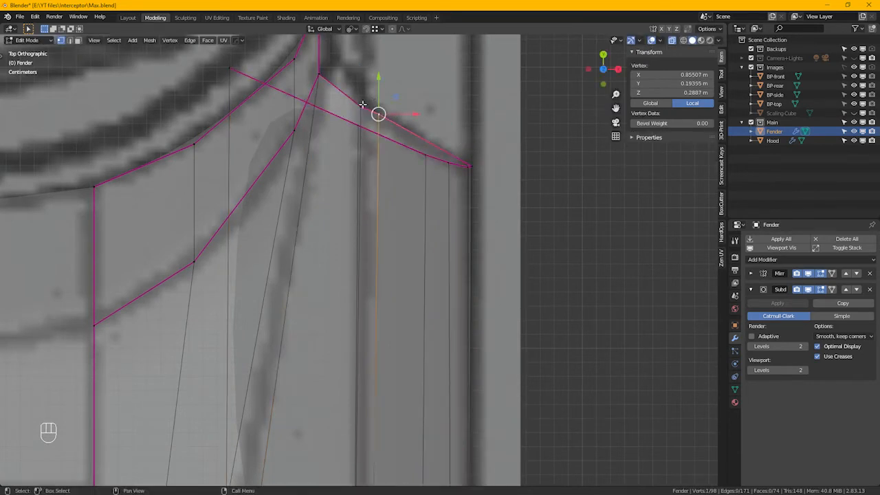
{"action": "left_click_drag", "start_coordinate": [378, 112], "coordinate": [373, 86]}
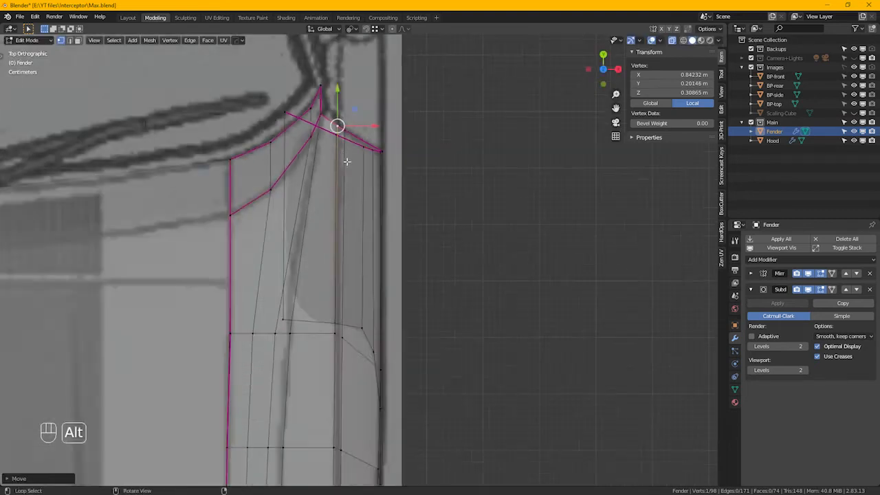
{"action": "key", "text": "Alt+Z"}
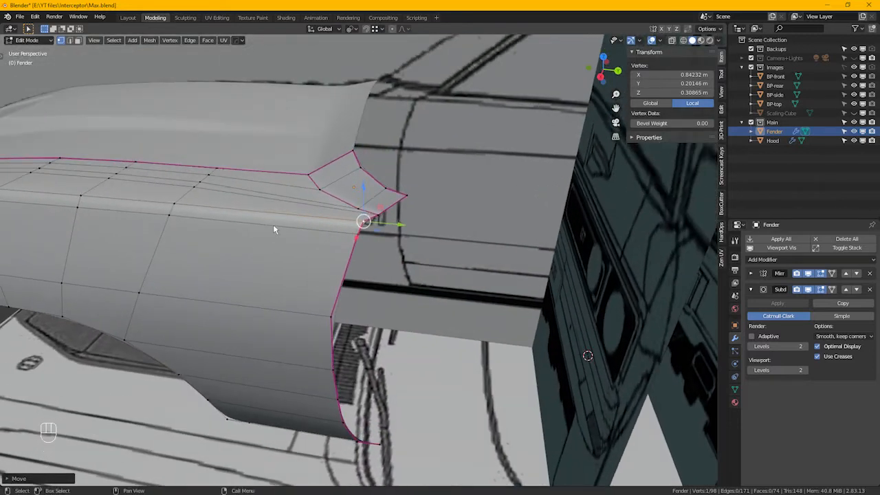
Add a Ctrl+R loop cut across the fender's curled corner, then make the Hood the edited object
{"action": "key", "text": "Tab"}
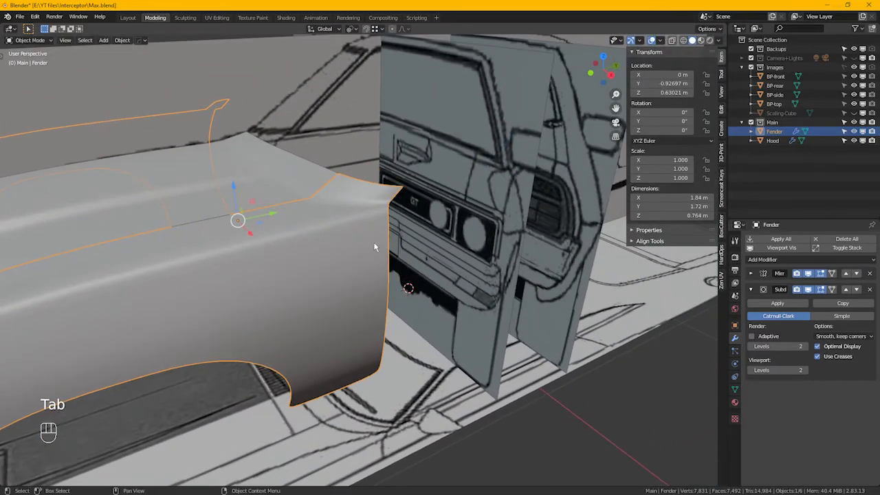
{"action": "key", "text": "Tab"}
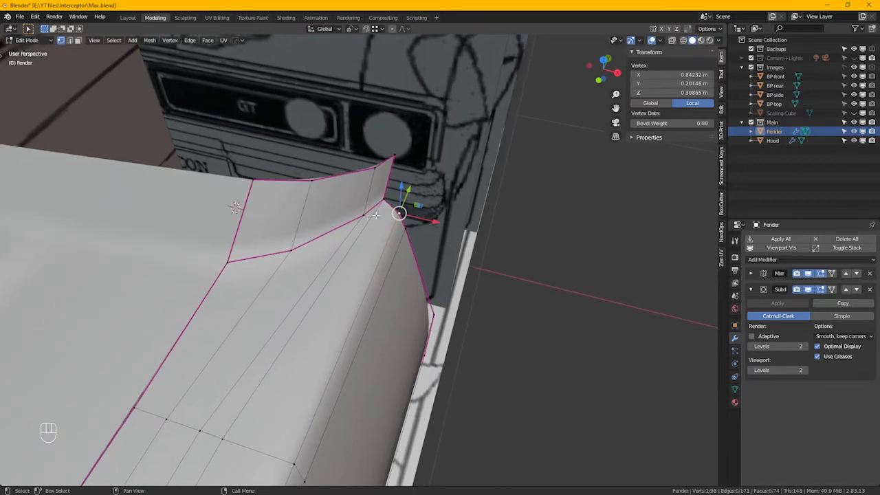
{"action": "mouse_move", "coordinate": [212, 264]}
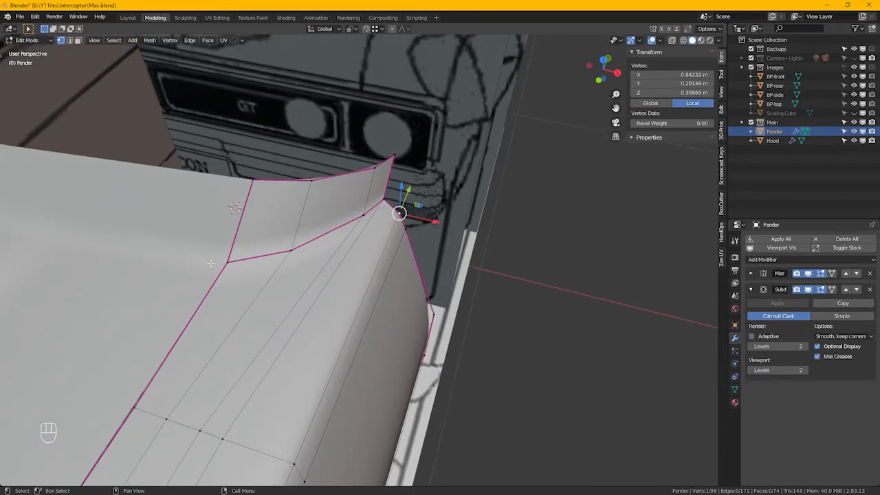
{"action": "mouse_move", "coordinate": [351, 266]}
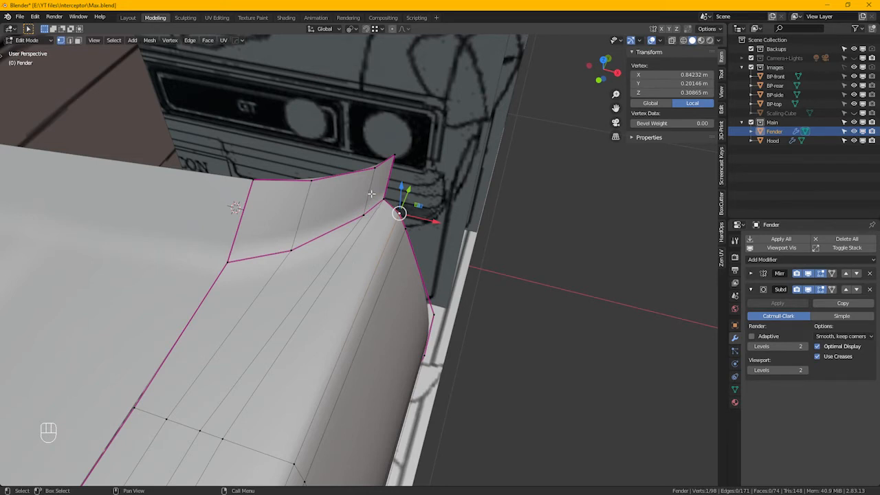
{"action": "key", "text": "Ctrl+R"}
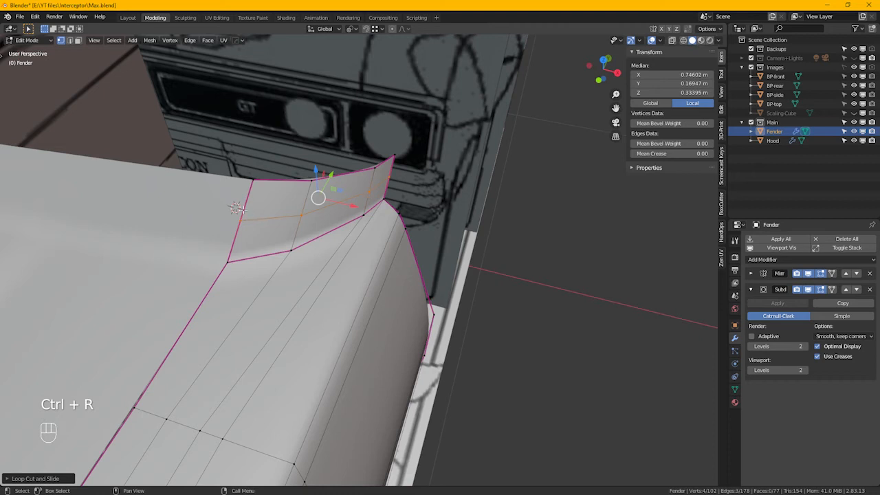
{"action": "mouse_move", "coordinate": [267, 217]}
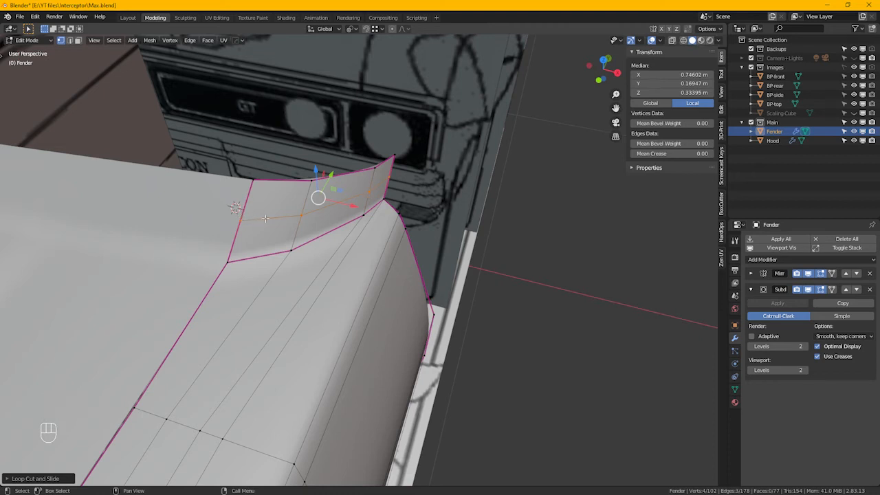
{"action": "key", "text": "Tab"}
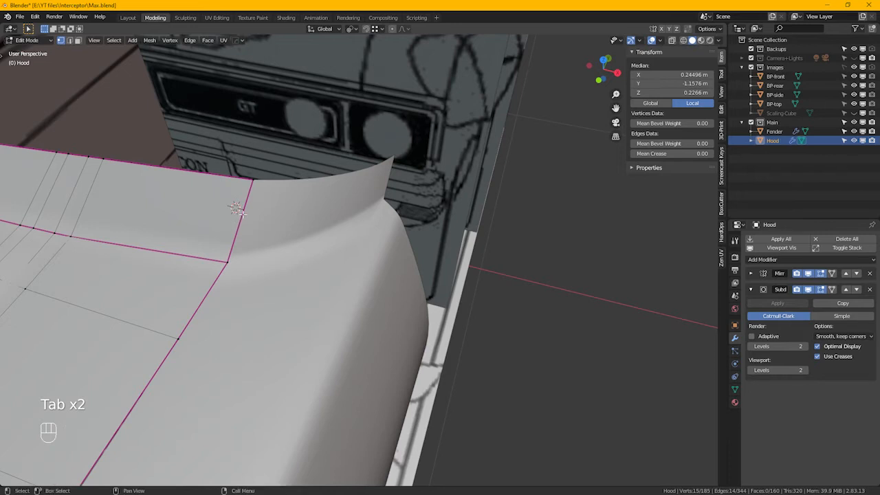
{"action": "key", "text": "Tab"}
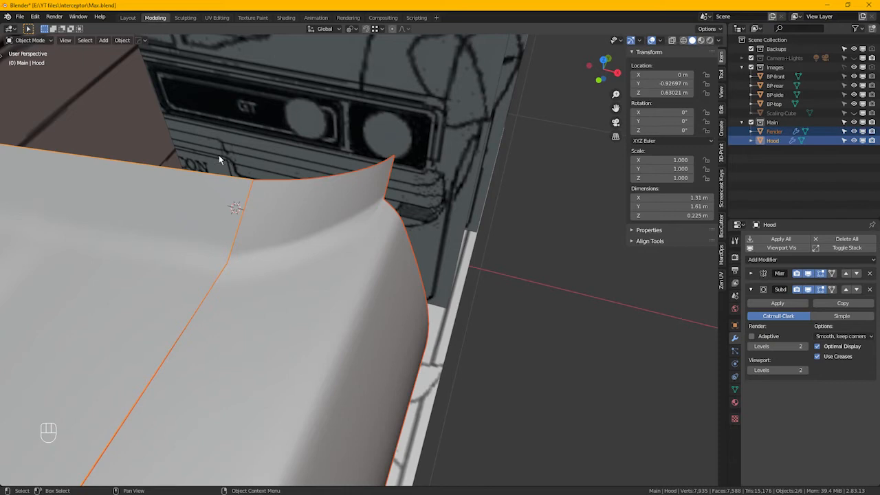
{"action": "key", "text": "Tab"}
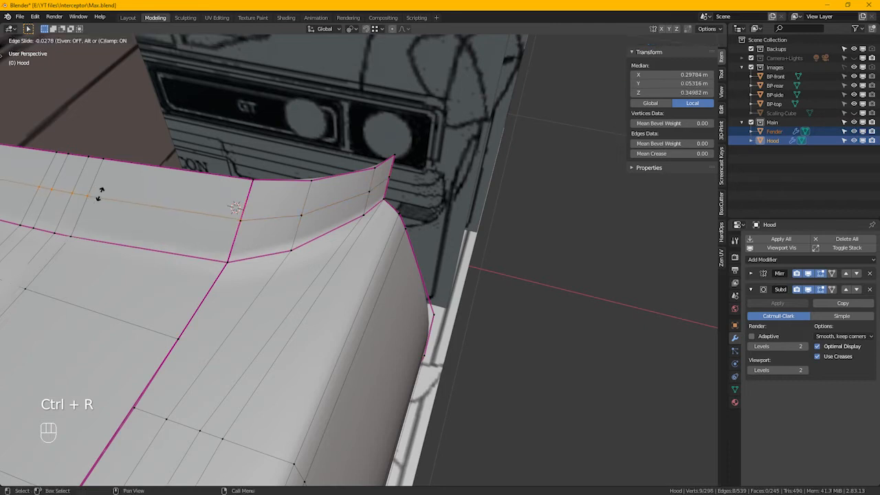
Add a loop cut near the hood's rear edge, undoing two misplaced vertex moves
{"action": "left_click", "coordinate": [145, 227]}
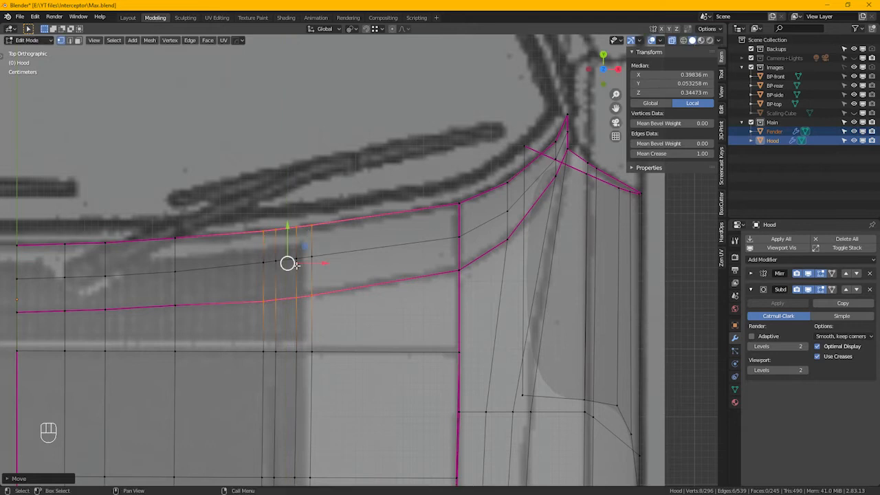
{"action": "key", "text": "ctrl+z"}
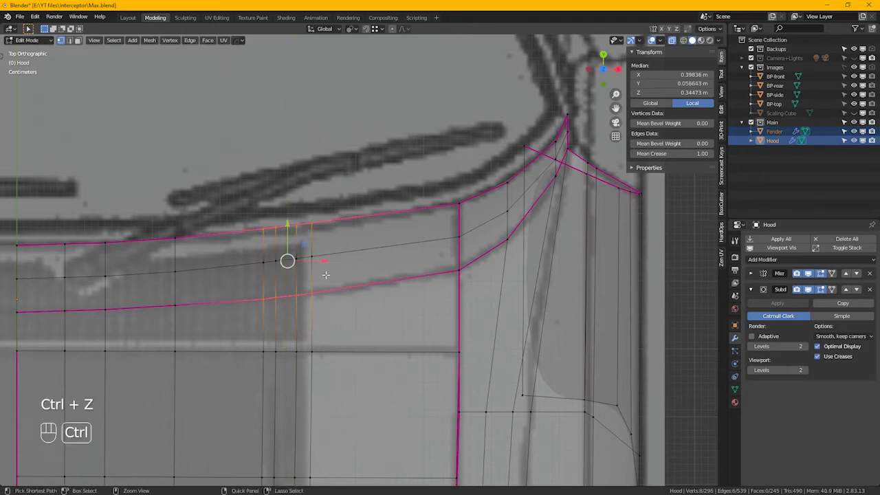
{"action": "key", "text": "ctrl+z"}
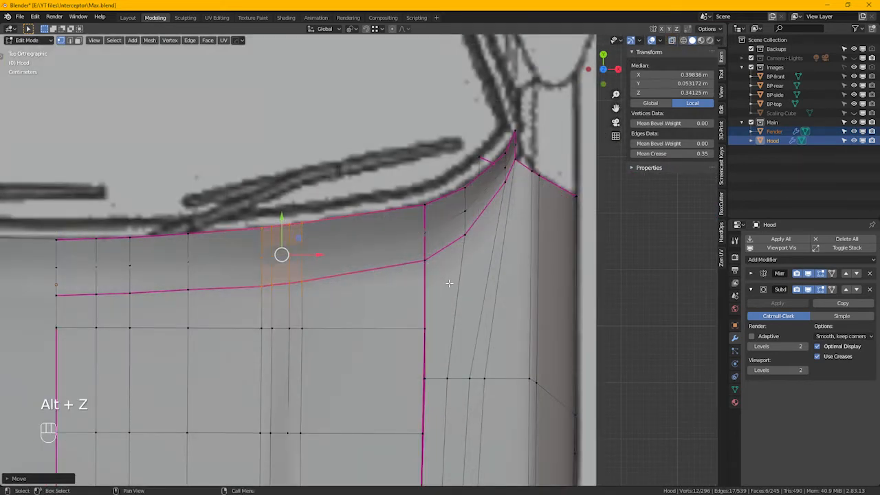
{"action": "key", "text": "Tab"}
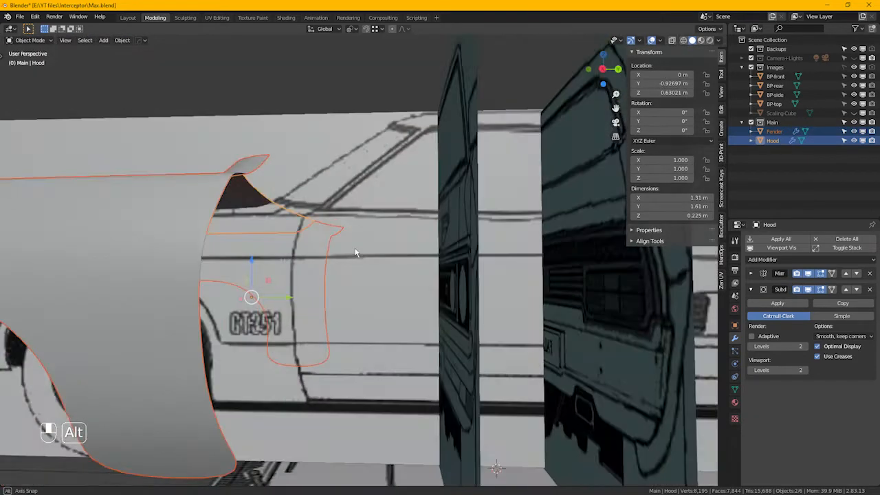
Enter editing on the hood and line it up in the side view over the blueprint
{"action": "left_click_drag", "start_coordinate": [355, 253], "coordinate": [377, 264]}
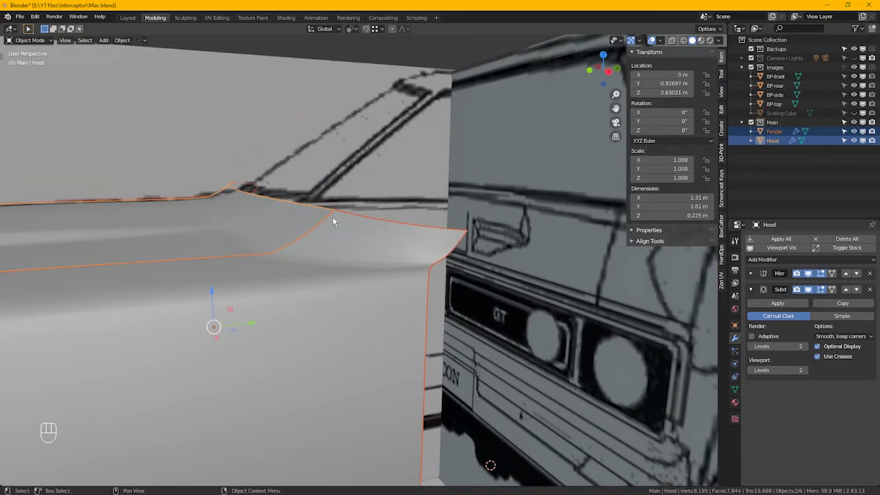
{"action": "key", "text": "Tab"}
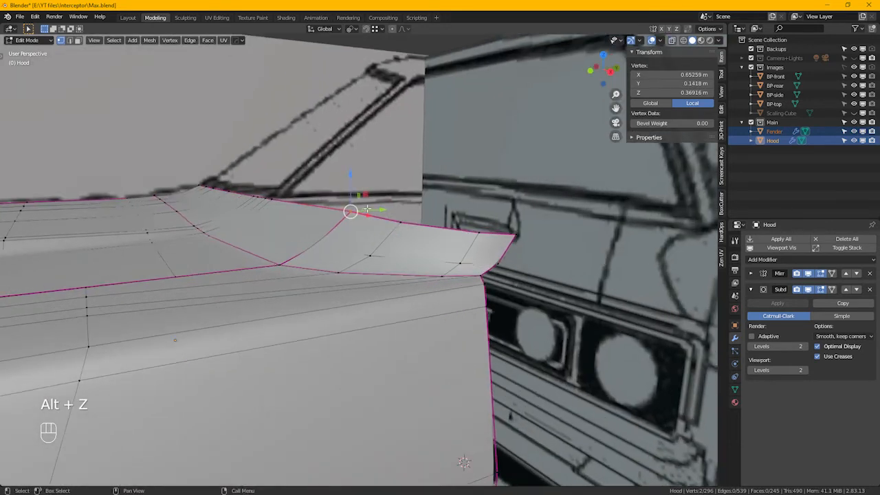
{"action": "key", "text": "KP_3"}
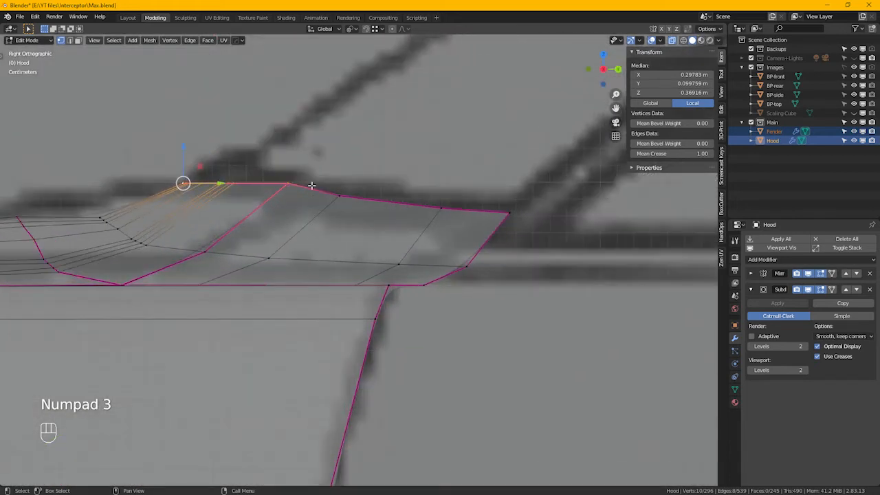
{"action": "key", "text": "KP_3"}
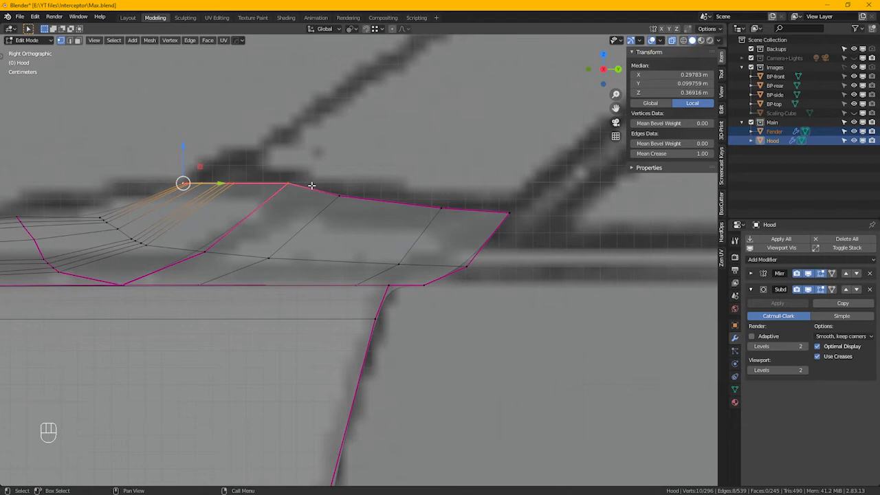
{"action": "mouse_move", "coordinate": [195, 185]}
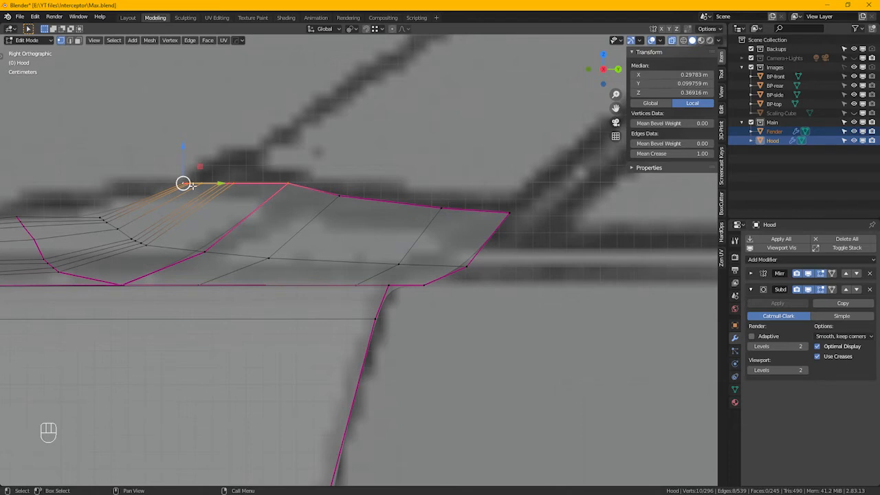
{"action": "mouse_move", "coordinate": [186, 186]}
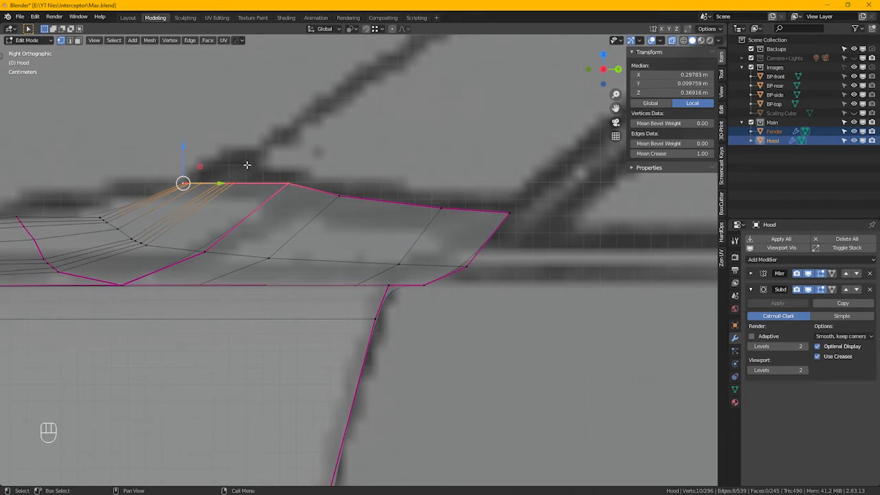
{"action": "key", "text": "r"}
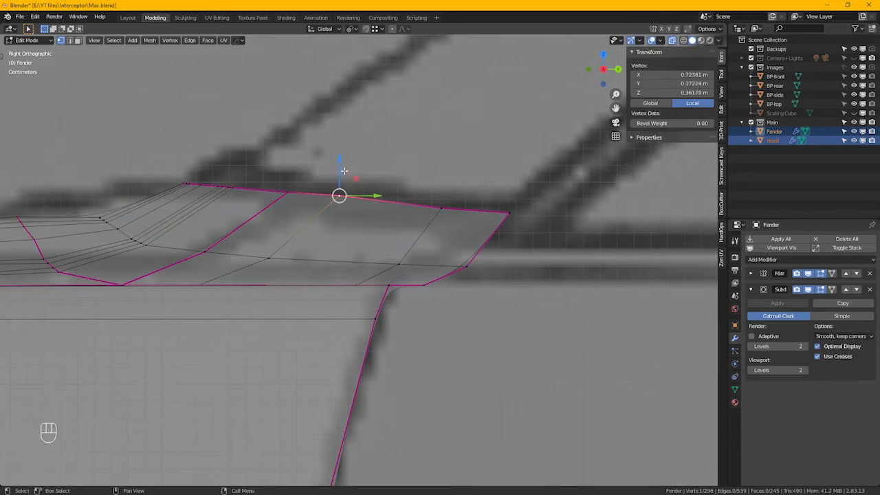
Move the hood's rear corner vertices onto the side-view blueprint outline
{"action": "left_click_drag", "start_coordinate": [341, 196], "coordinate": [441, 208]}
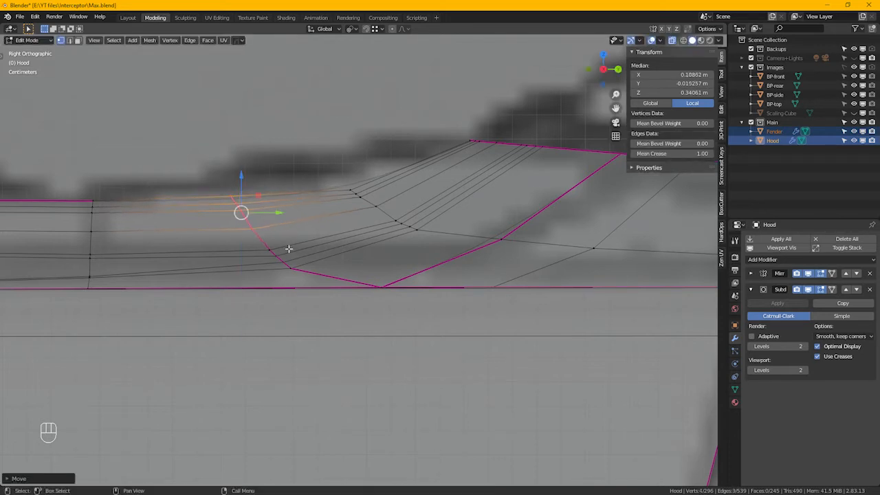
{"action": "left_click_drag", "start_coordinate": [242, 211], "coordinate": [280, 258]}
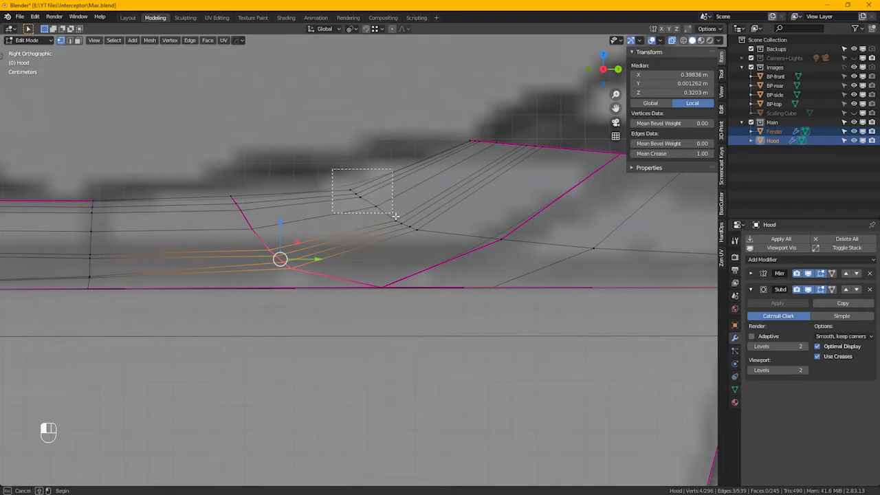
{"action": "left_click_drag", "start_coordinate": [281, 258], "coordinate": [359, 198]}
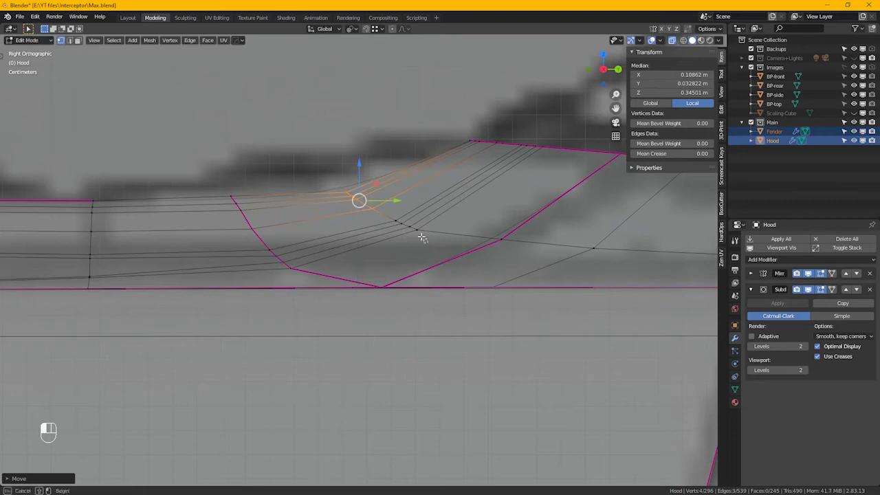
{"action": "left_click_drag", "start_coordinate": [359, 201], "coordinate": [409, 204]}
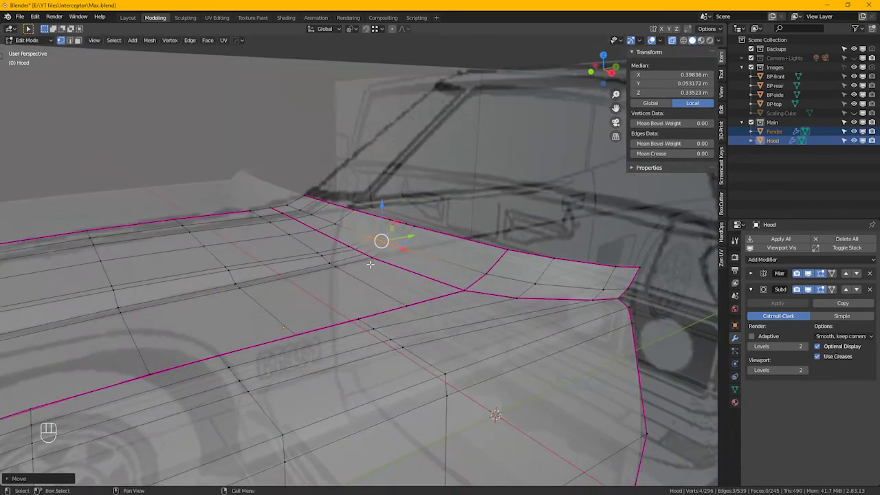
Orbit around the smoothed hood and fender to inspect the corner's shape between edits
{"action": "key", "text": "Tab"}
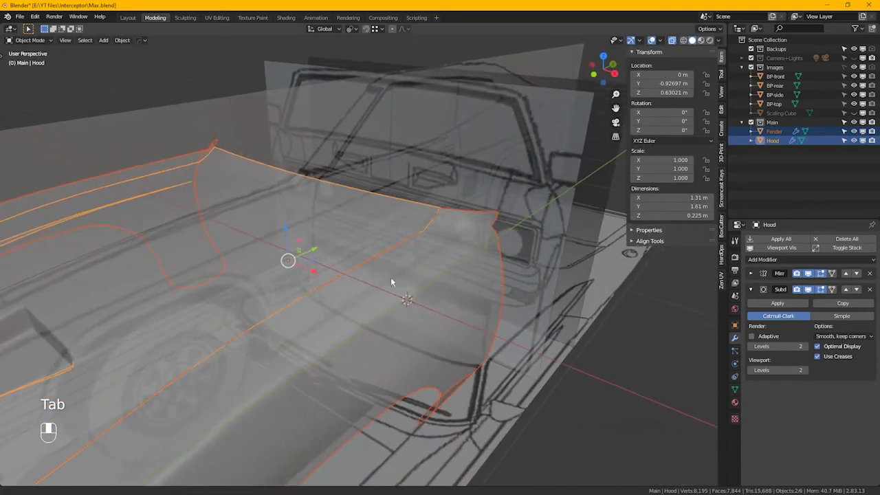
{"action": "left_click_drag", "start_coordinate": [392, 282], "coordinate": [402, 305]}
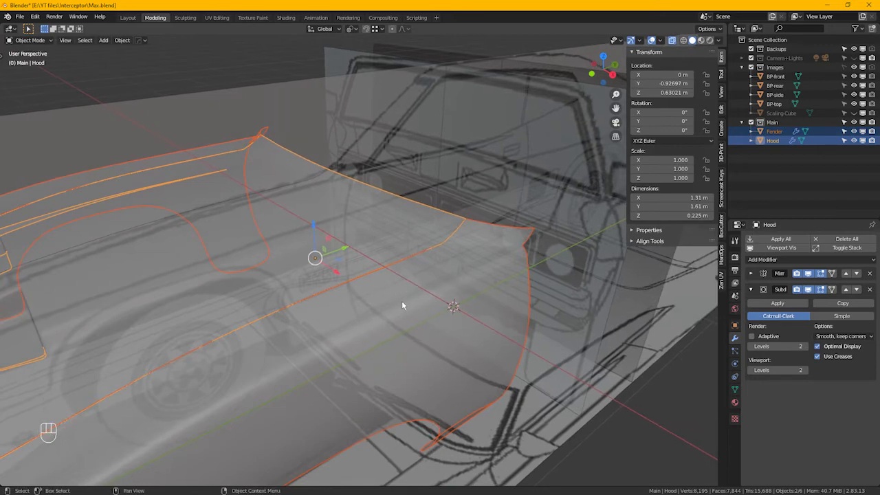
{"action": "left_click_drag", "start_coordinate": [403, 305], "coordinate": [422, 280]}
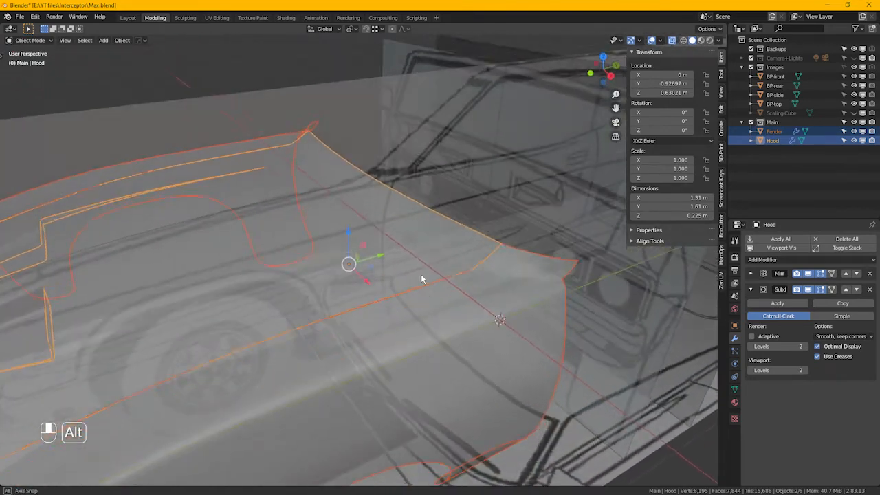
{"action": "key", "text": "Tab"}
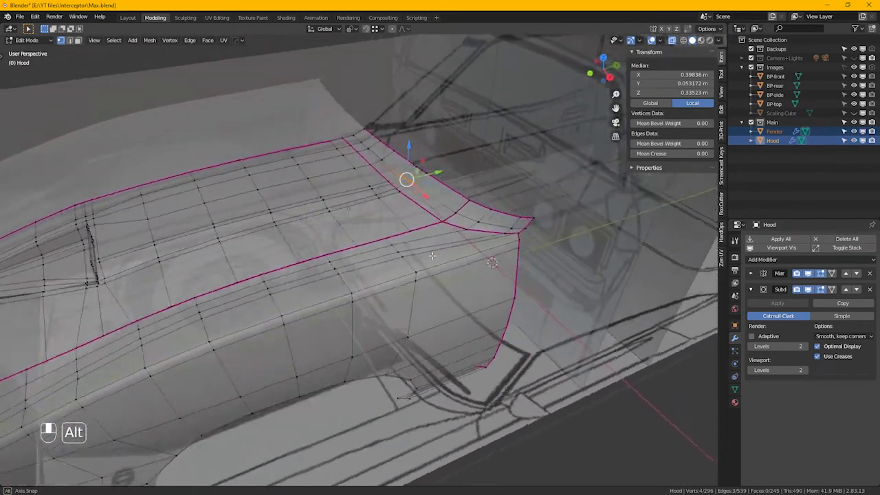
{"action": "left_click_drag", "start_coordinate": [433, 254], "coordinate": [419, 258]}
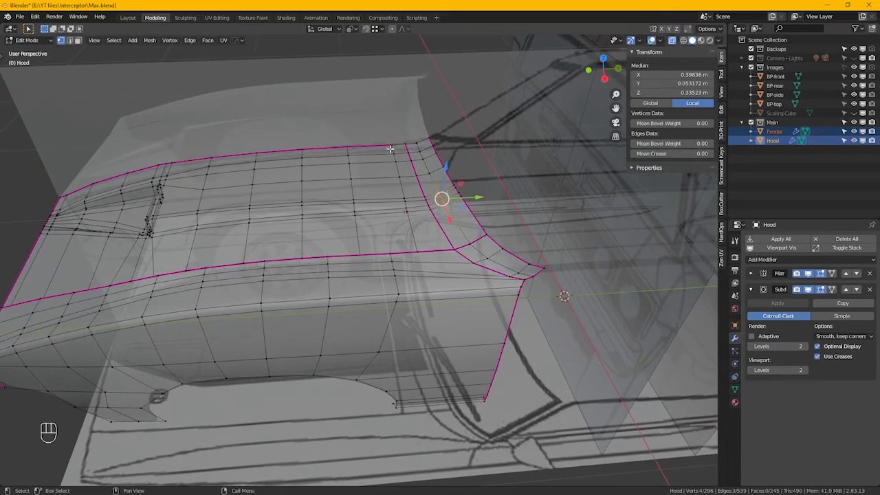
{"action": "mouse_move", "coordinate": [108, 184]}
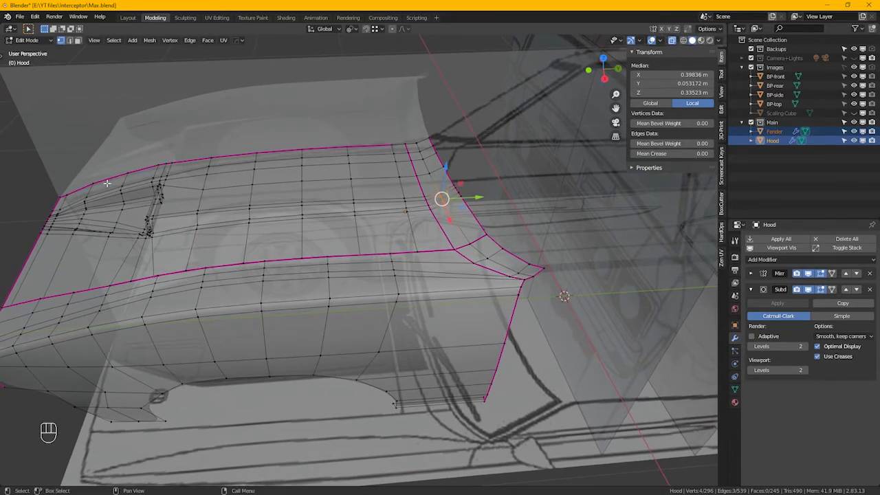
{"action": "mouse_move", "coordinate": [275, 152]}
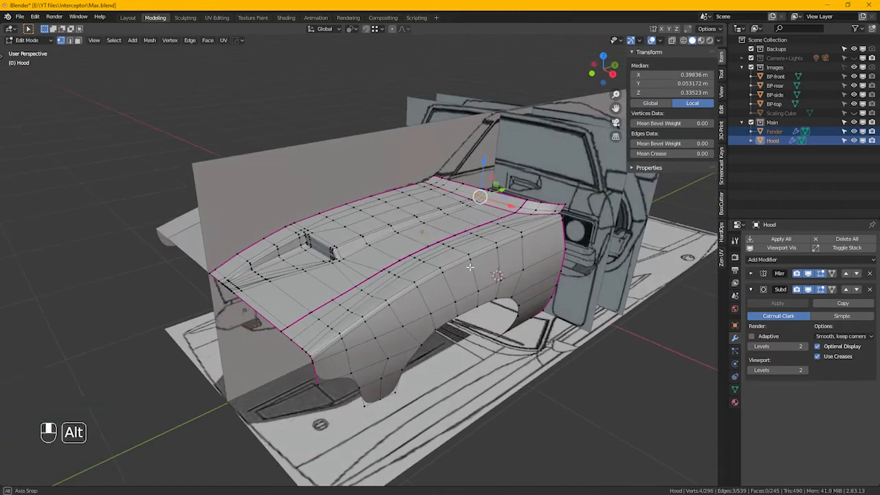
{"action": "key", "text": "Tab"}
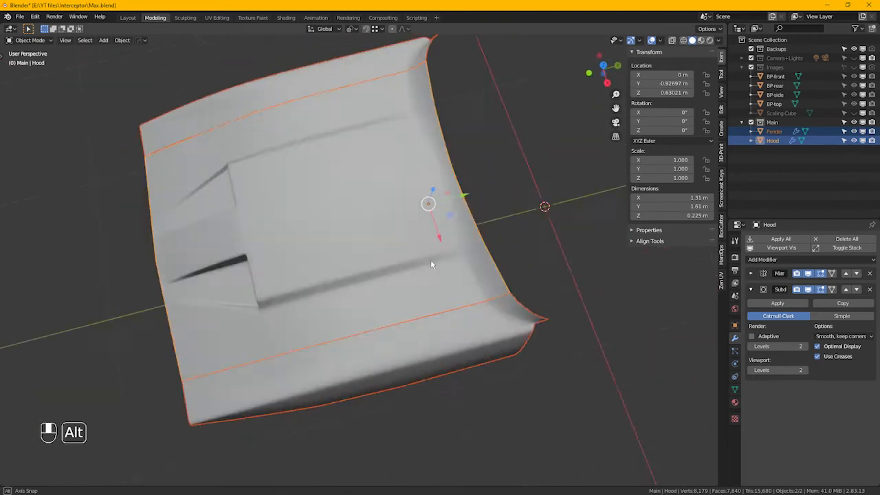
{"action": "left_click_drag", "start_coordinate": [432, 264], "coordinate": [411, 209]}
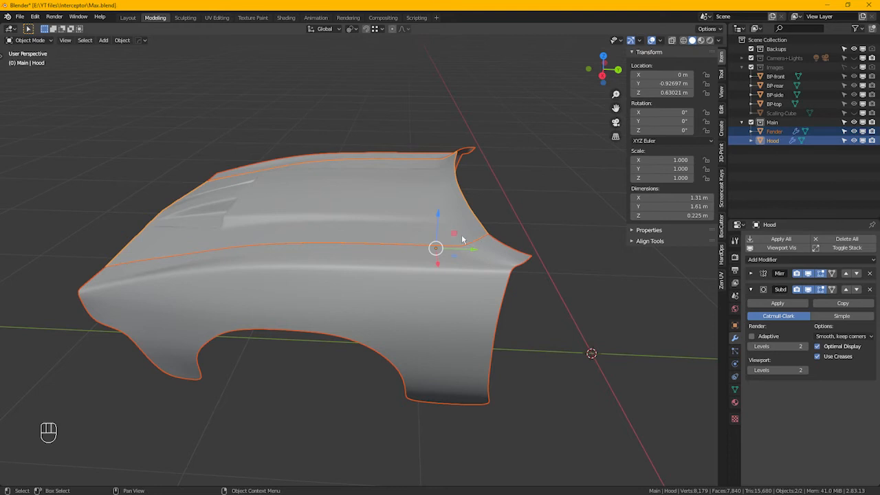
{"action": "key", "text": "Tab"}
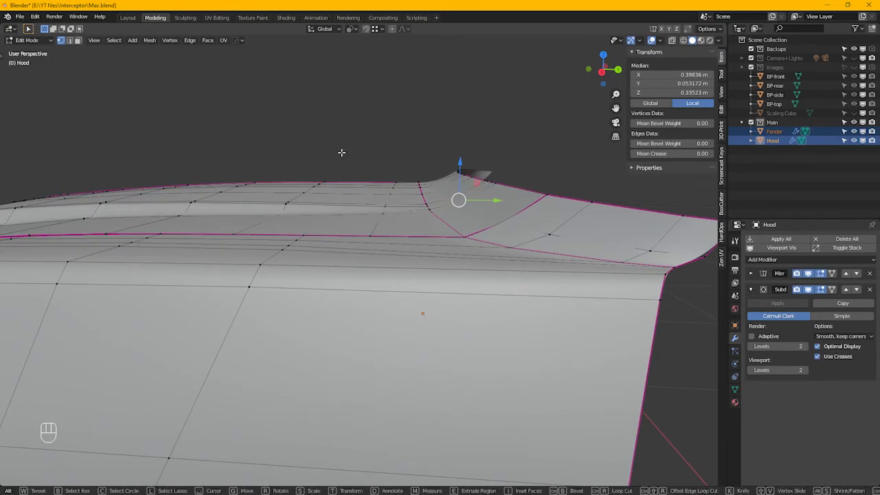
Reshape the hood's rear corner flap into a flatter tab and check it smoothed
{"action": "left_click", "coordinate": [476, 213]}
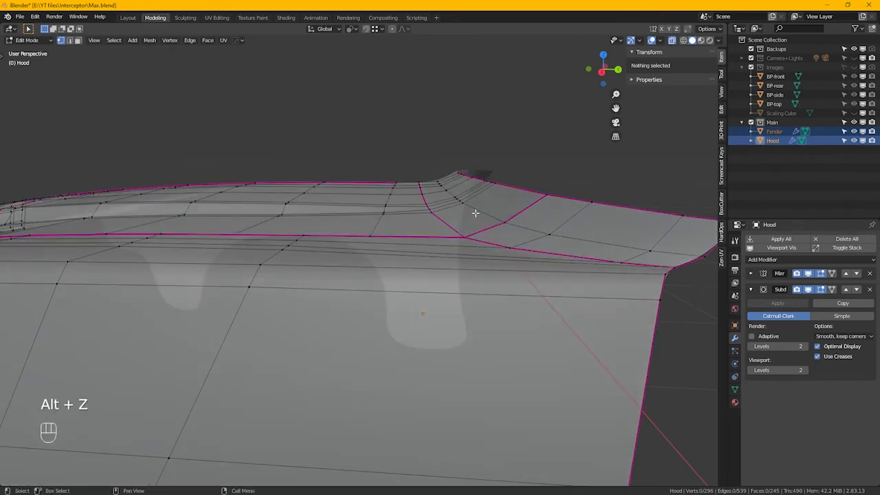
{"action": "key", "text": "Alt"}
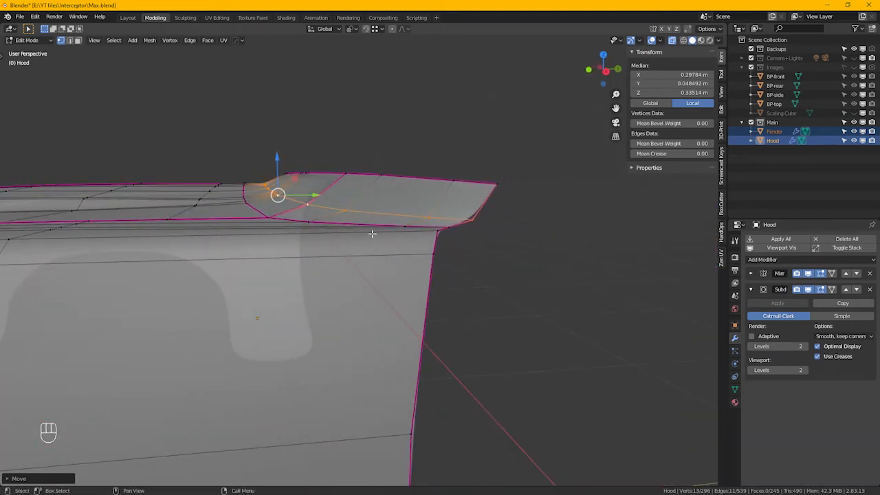
{"action": "key", "text": "Tab"}
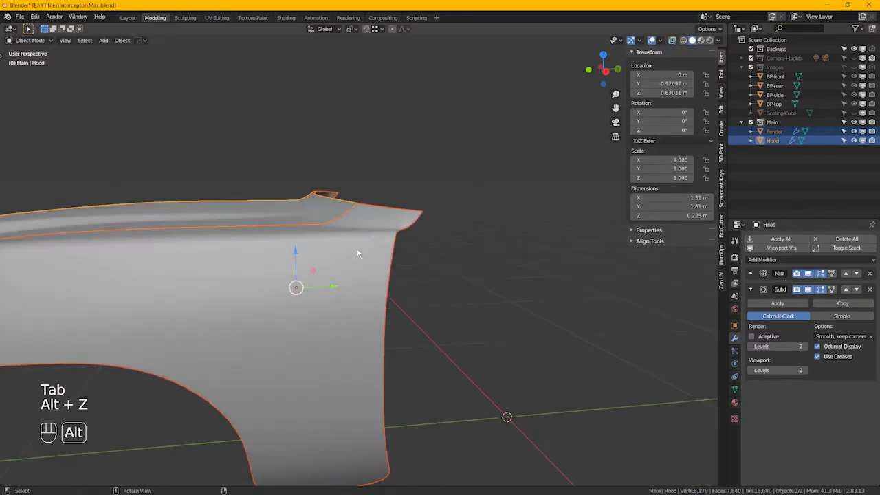
{"action": "left_click_drag", "start_coordinate": [358, 252], "coordinate": [440, 267]}
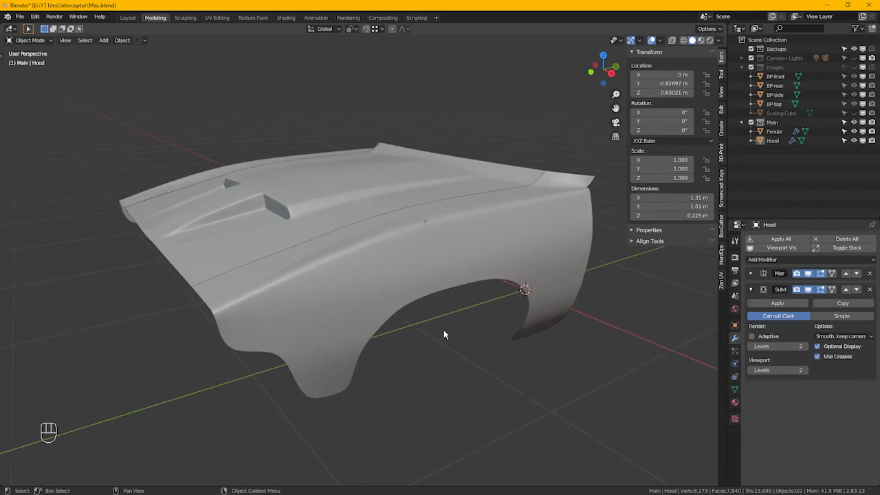
{"action": "key", "text": "Ctrl+S"}
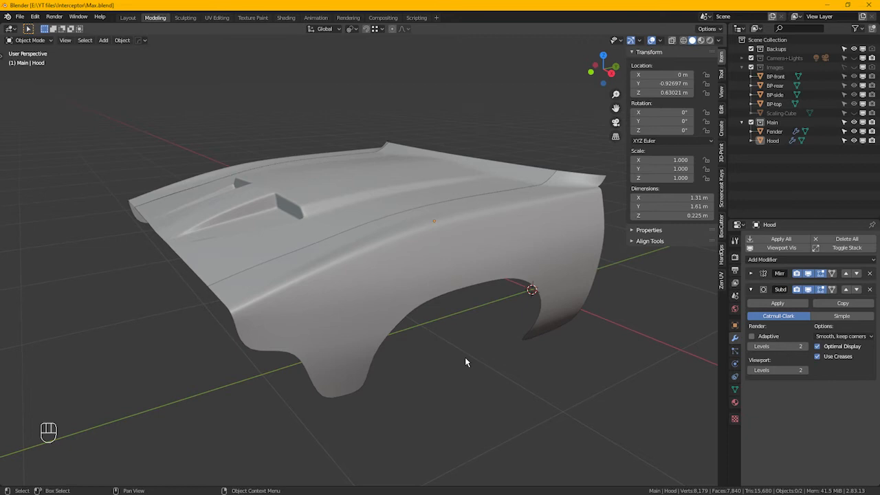
{"action": "mouse_move", "coordinate": [522, 240]}
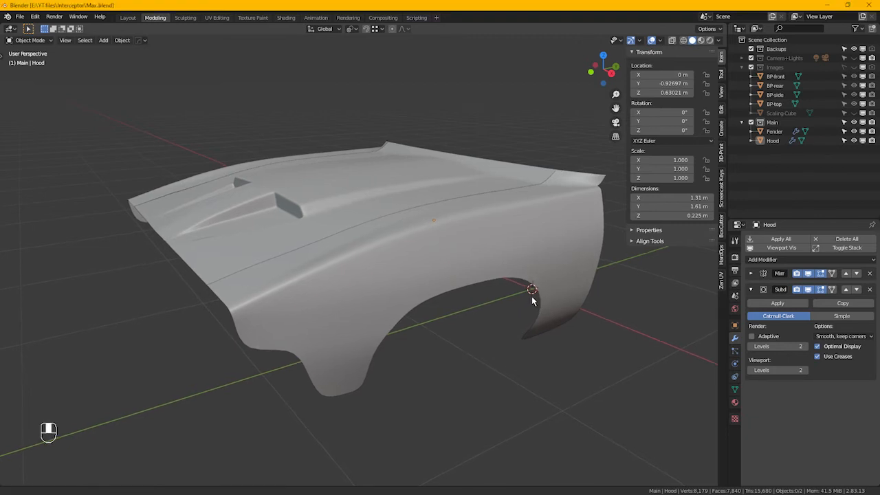
{"action": "left_click_drag", "start_coordinate": [533, 300], "coordinate": [501, 284]}
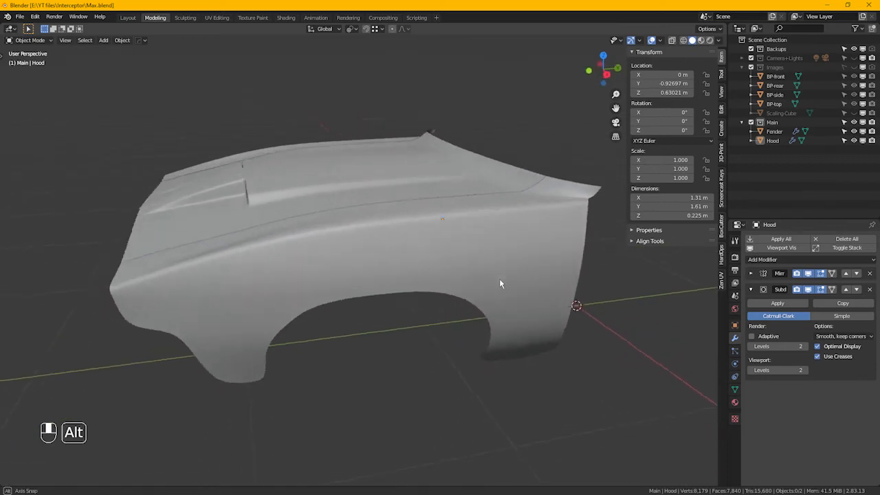
{"action": "left_click_drag", "start_coordinate": [501, 283], "coordinate": [467, 272]}
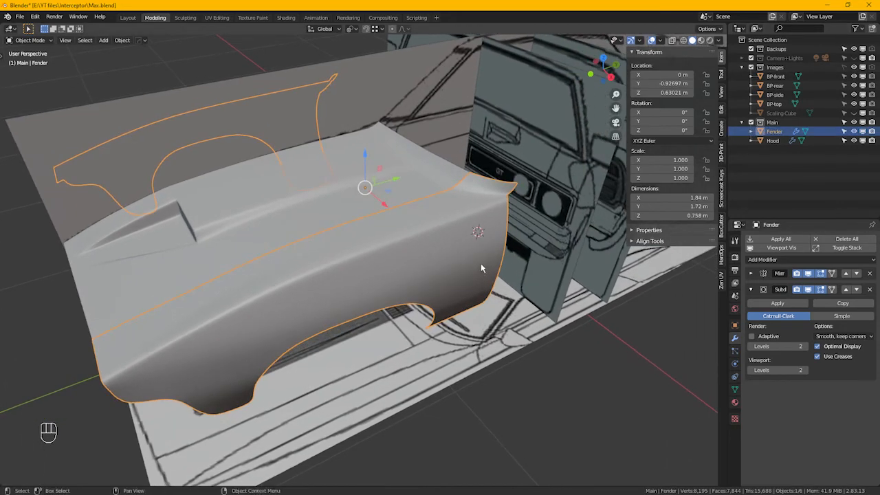
In side view, move the fender's top rear corner vertices onto the blueprint line
{"action": "key", "text": "KP_3"}
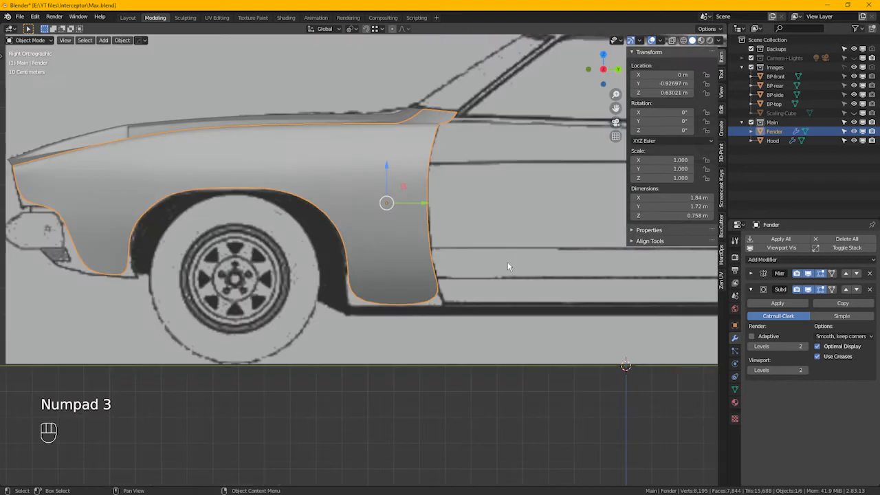
{"action": "key", "text": "Tab"}
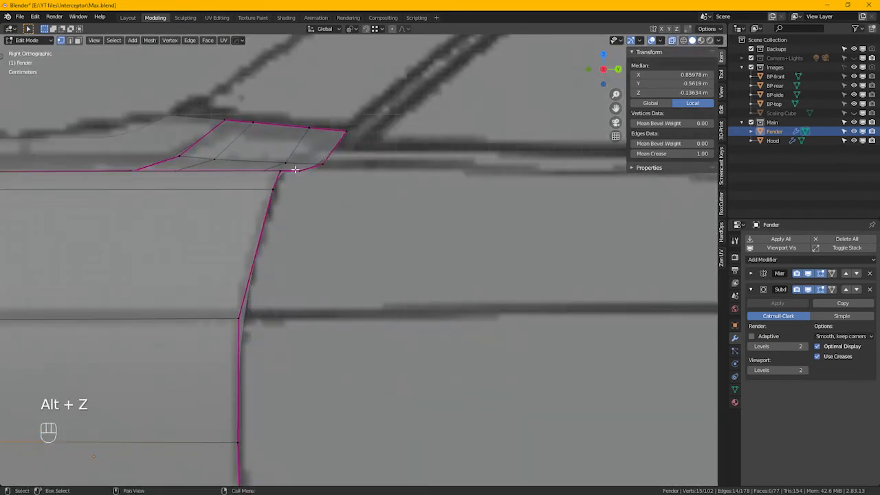
{"action": "left_click_drag", "start_coordinate": [206, 149], "coordinate": [346, 168]}
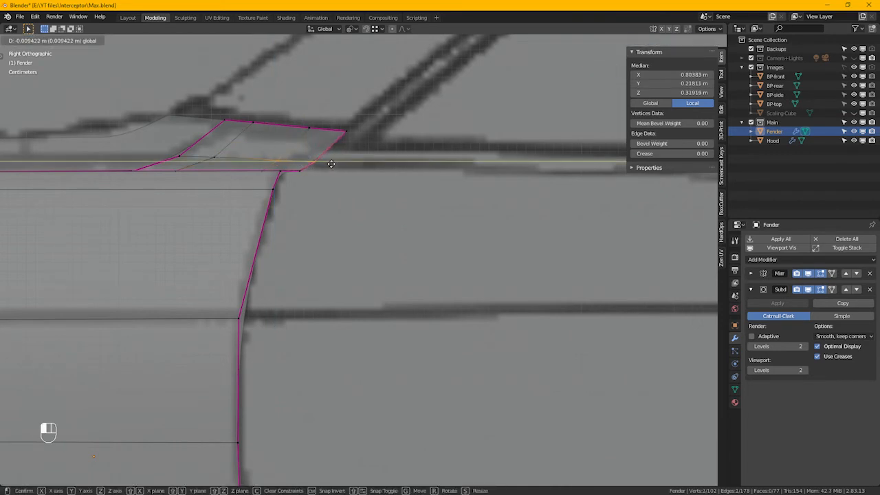
{"action": "left_click", "coordinate": [310, 176]}
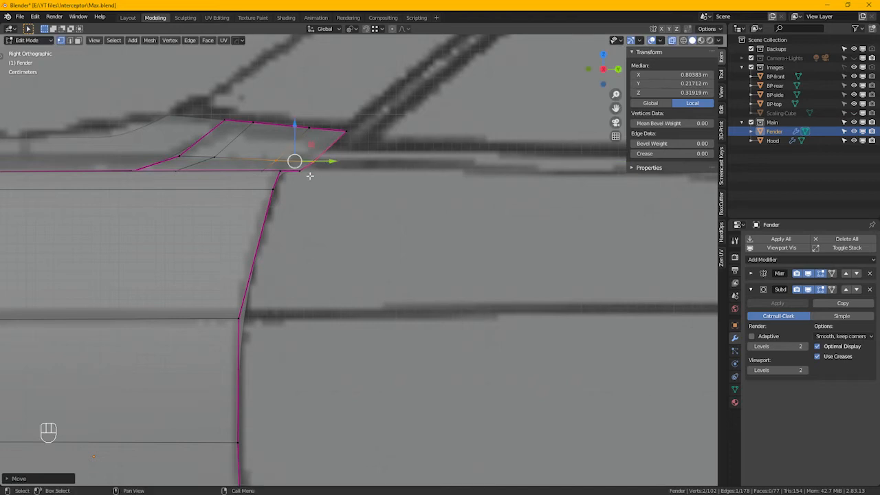
Check the corner placement from the top view with X-ray, then return to side view
{"action": "key", "text": "KP_7"}
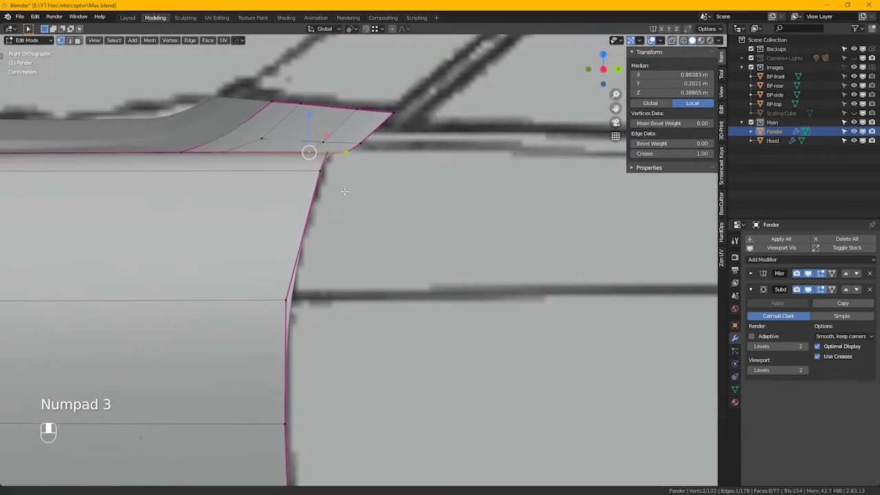
{"action": "key", "text": "Alt+Z"}
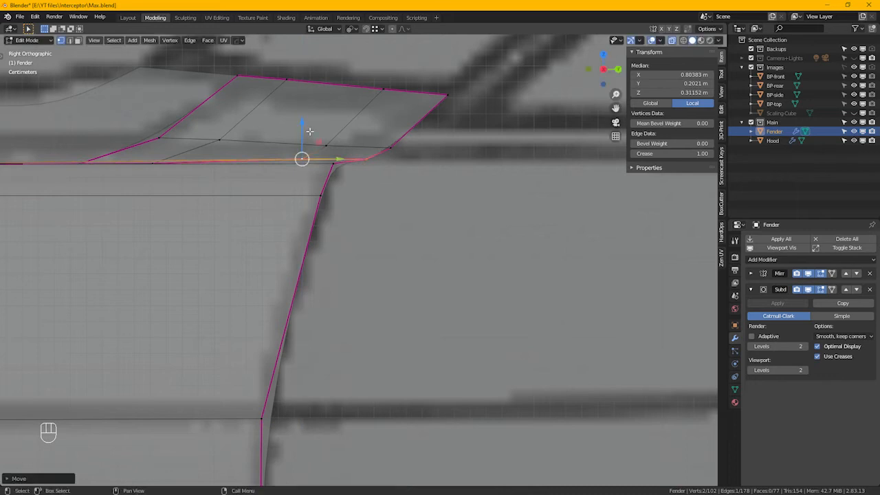
{"action": "key", "text": "Alt+Z"}
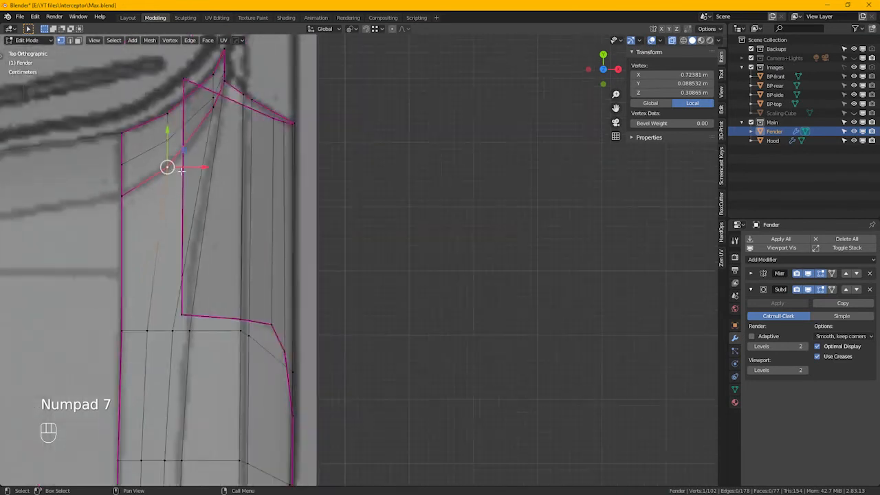
{"action": "key", "text": "KP_3"}
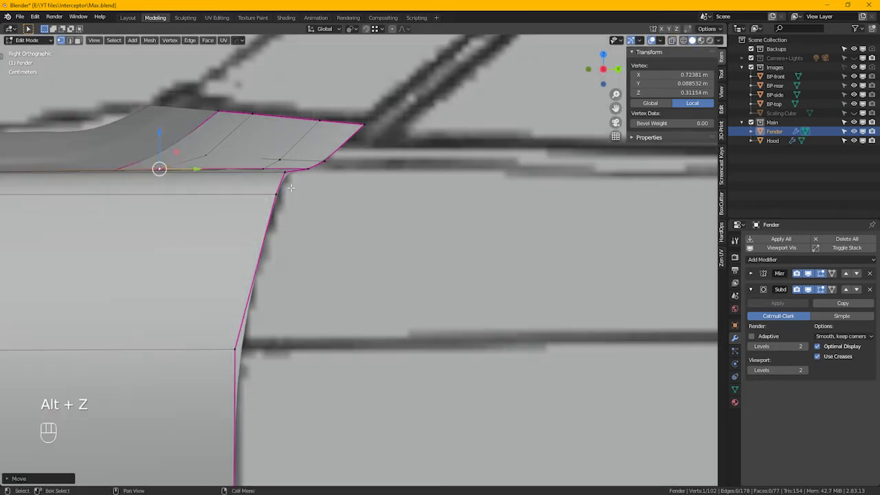
{"action": "key", "text": "Tab"}
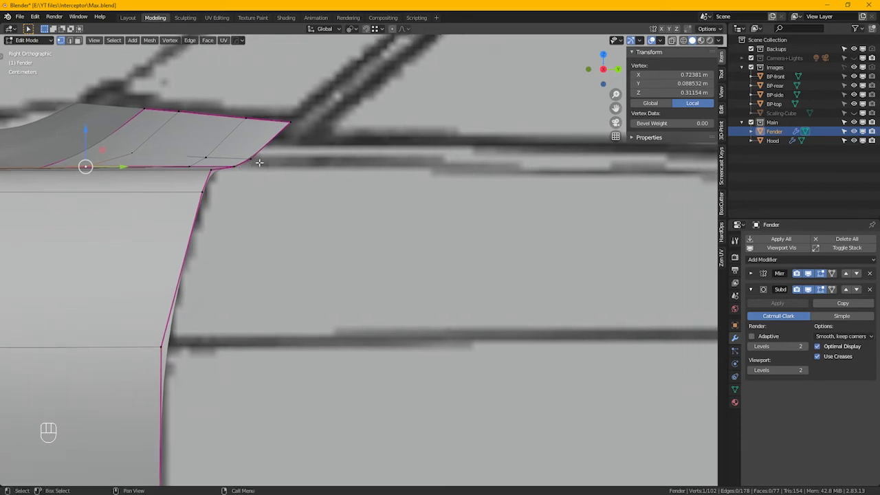
{"action": "mouse_move", "coordinate": [256, 163]}
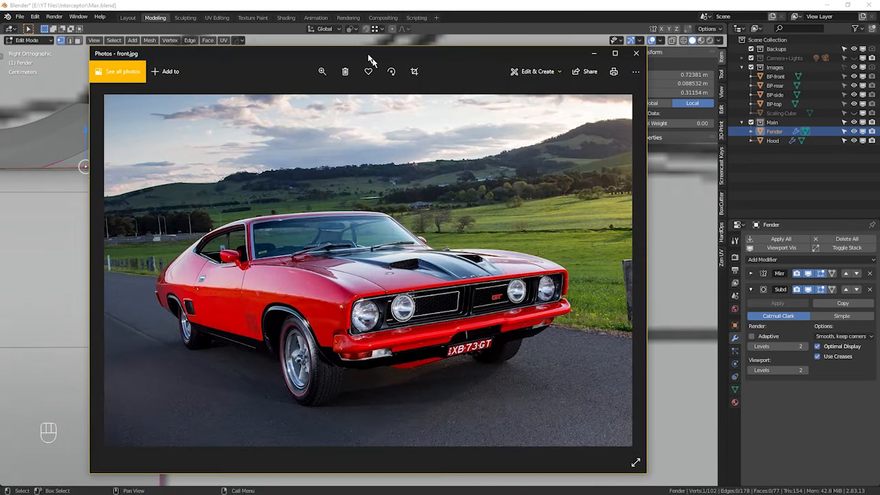
Zoom the red car reference photo in on its door and front wing
{"action": "left_click", "coordinate": [614, 53]}
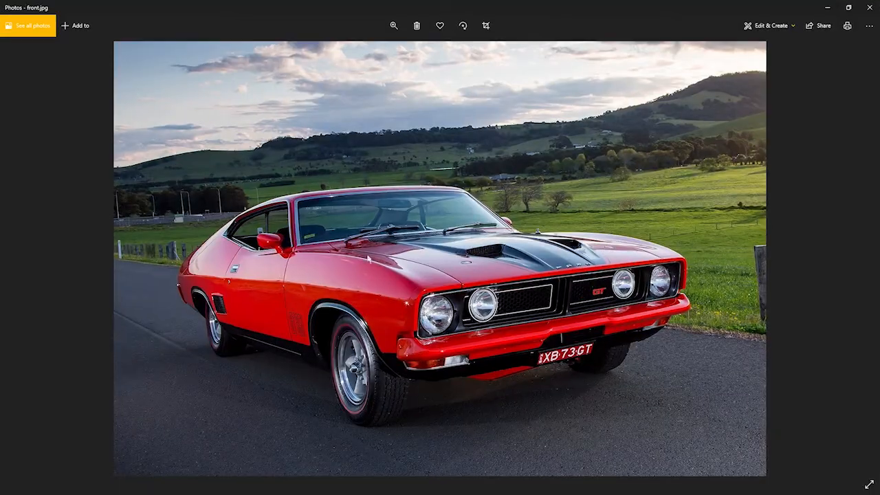
{"action": "left_click", "coordinate": [393, 25]}
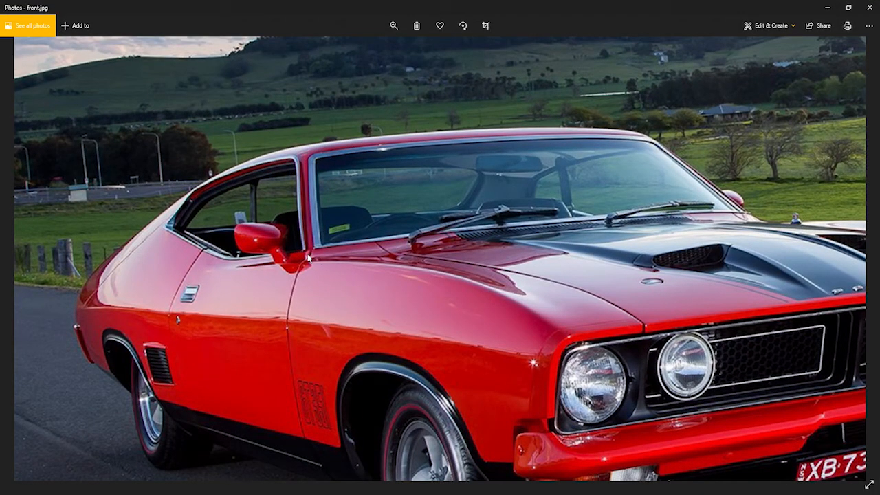
{"action": "mouse_move", "coordinate": [359, 255]}
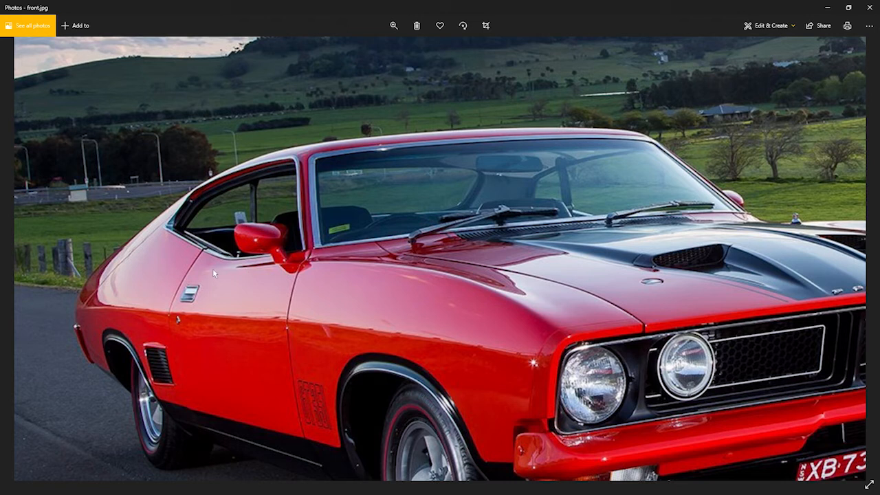
{"action": "mouse_move", "coordinate": [239, 272]}
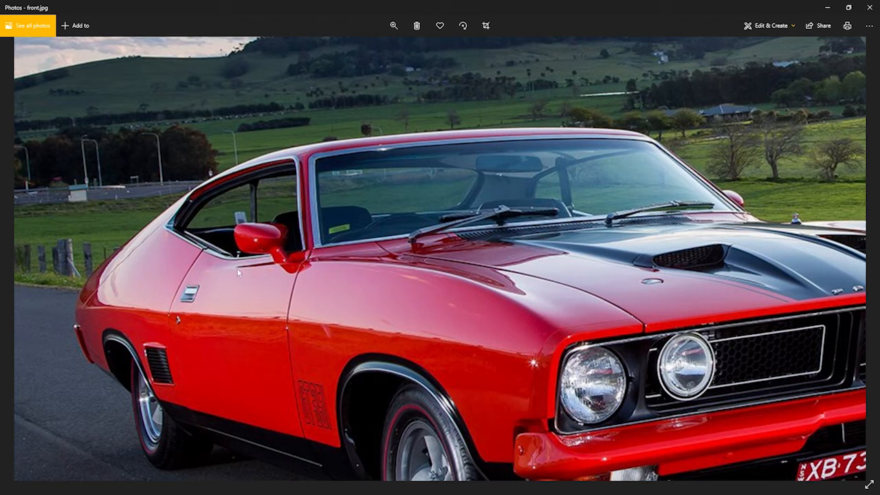
{"action": "mouse_move", "coordinate": [311, 272]}
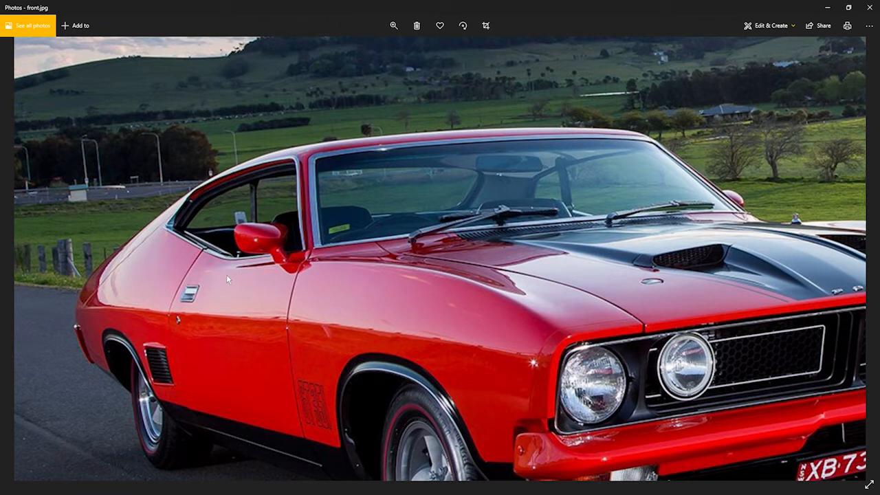
{"action": "mouse_move", "coordinate": [206, 264]}
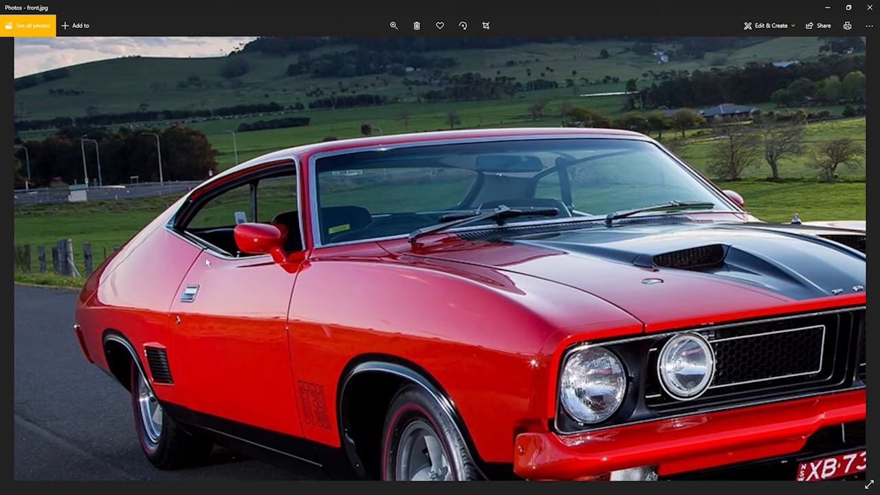
{"action": "mouse_move", "coordinate": [467, 117]}
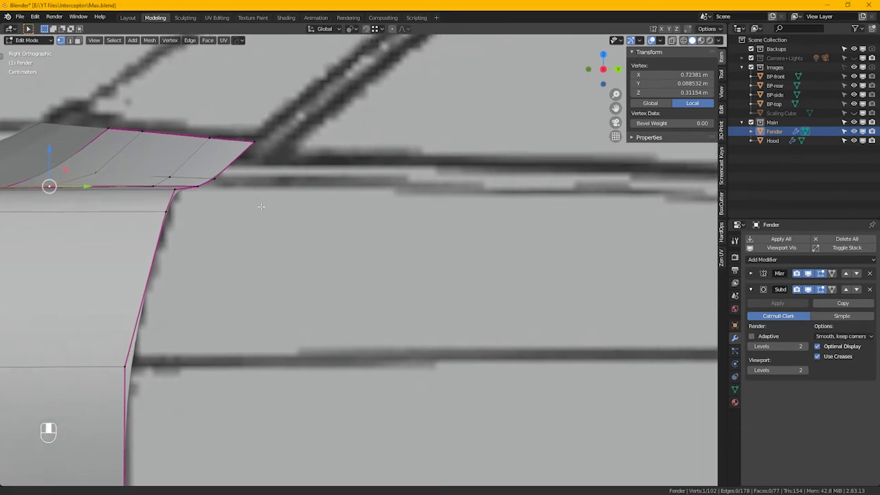
Rotate the fender's upper rear corner and scale it along Y to flatten it onto the body line
{"action": "key", "text": "Tab"}
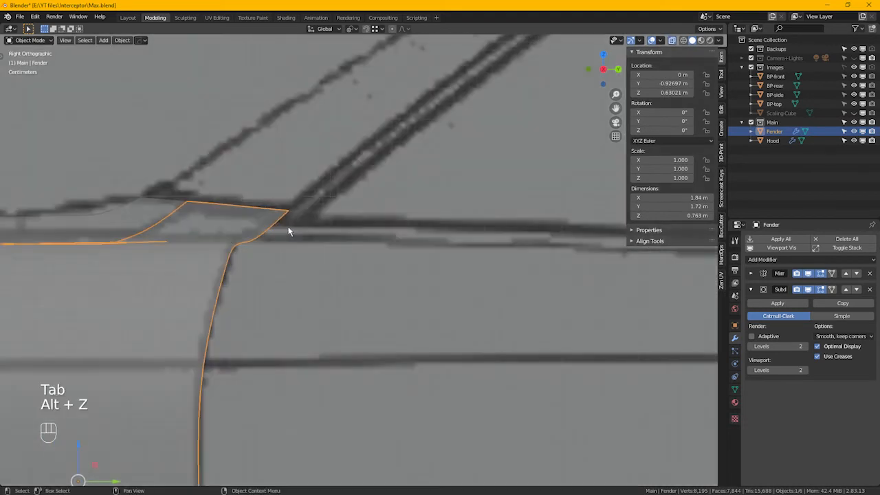
{"action": "key", "text": "Tab"}
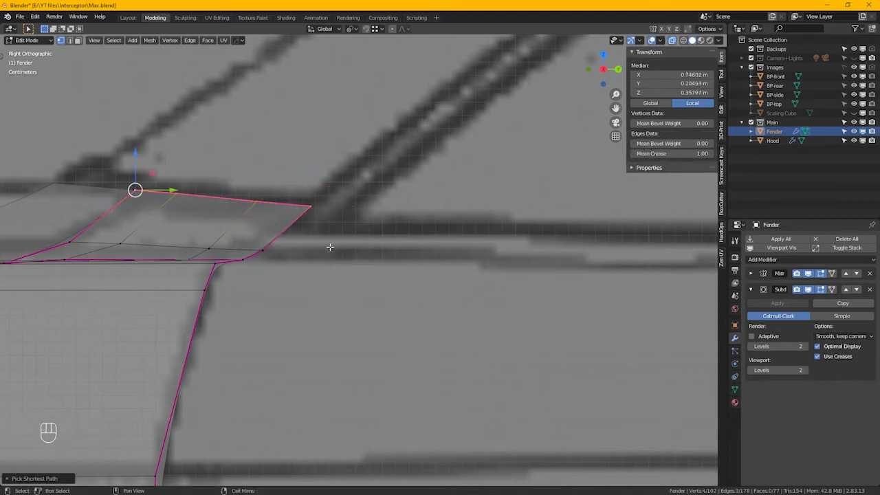
{"action": "key", "text": "r"}
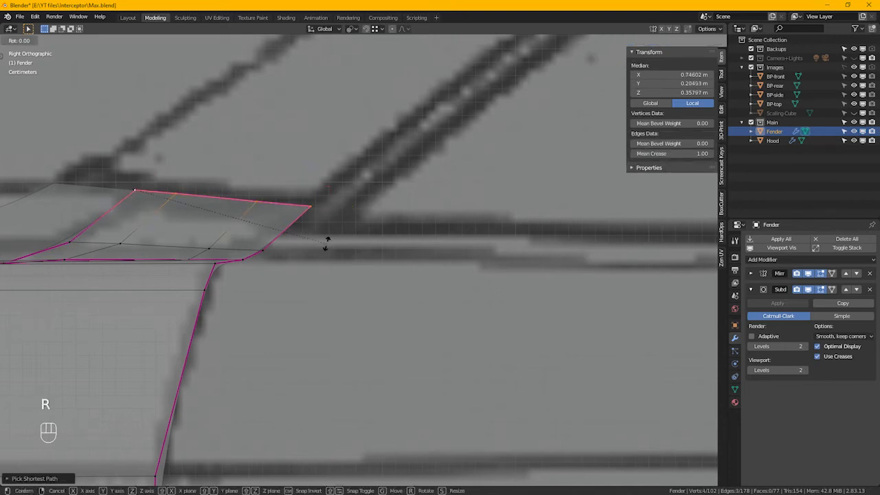
{"action": "key", "text": "x"}
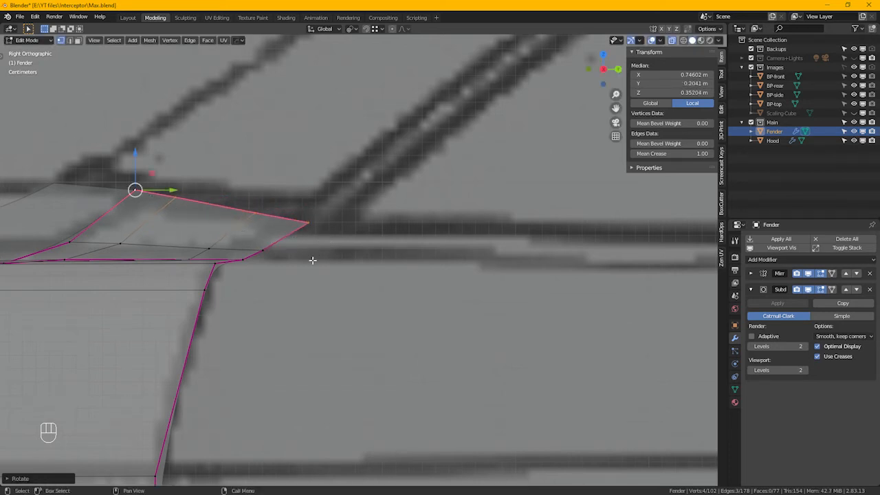
{"action": "key", "text": "s"}
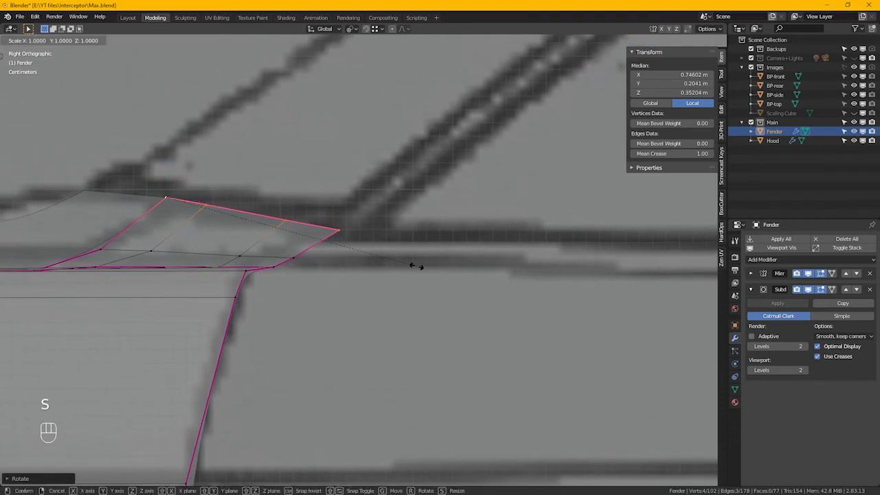
{"action": "key", "text": "y"}
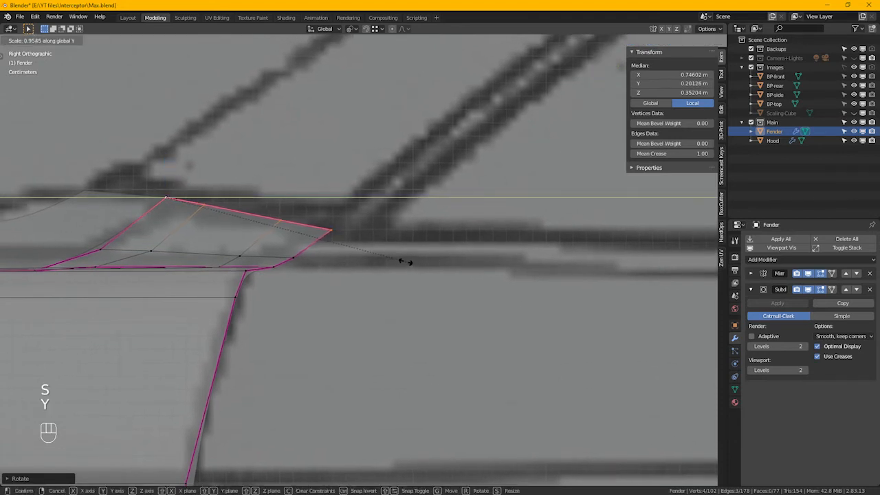
{"action": "key", "text": "Tab"}
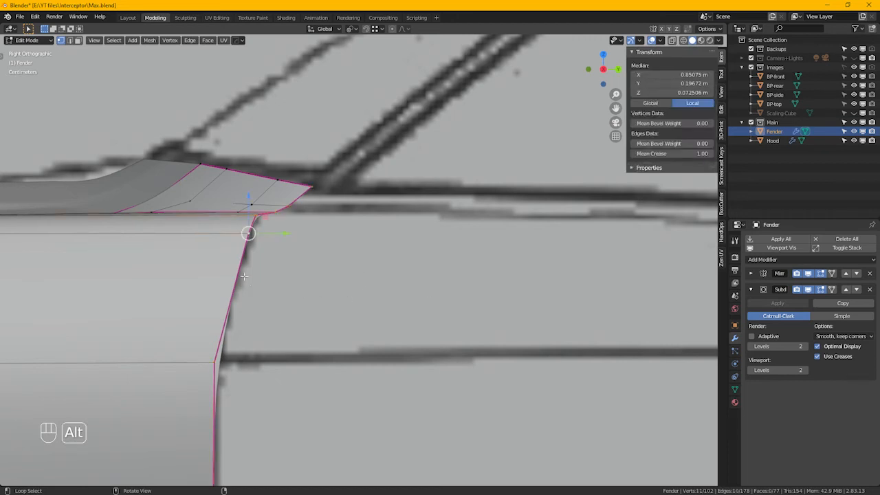
Extrude the fender's rear edge loop toward the door and scale it in Z to the door's front outline
{"action": "scroll", "scroll_direction": "down", "scroll_amount": 3}
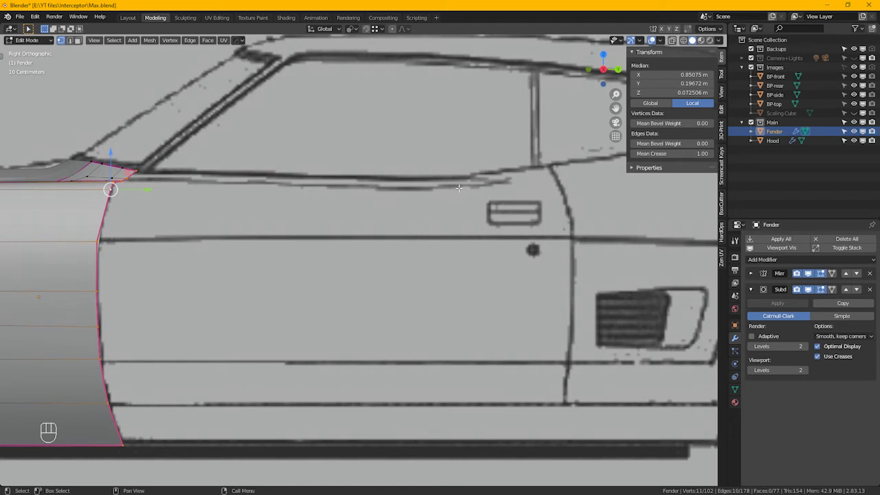
{"action": "mouse_move", "coordinate": [507, 187]}
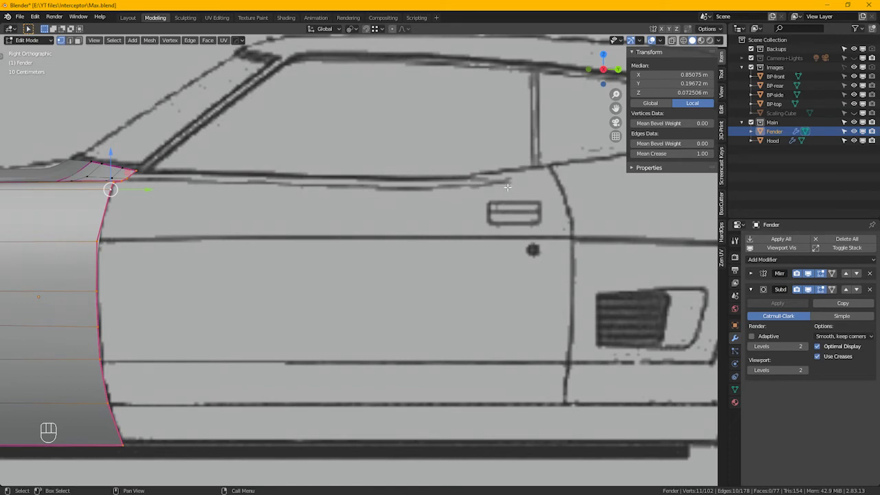
{"action": "mouse_move", "coordinate": [359, 202]}
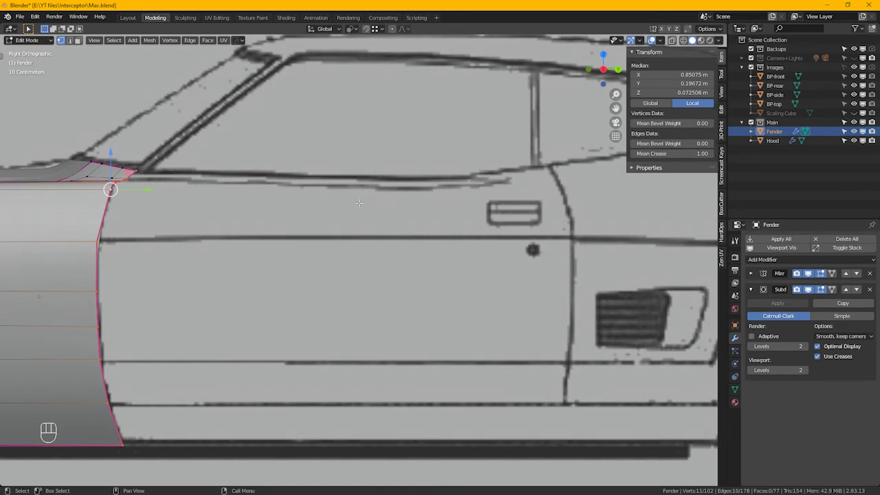
{"action": "mouse_move", "coordinate": [201, 261]}
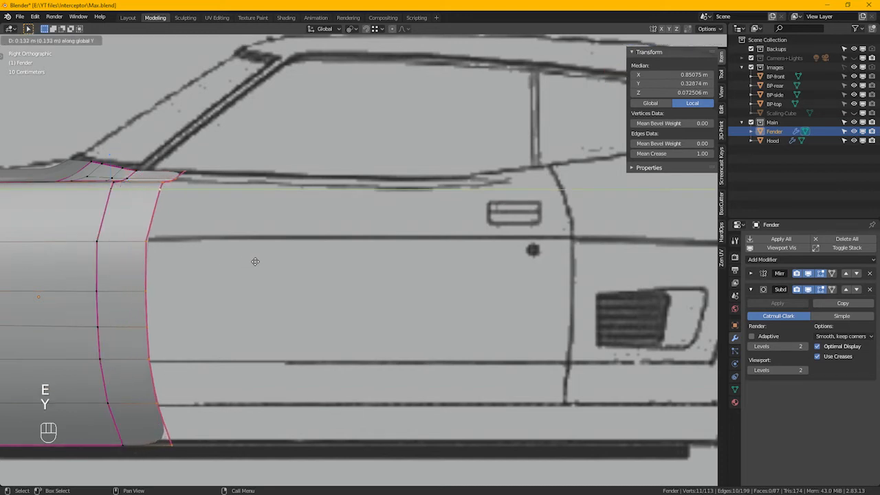
{"action": "left_click_drag", "start_coordinate": [255, 261], "coordinate": [382, 264]}
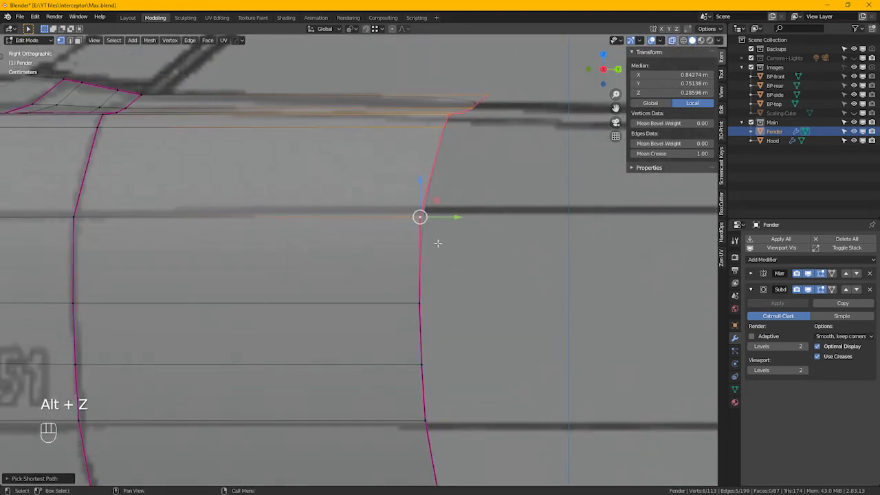
{"action": "scroll", "scroll_direction": "down", "scroll_amount": 3}
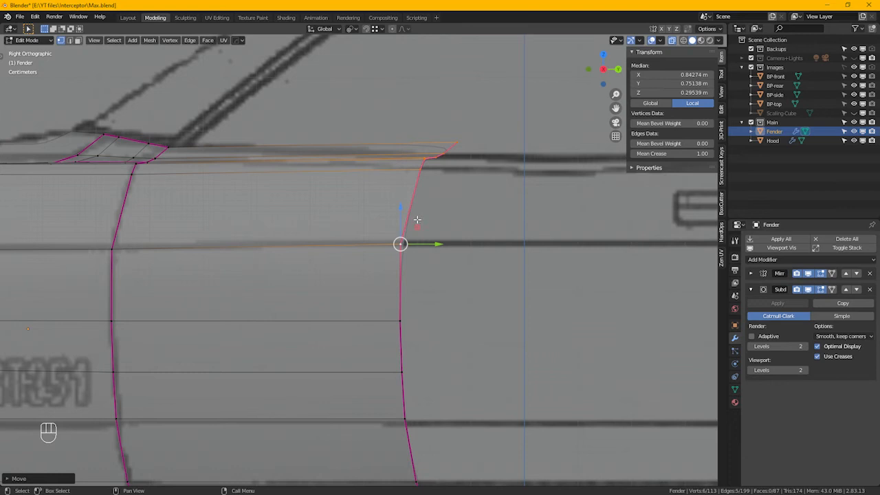
{"action": "key", "text": "s"}
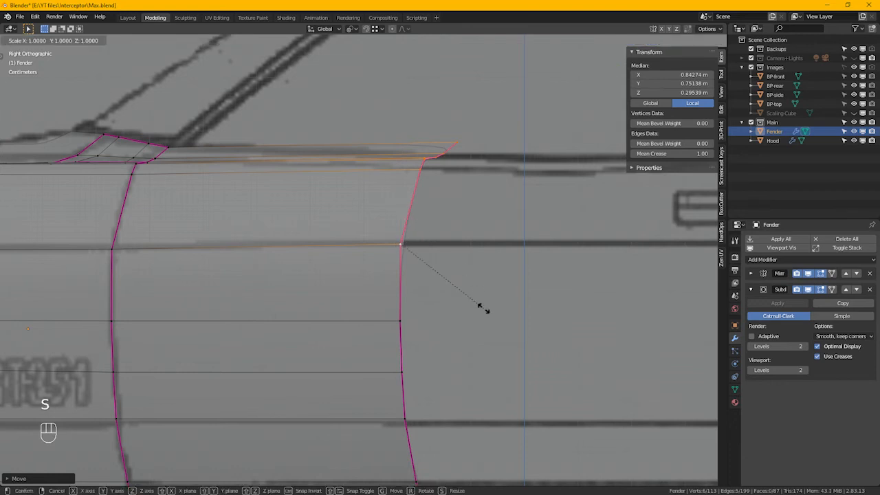
{"action": "key", "text": "z"}
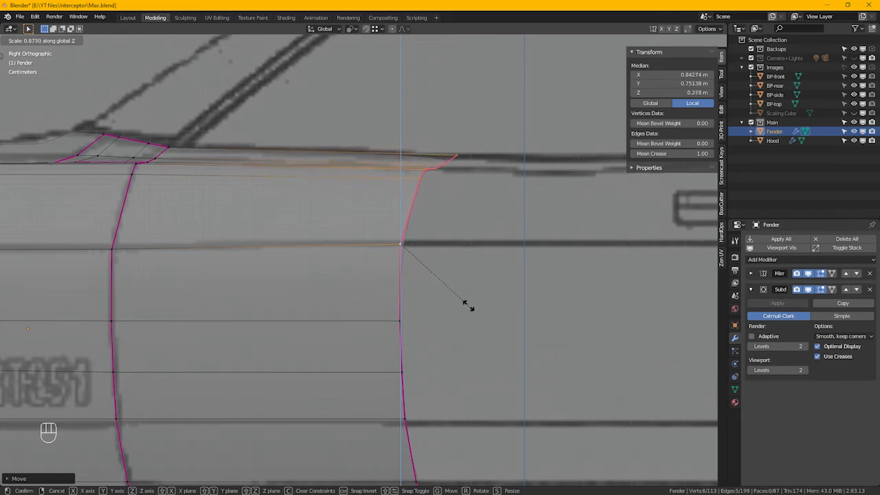
{"action": "left_click", "coordinate": [473, 308]}
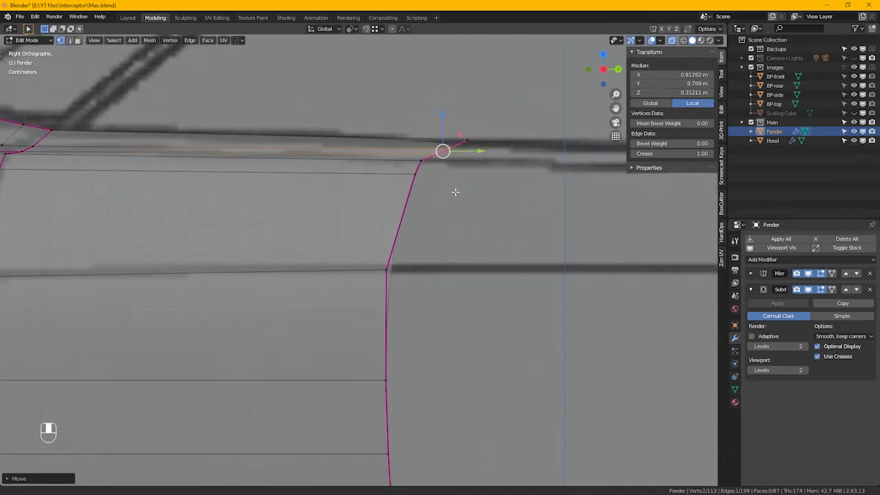
Move the top vertex into place as the mesh extends back across the door area
{"action": "scroll", "scroll_direction": "down", "scroll_amount": 3}
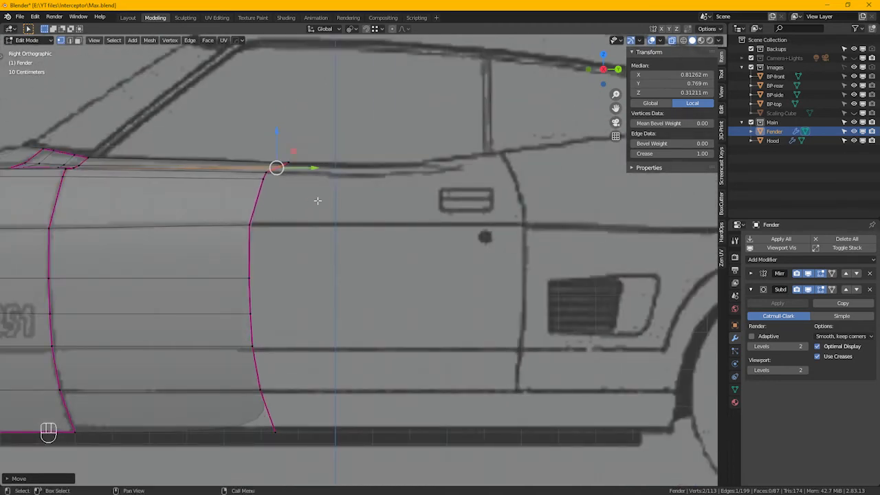
{"action": "mouse_move", "coordinate": [313, 257]}
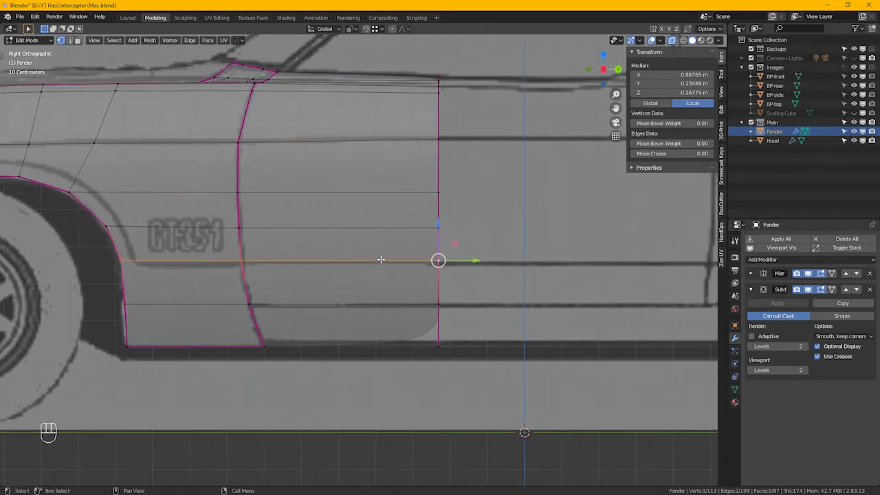
{"action": "key", "text": "g"}
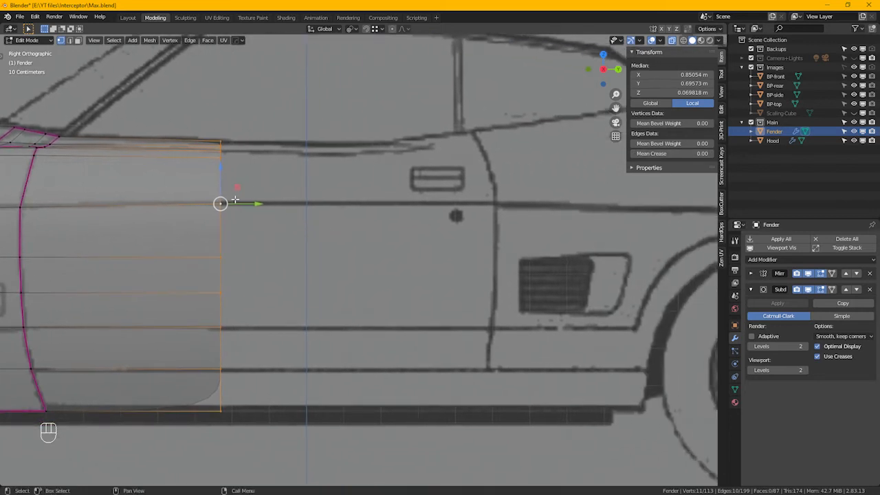
{"action": "mouse_move", "coordinate": [493, 209]}
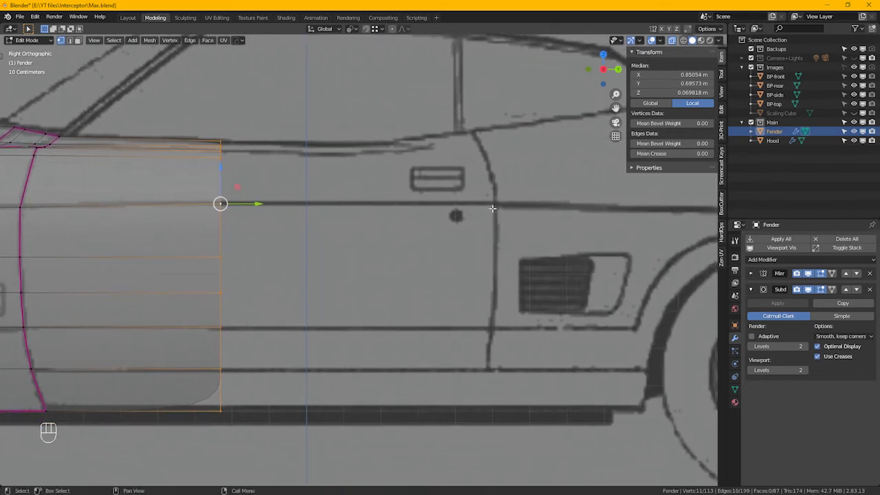
{"action": "mouse_move", "coordinate": [266, 144]}
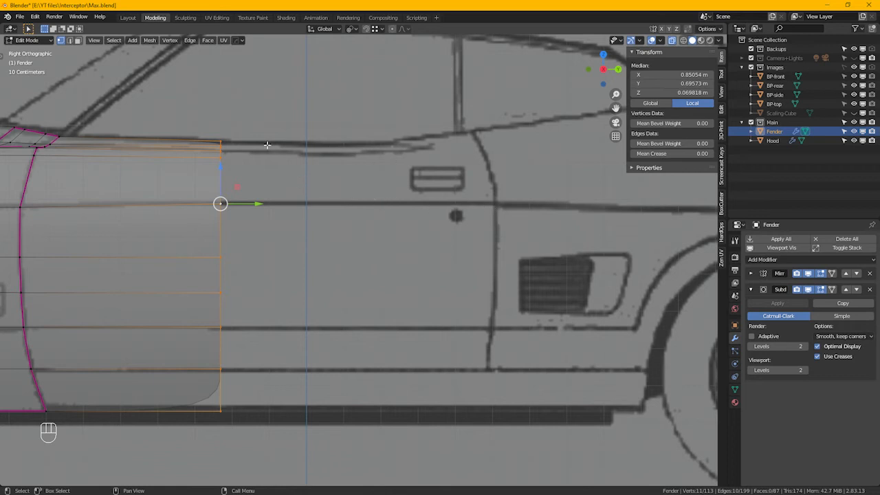
{"action": "mouse_move", "coordinate": [396, 147]}
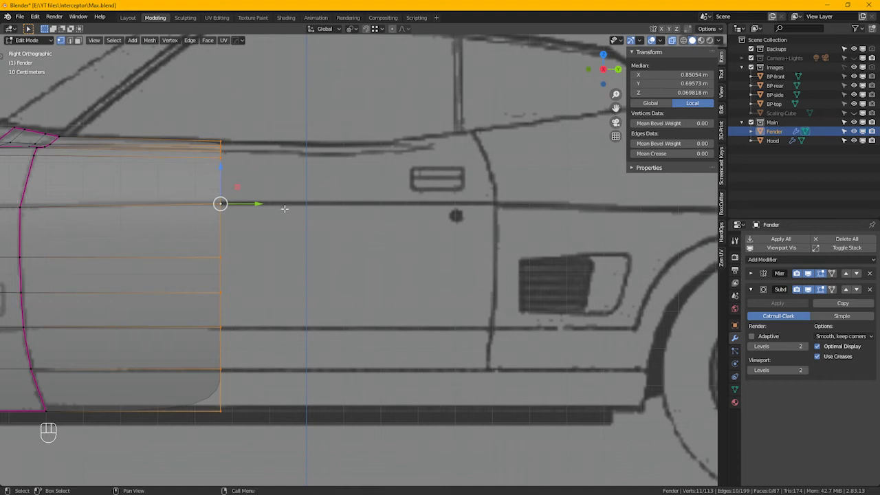
{"action": "mouse_move", "coordinate": [289, 227]}
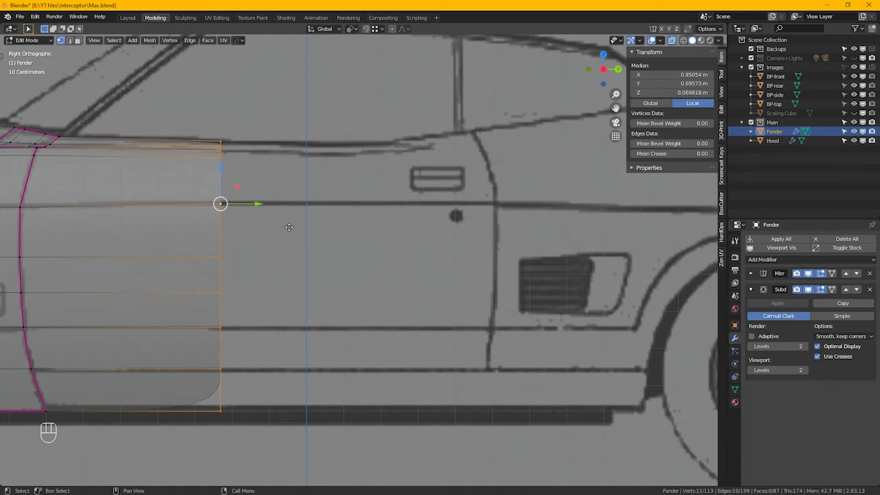
Extrude the rear edge back along Y to the blueprint's door edge and check it in side view
{"action": "key", "text": "y"}
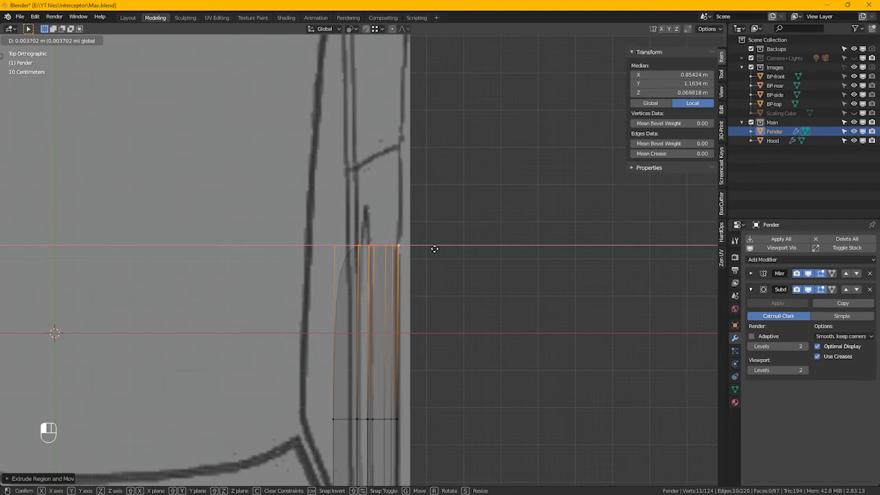
{"action": "left_click", "coordinate": [435, 249]}
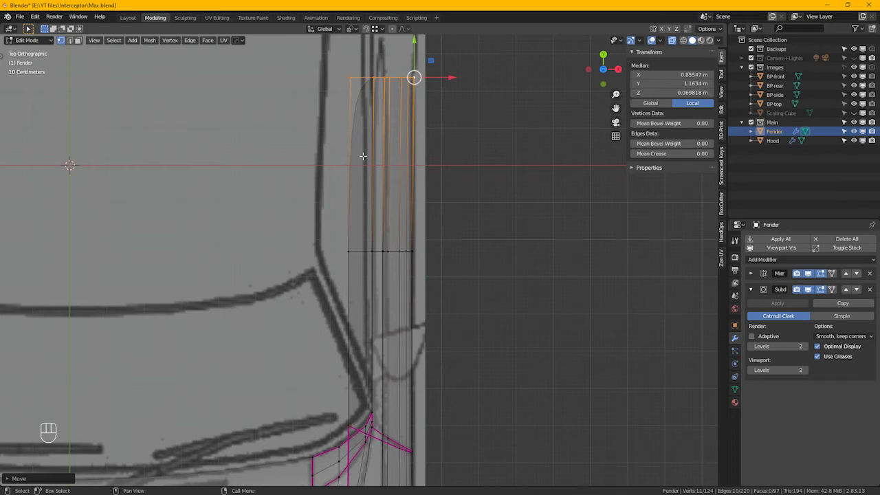
{"action": "key", "text": "KP_3"}
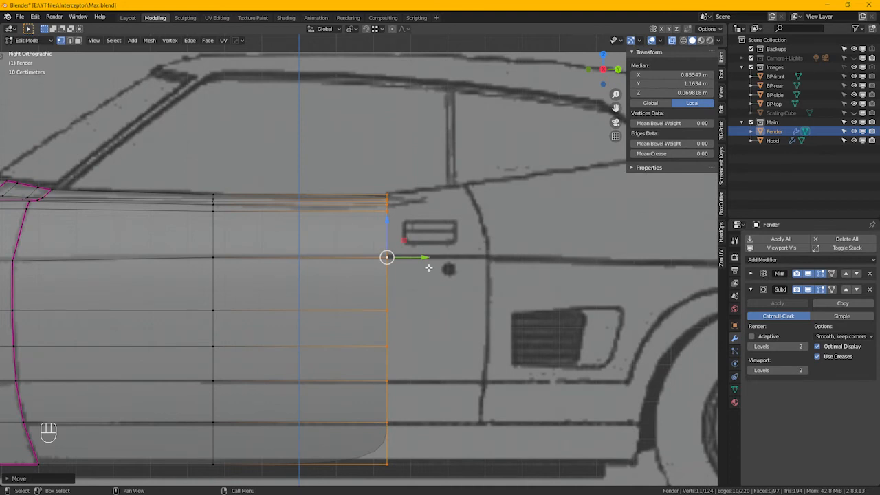
{"action": "mouse_move", "coordinate": [460, 284]}
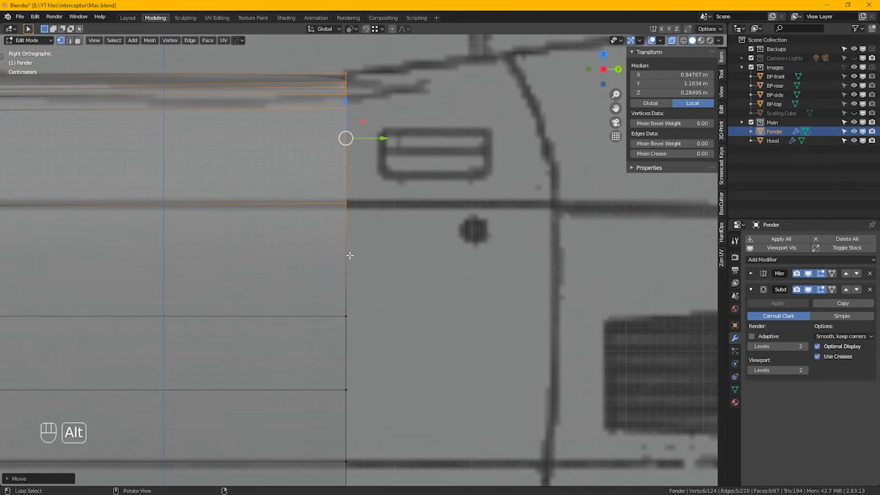
Extrude the panel's rear edge back to form a new strip ending at the door shut line
{"action": "scroll", "scroll_direction": "down", "scroll_amount": 3}
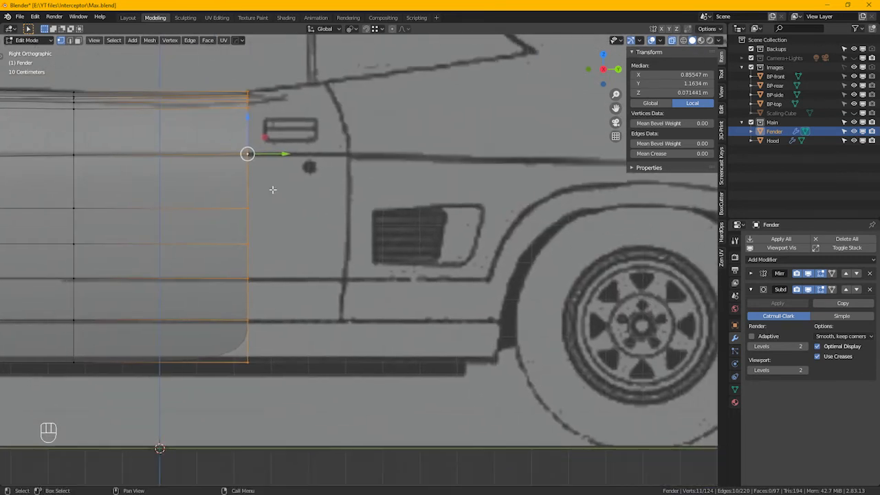
{"action": "key", "text": "e"}
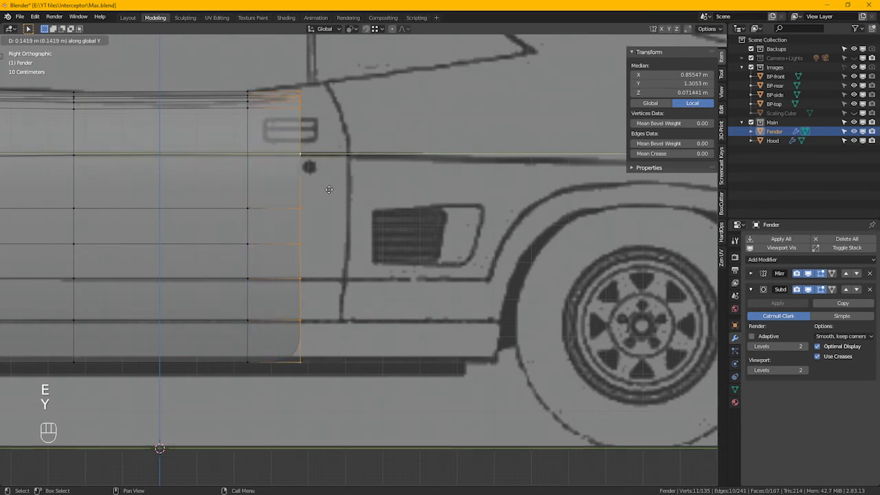
{"action": "left_click_drag", "start_coordinate": [302, 193], "coordinate": [346, 190]}
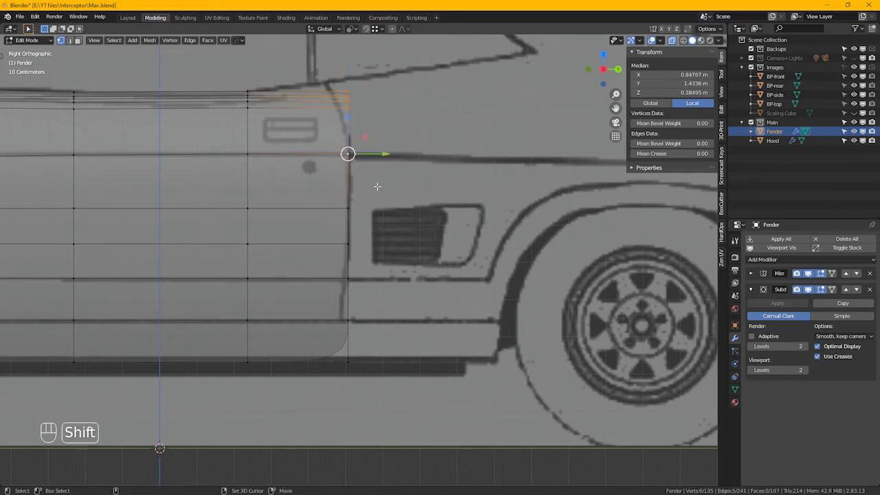
Scale the top rear corner along the vertical axis only to reshape it
{"action": "key", "text": "s"}
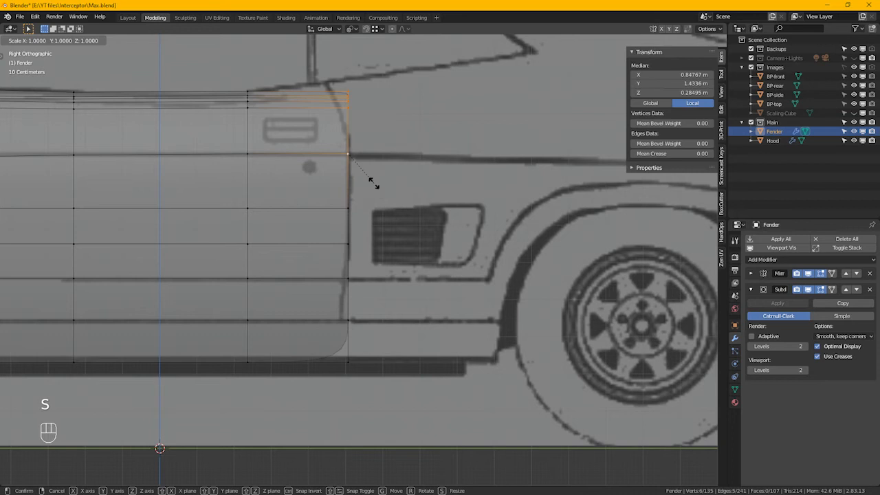
{"action": "key", "text": "z"}
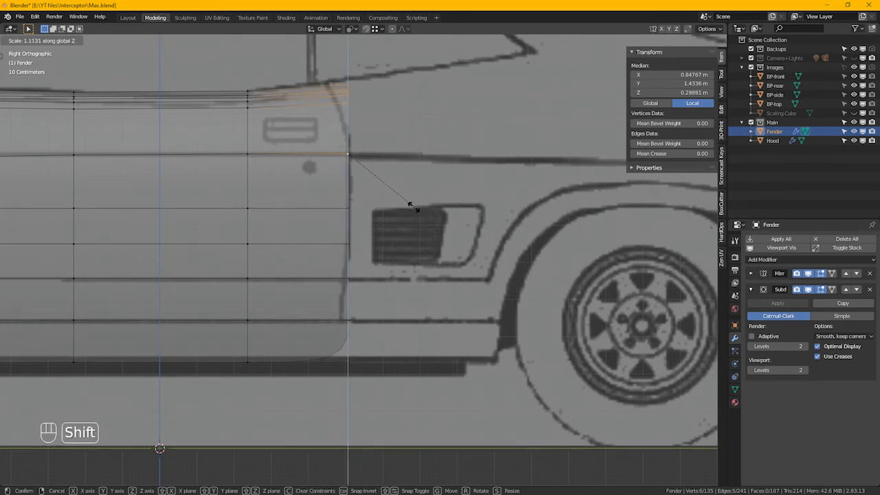
{"action": "key", "text": "Return"}
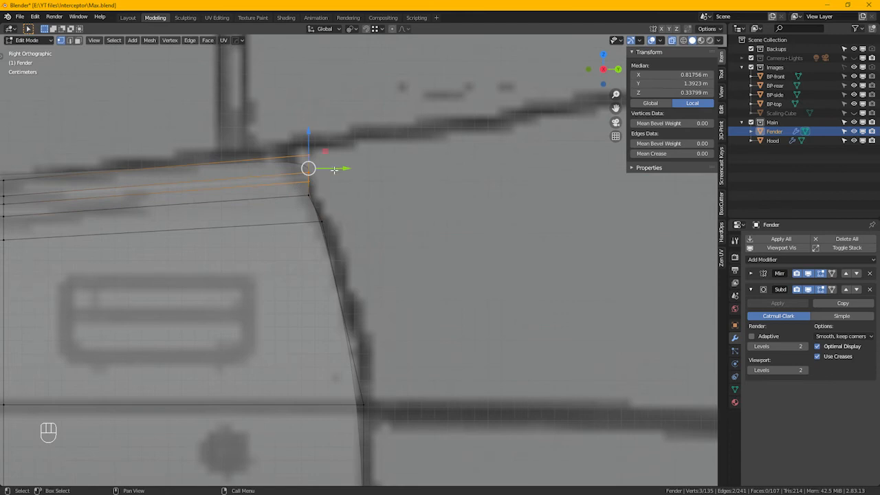
Move the top rear corner vertex onto the blueprint's window line and fine-tune it
{"action": "left_click_drag", "start_coordinate": [333, 168], "coordinate": [301, 167]}
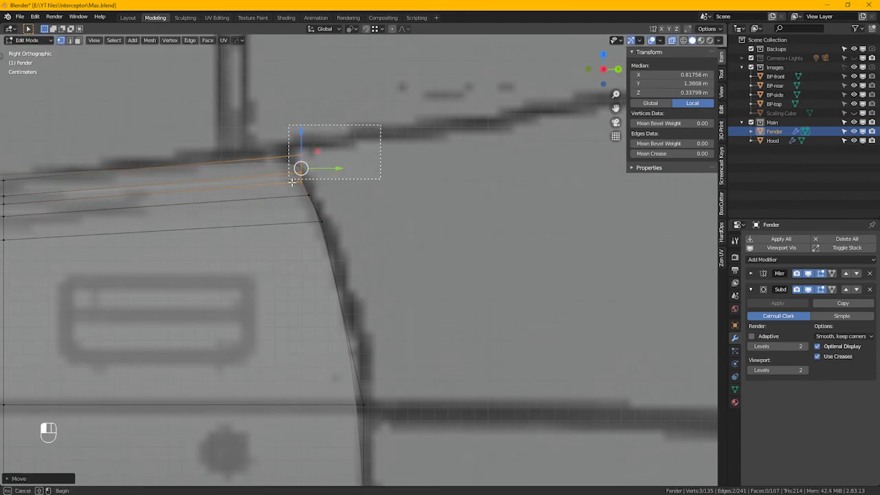
{"action": "left_click_drag", "start_coordinate": [302, 168], "coordinate": [329, 164]}
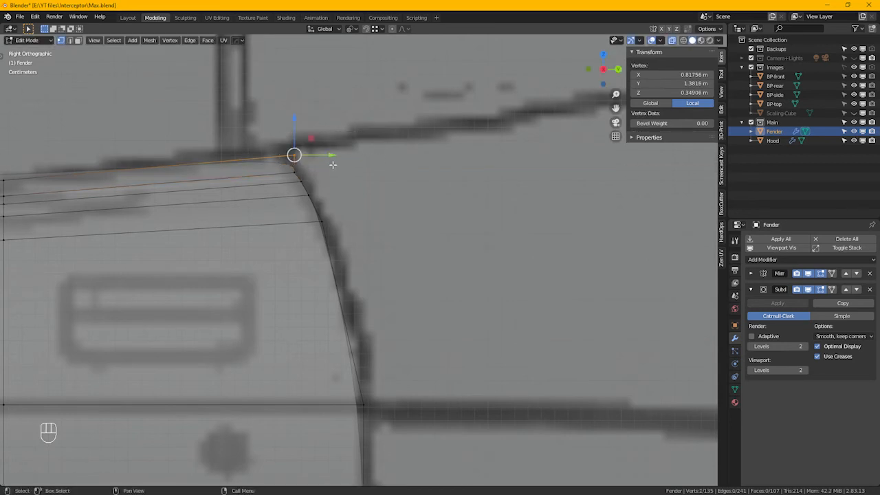
{"action": "left_click_drag", "start_coordinate": [294, 154], "coordinate": [281, 154]}
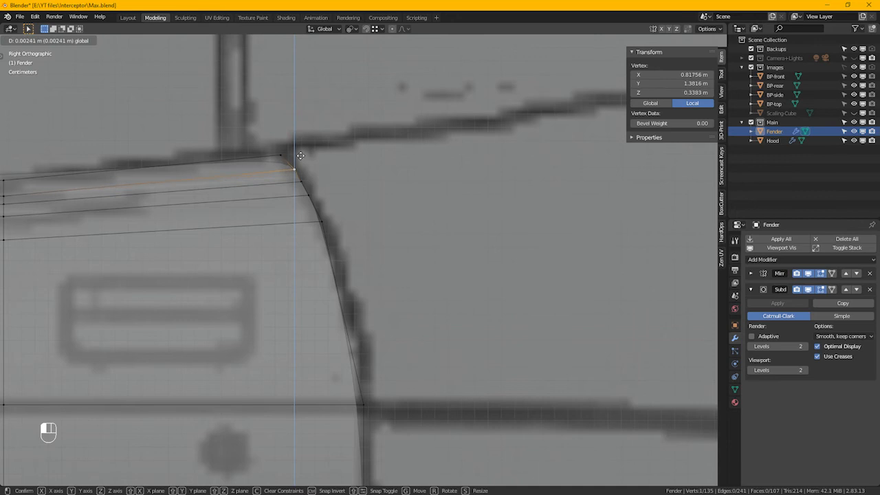
{"action": "left_click_drag", "start_coordinate": [301, 155], "coordinate": [328, 185]}
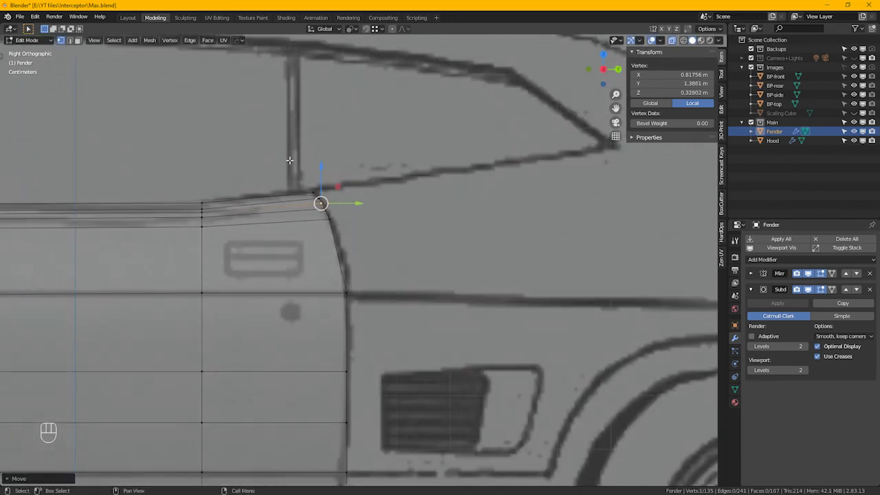
Select the panel's top edge and check it from the top and side views
{"action": "key", "text": "alt"}
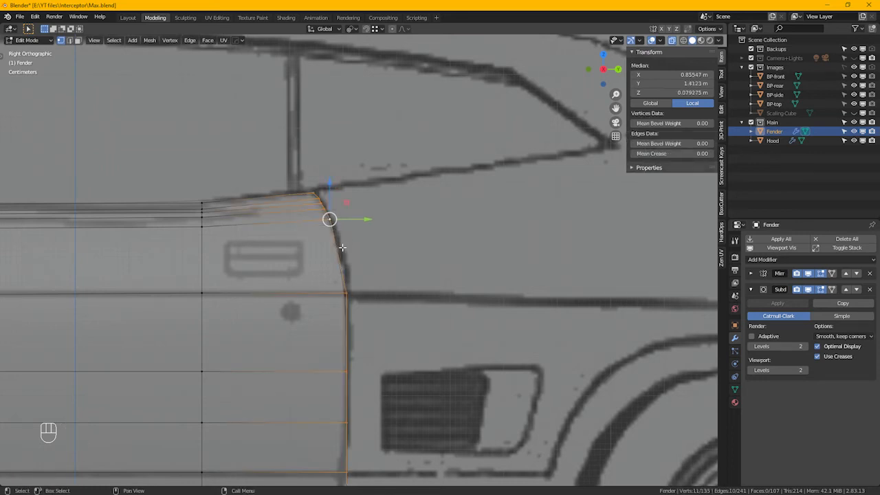
{"action": "key", "text": "KP_7"}
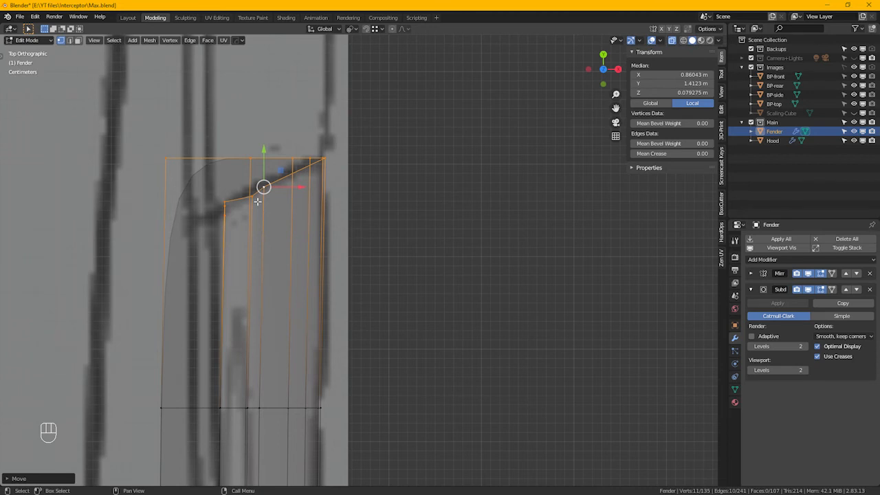
{"action": "key", "text": "KP_3"}
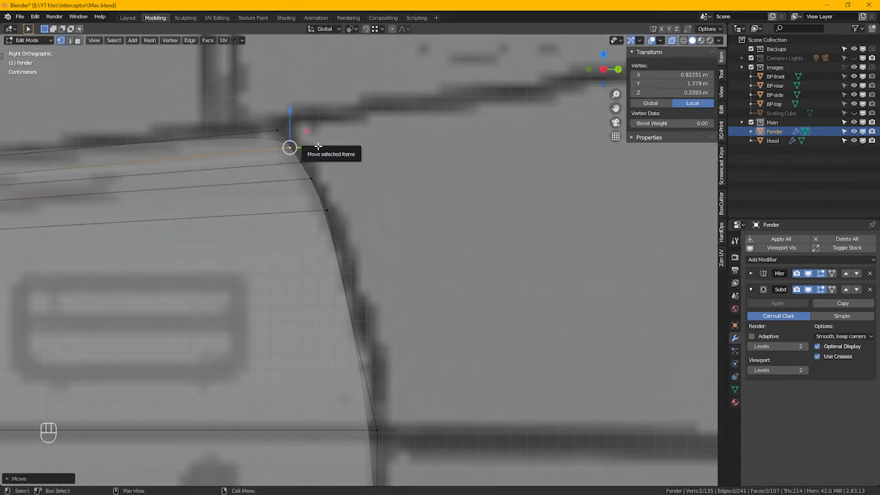
{"action": "key", "text": "KP_7"}
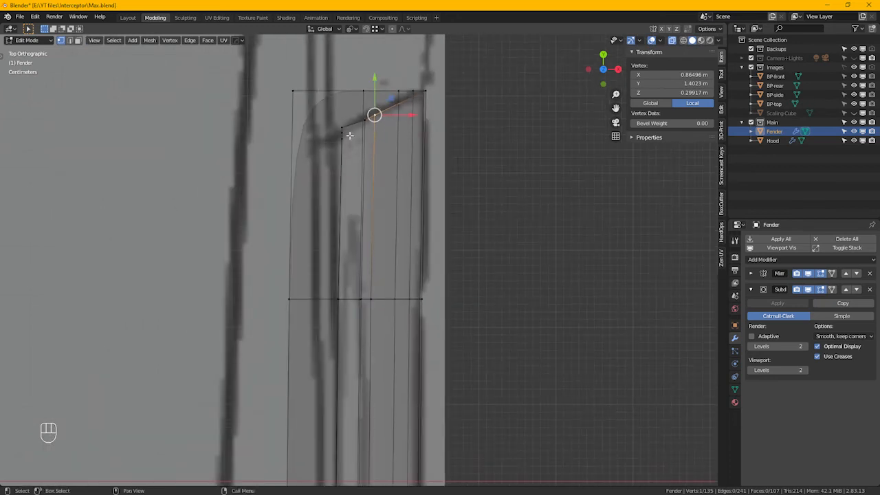
{"action": "mouse_move", "coordinate": [431, 91]}
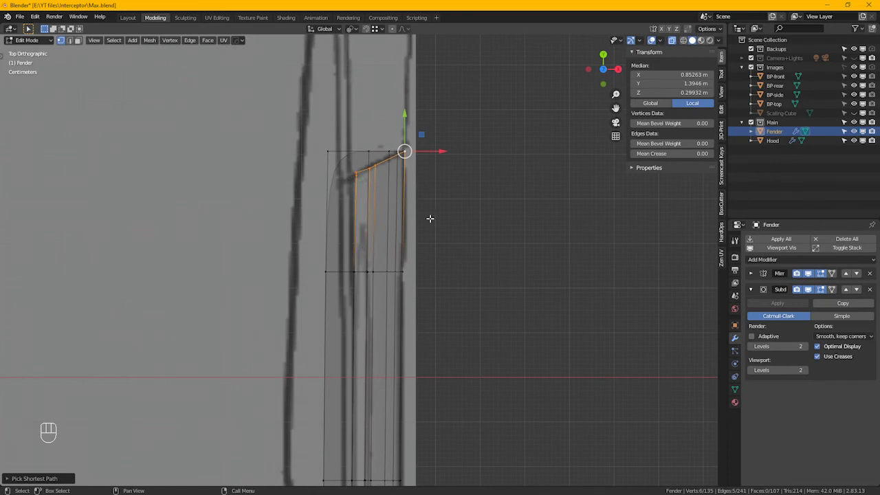
Scale the selected top edge along X so it matches the body line from above
{"action": "key", "text": "s"}
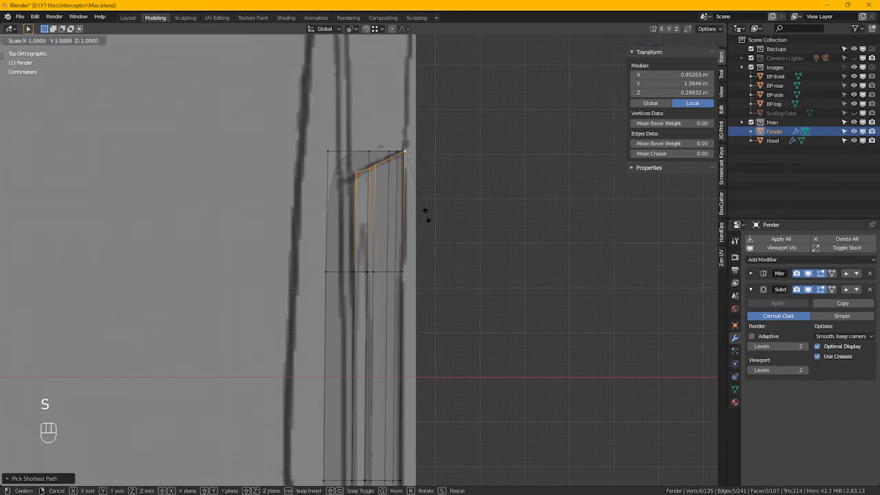
{"action": "key", "text": "x"}
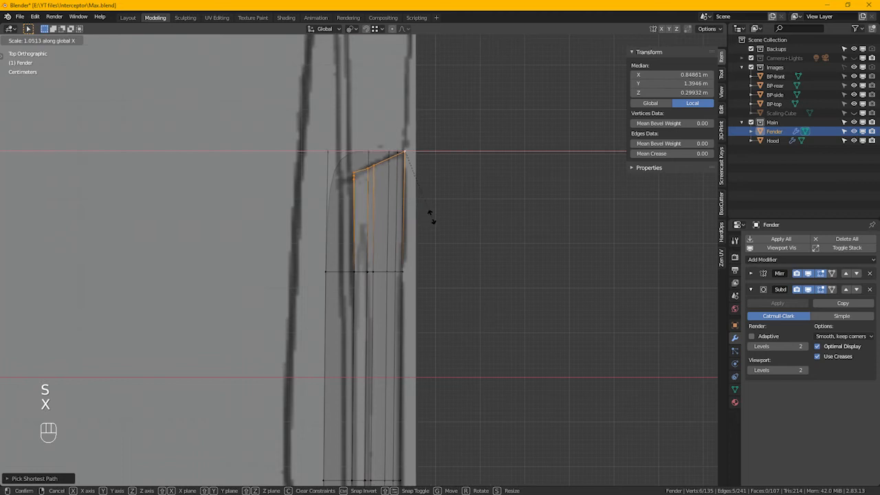
{"action": "mouse_move", "coordinate": [440, 217]}
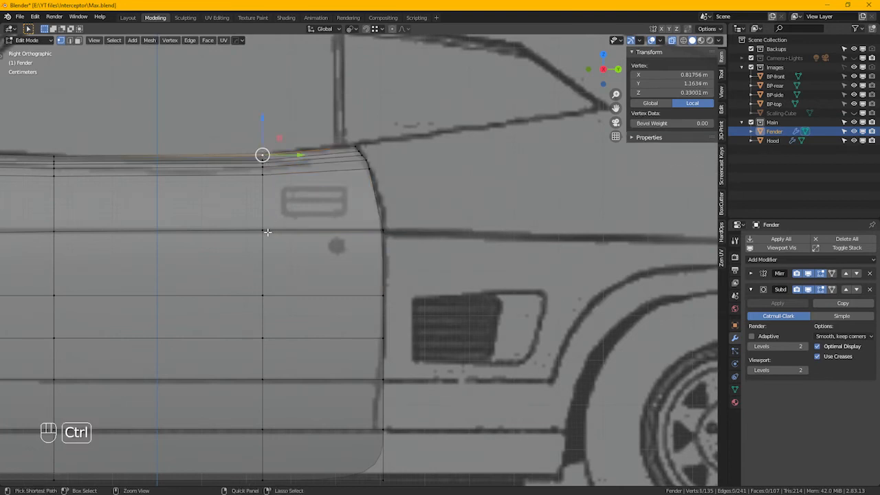
{"action": "key", "text": "KP_7"}
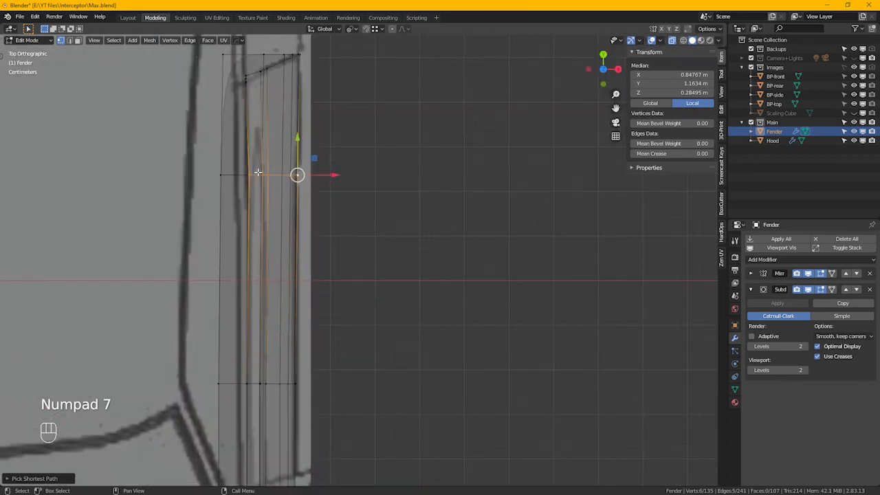
{"action": "key", "text": "s"}
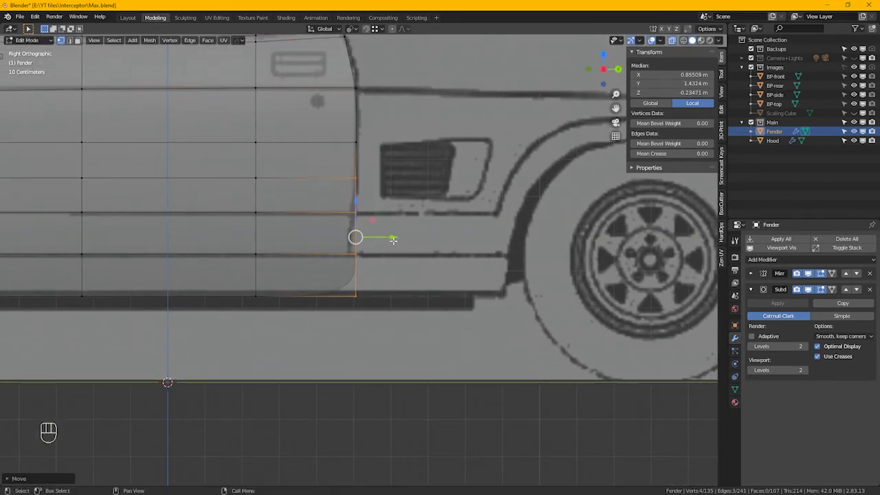
Move the lower rear corner vertices down onto the blueprint's bottom door line and inspect the curvature
{"action": "left_click_drag", "start_coordinate": [354, 237], "coordinate": [355, 254]}
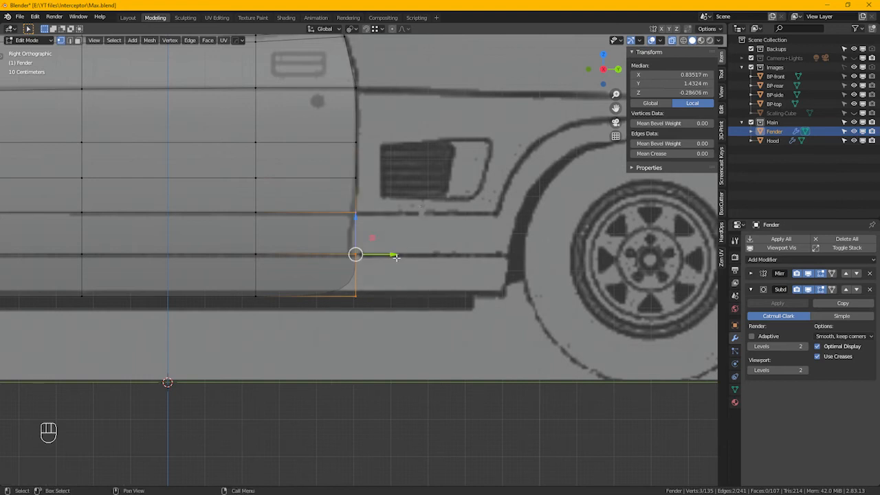
{"action": "left_click_drag", "start_coordinate": [356, 254], "coordinate": [352, 275]}
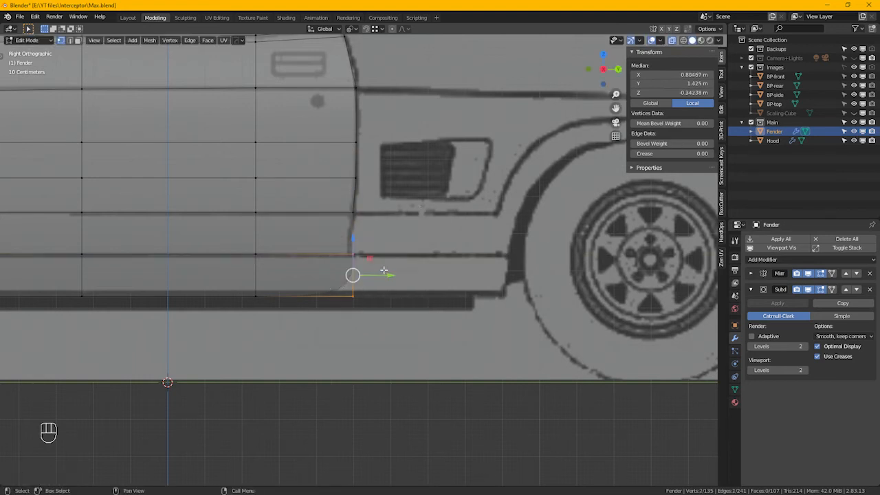
{"action": "left_click_drag", "start_coordinate": [351, 275], "coordinate": [350, 275]}
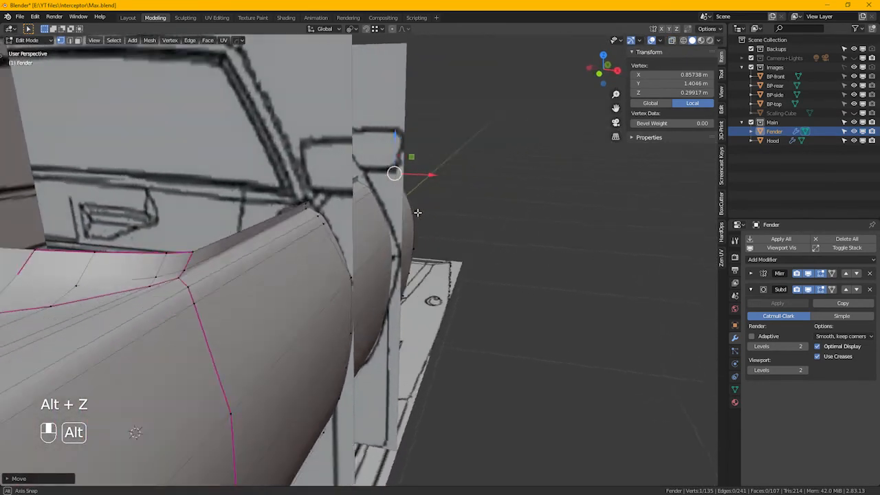
{"action": "left_click_drag", "start_coordinate": [412, 213], "coordinate": [343, 209]}
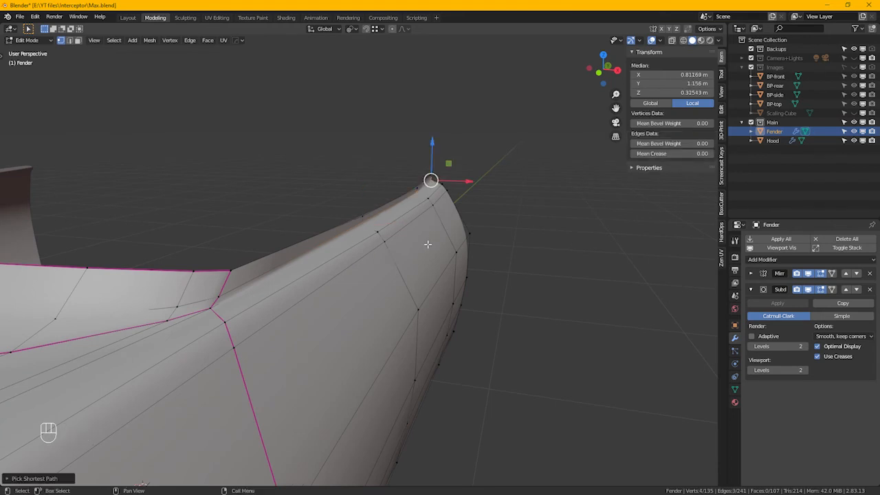
Edge-slide the selected rim path and the fender-tip edges along the surface to reshape the corner
{"action": "key", "text": "g"}
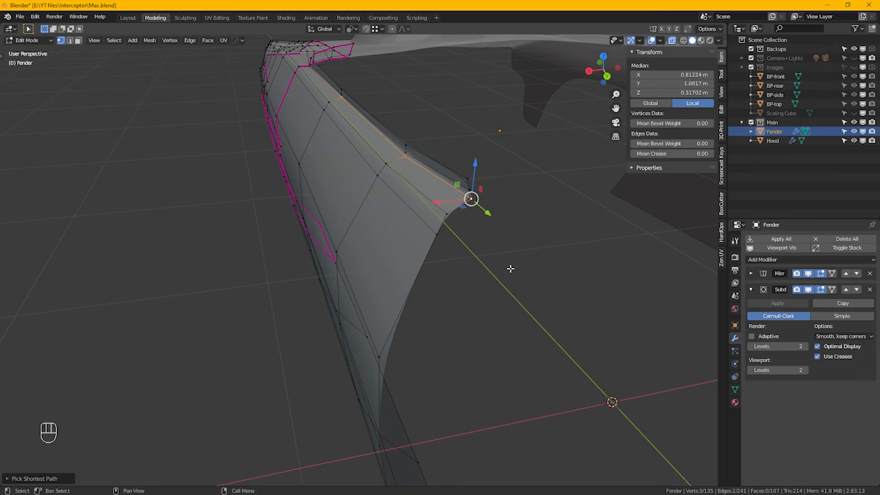
{"action": "key", "text": "g"}
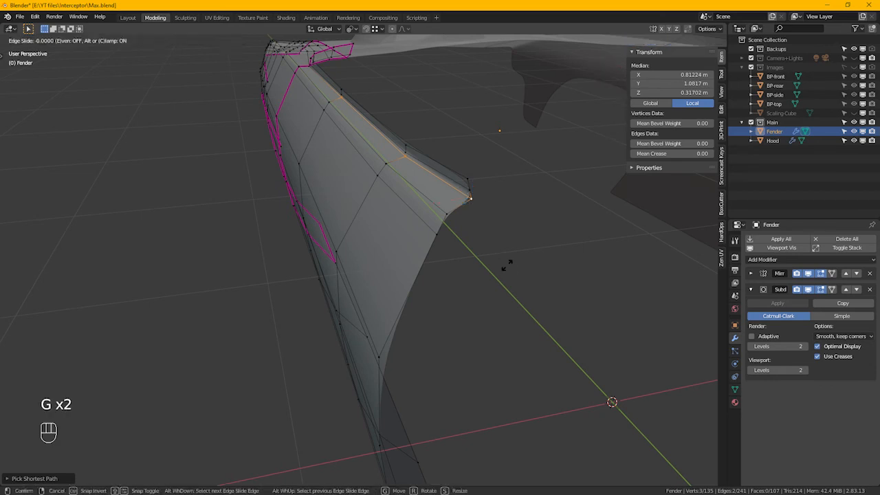
{"action": "mouse_move", "coordinate": [502, 278]}
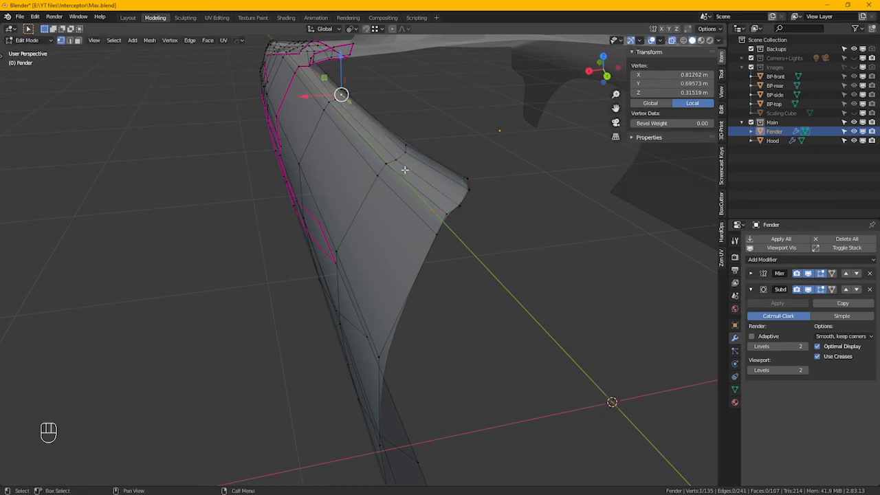
{"action": "mouse_move", "coordinate": [473, 203]}
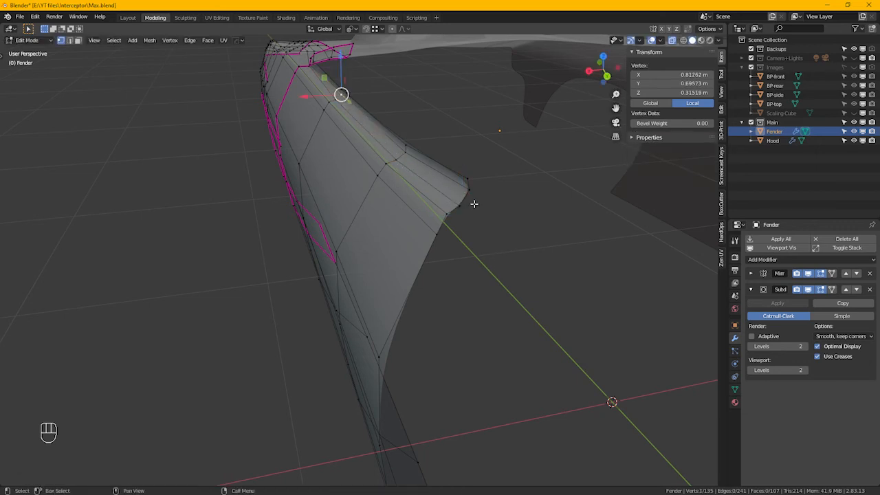
{"action": "left_click", "coordinate": [470, 190]}
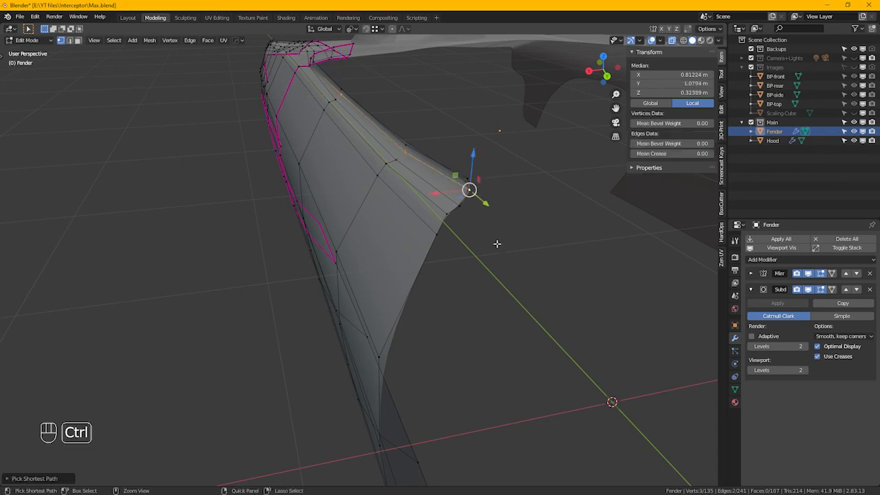
{"action": "key", "text": "g"}
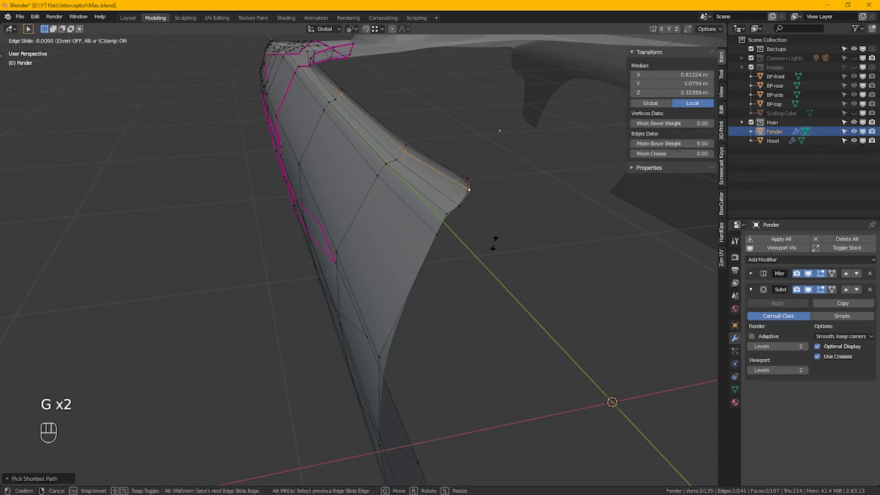
{"action": "mouse_move", "coordinate": [492, 237]}
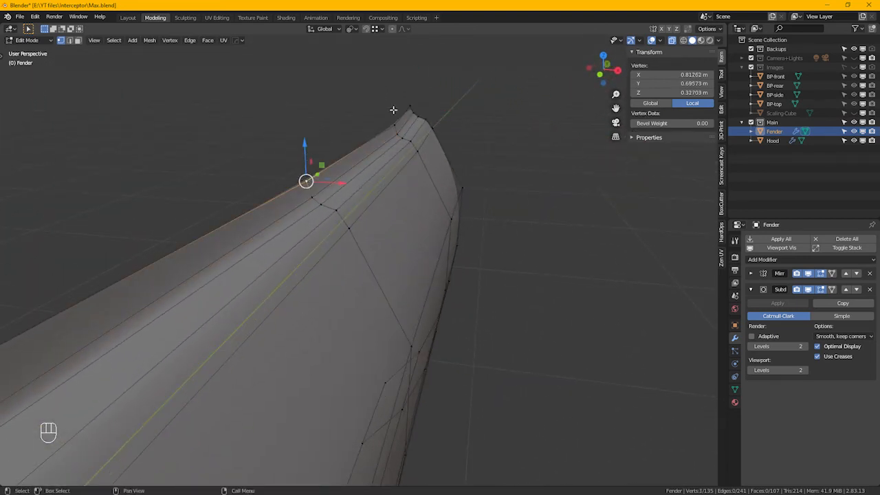
Move a vertex on the fender's top edge so the edge curves more smoothly toward the tip
{"action": "left_click", "coordinate": [393, 110]}
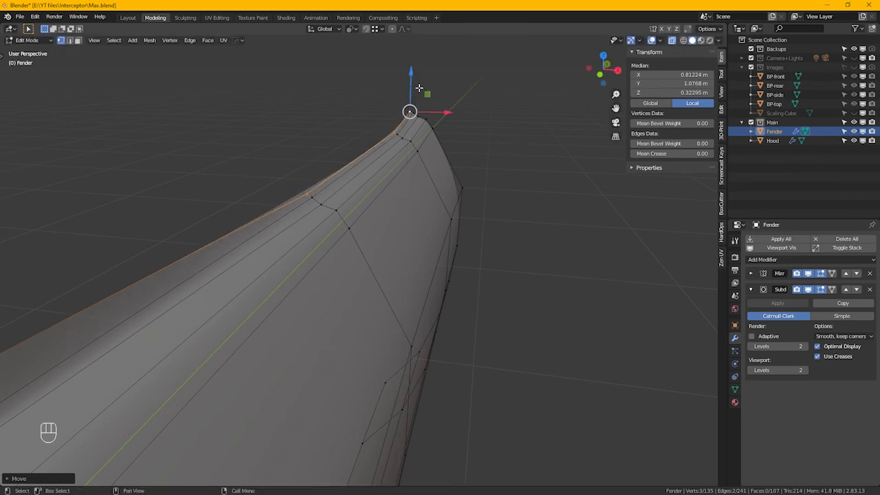
{"action": "left_click_drag", "start_coordinate": [282, 176], "coordinate": [337, 209]}
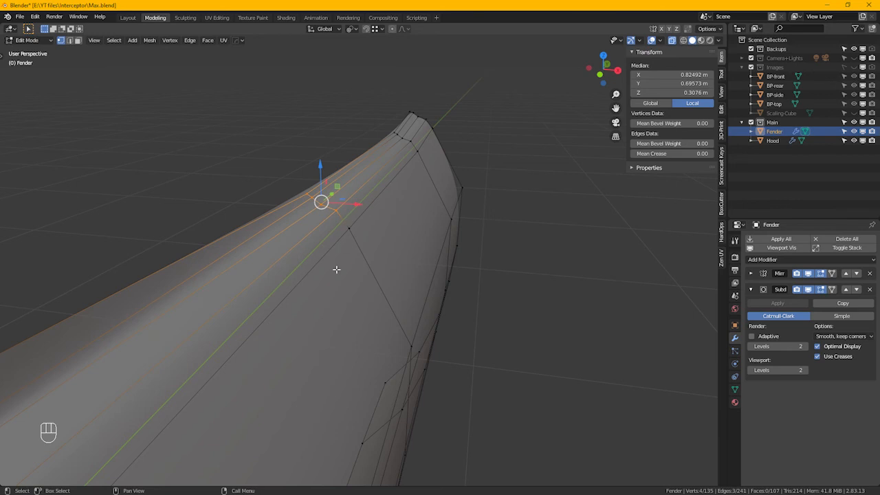
{"action": "right_click", "coordinate": [336, 269]}
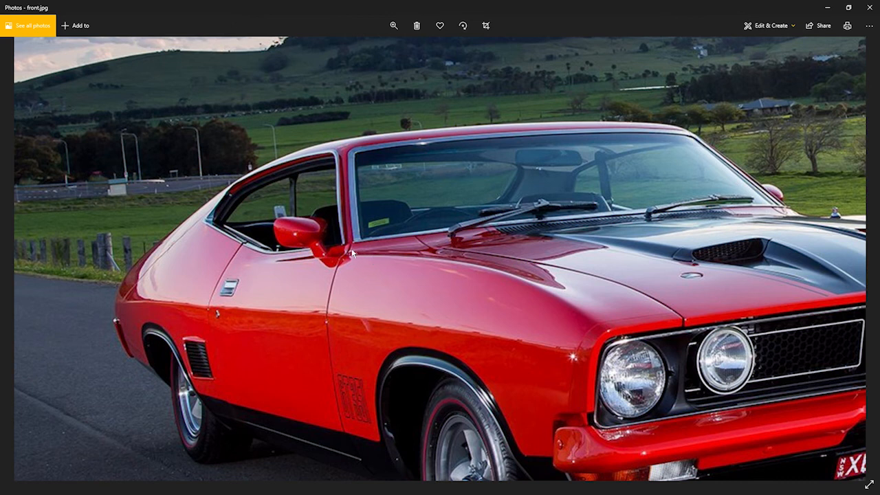
{"action": "mouse_move", "coordinate": [239, 258]}
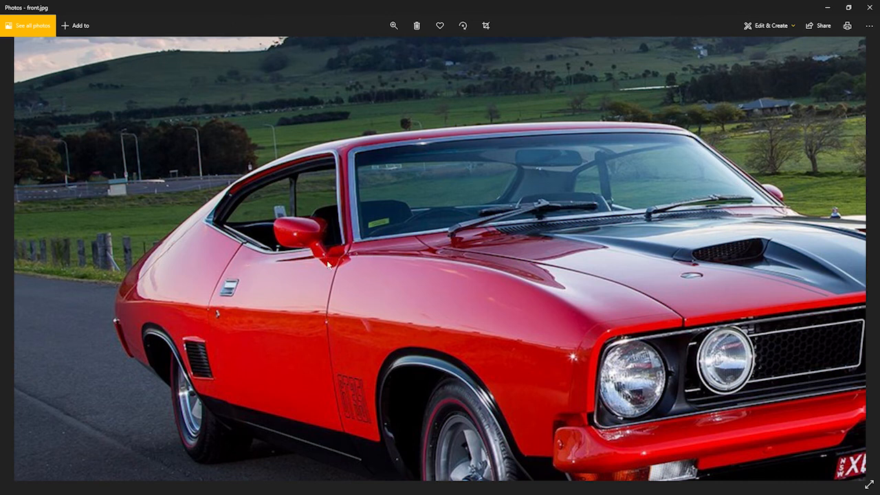
{"action": "mouse_move", "coordinate": [430, 105]}
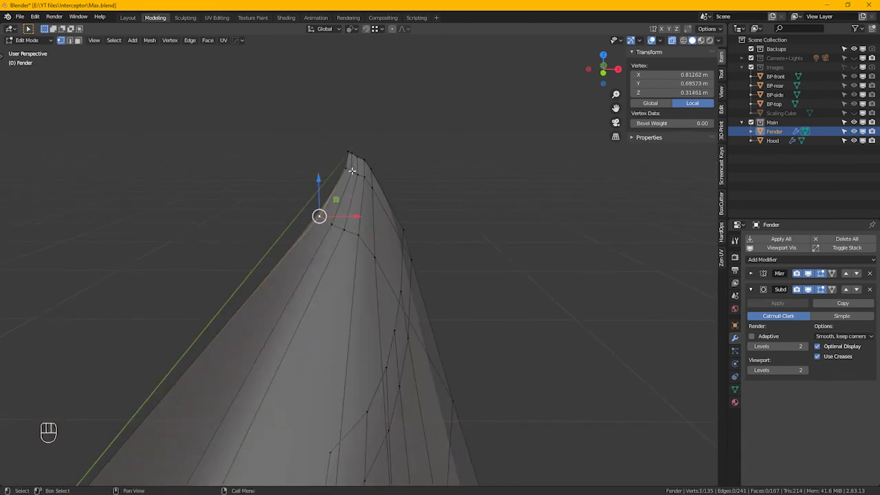
Move the fender tip vertex into place and return to Object Mode to view the whole fender
{"action": "left_click_drag", "start_coordinate": [319, 217], "coordinate": [346, 151]}
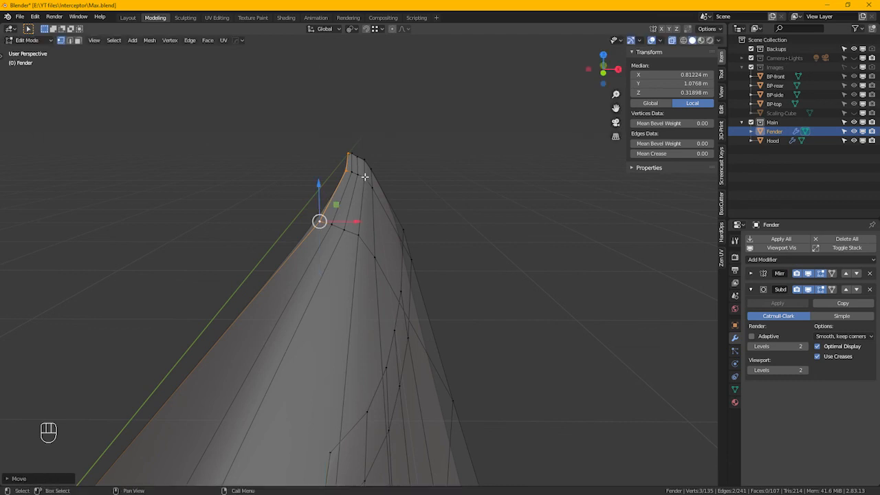
{"action": "left_click", "coordinate": [354, 158]}
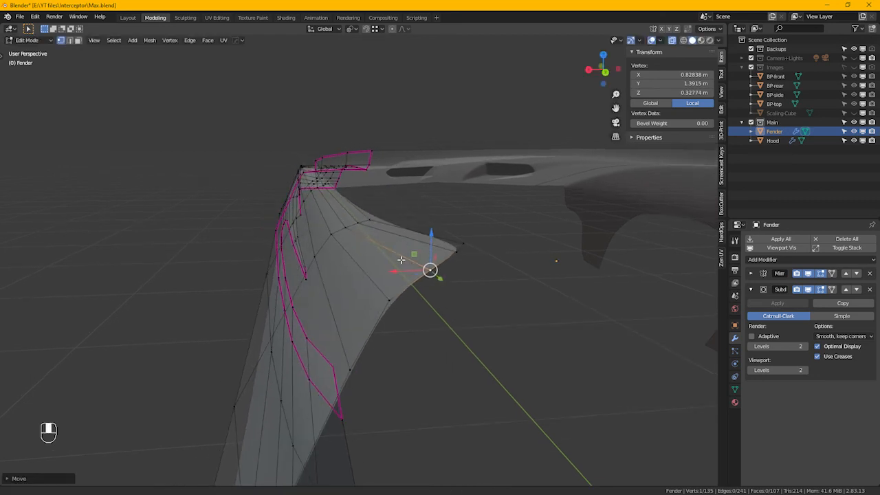
{"action": "key", "text": "Tab"}
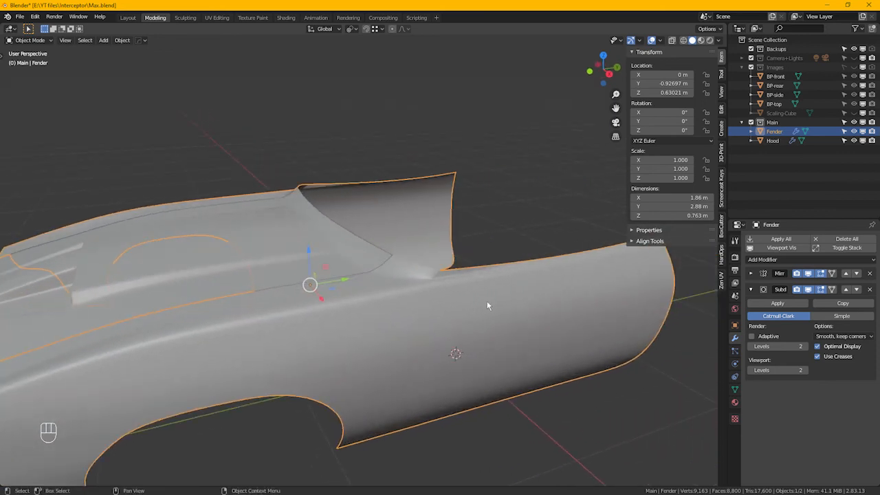
Enter Edit Mode on the fender and switch to the side view over the blueprint
{"action": "key", "text": "Tab"}
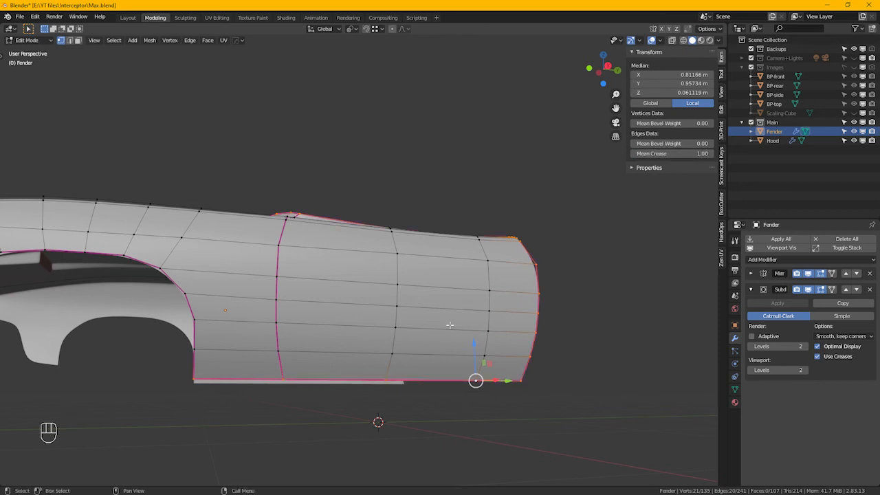
{"action": "key", "text": "KP_3"}
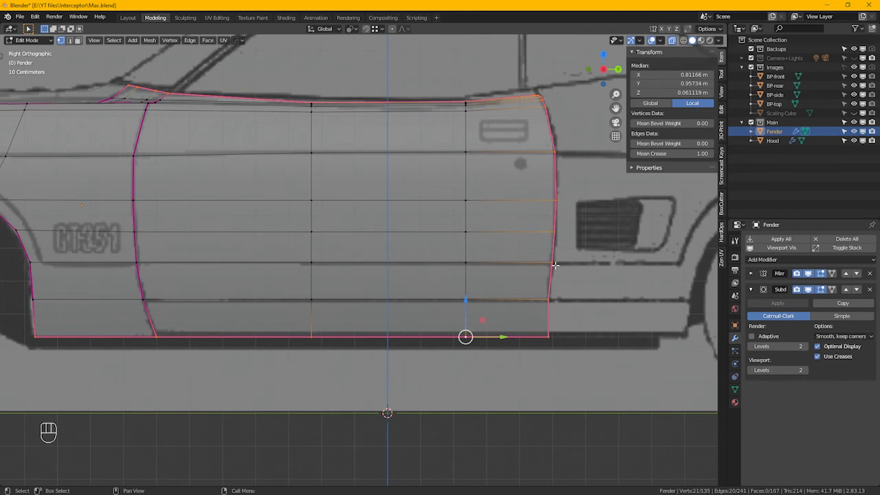
{"action": "mouse_move", "coordinate": [564, 310]}
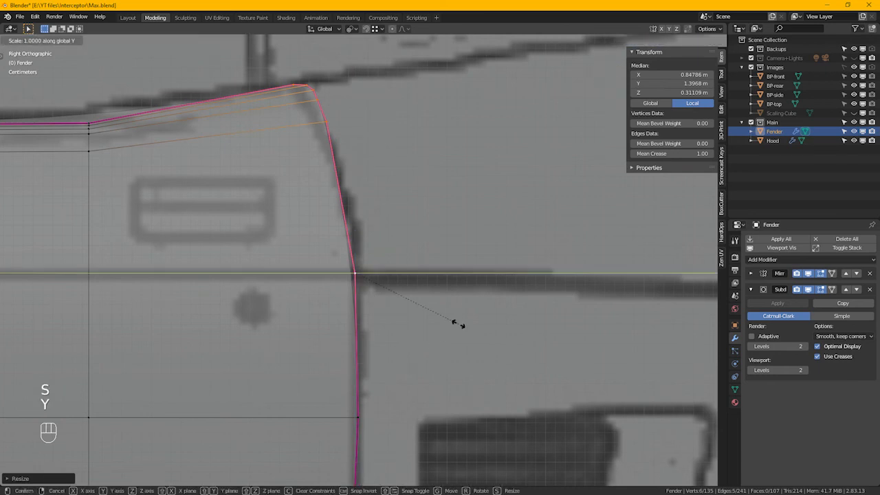
{"action": "mouse_move", "coordinate": [489, 327]}
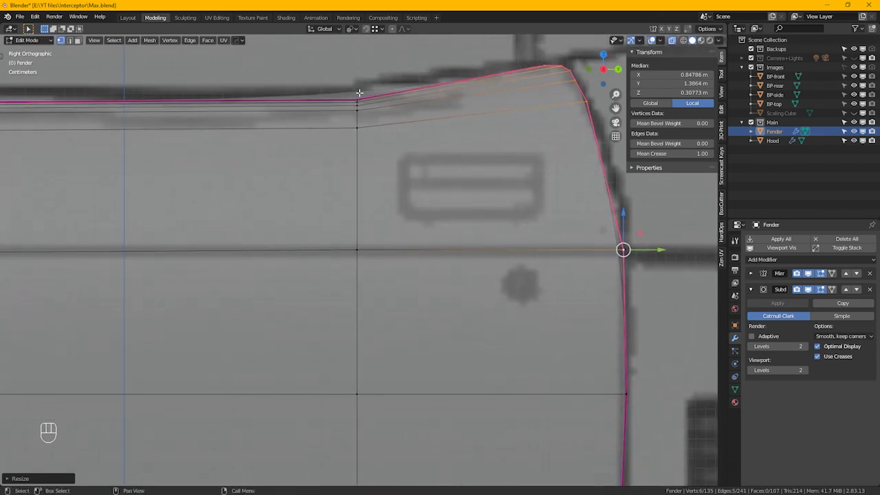
Adjust the door's rear corner vertex to the blueprint outline and return to Object Mode
{"action": "left_click", "coordinate": [357, 99]}
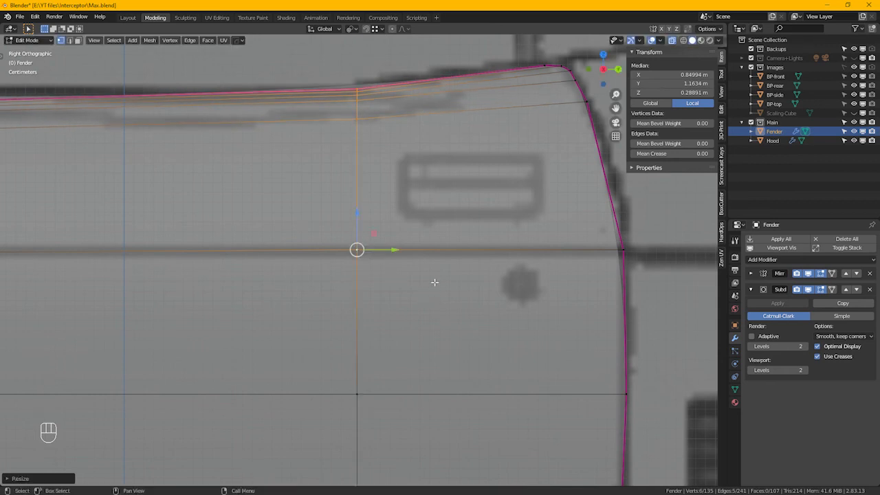
{"action": "key", "text": "Tab"}
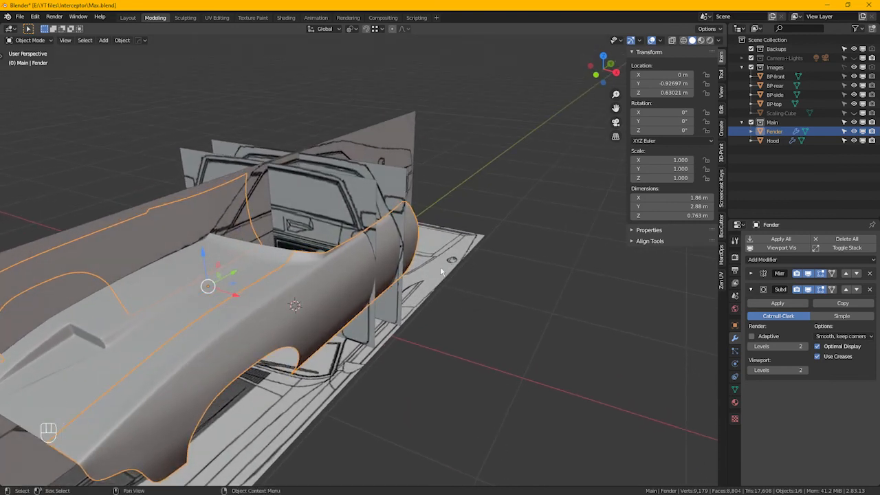
Grow the door-face selection and separate it by Selection into its own object Fender.001
{"action": "key", "text": "Tab"}
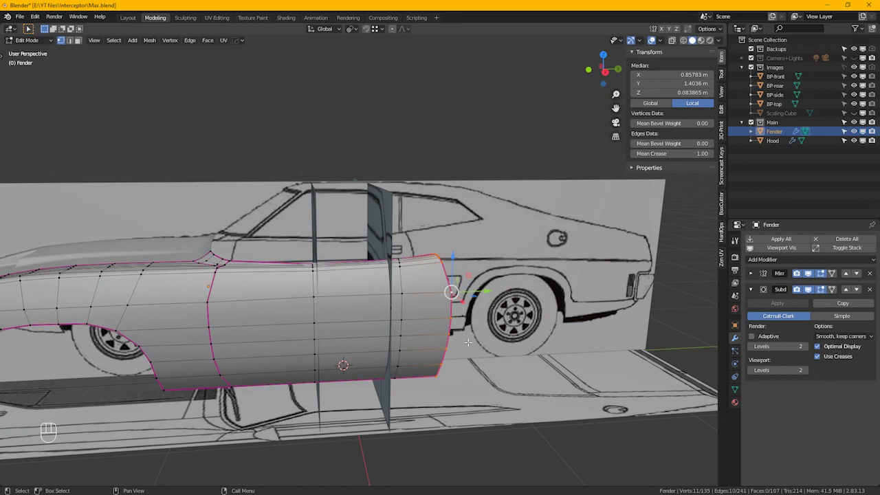
{"action": "key", "text": "Ctrl"}
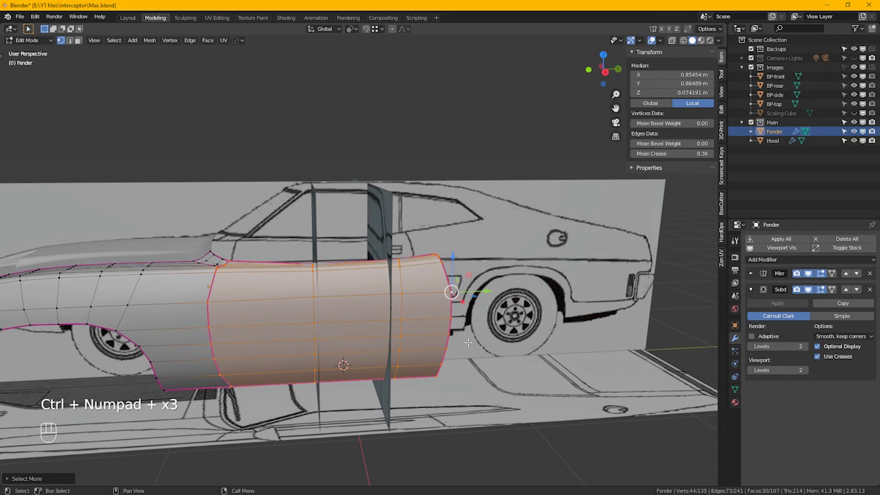
{"action": "key", "text": "P"}
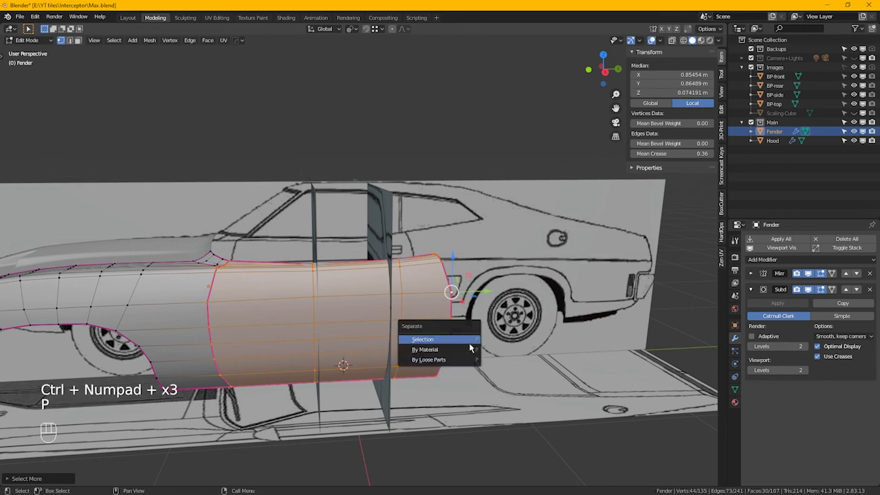
{"action": "left_click", "coordinate": [422, 338]}
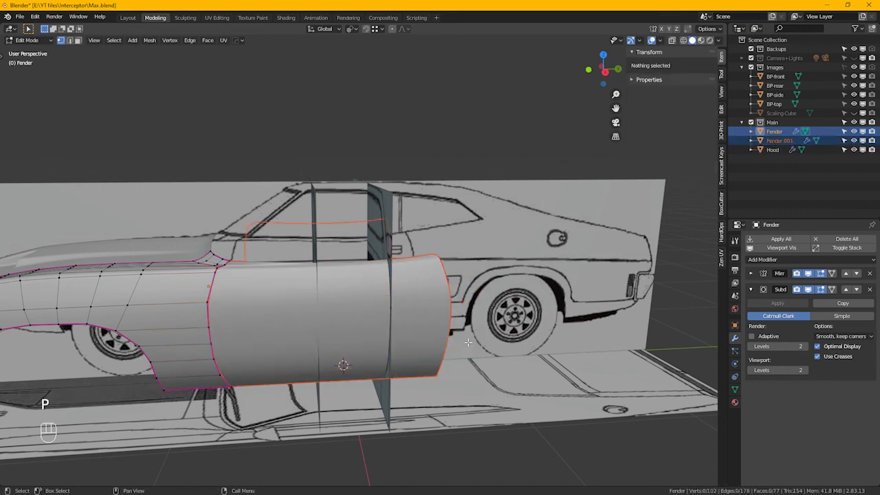
{"action": "key", "text": "Tab"}
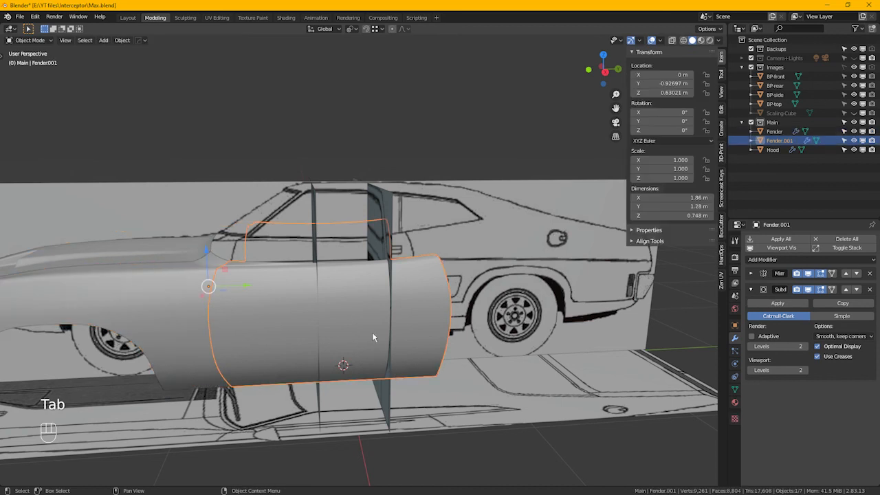
Rename Fender.001 to 'Door' and save the blend file
{"action": "key", "text": "F2"}
{"action": "type", "text": "Door"}
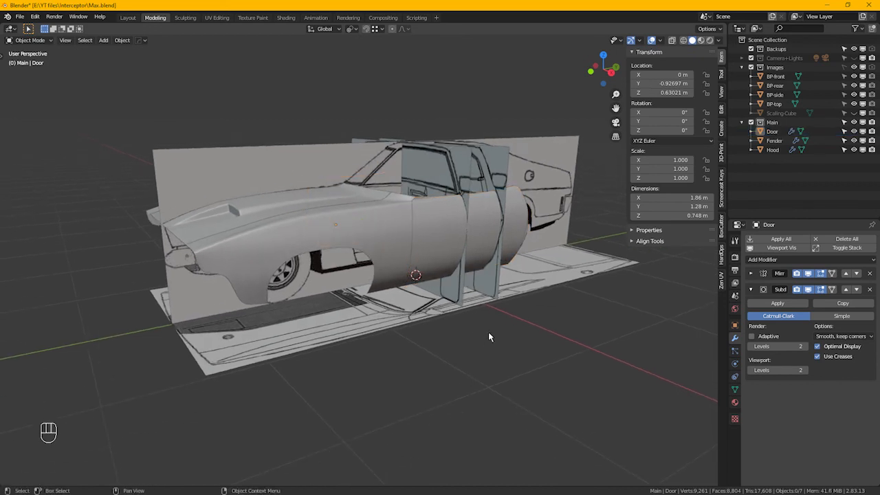
{"action": "key", "text": "ctrl+s"}
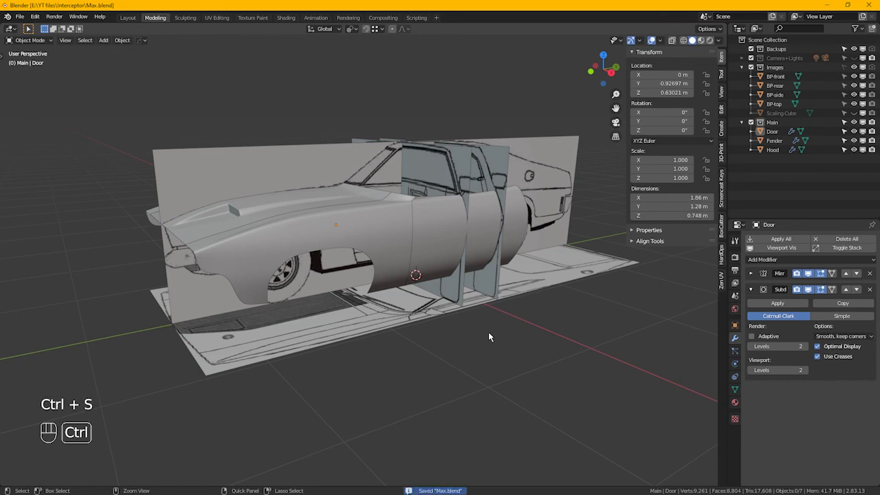